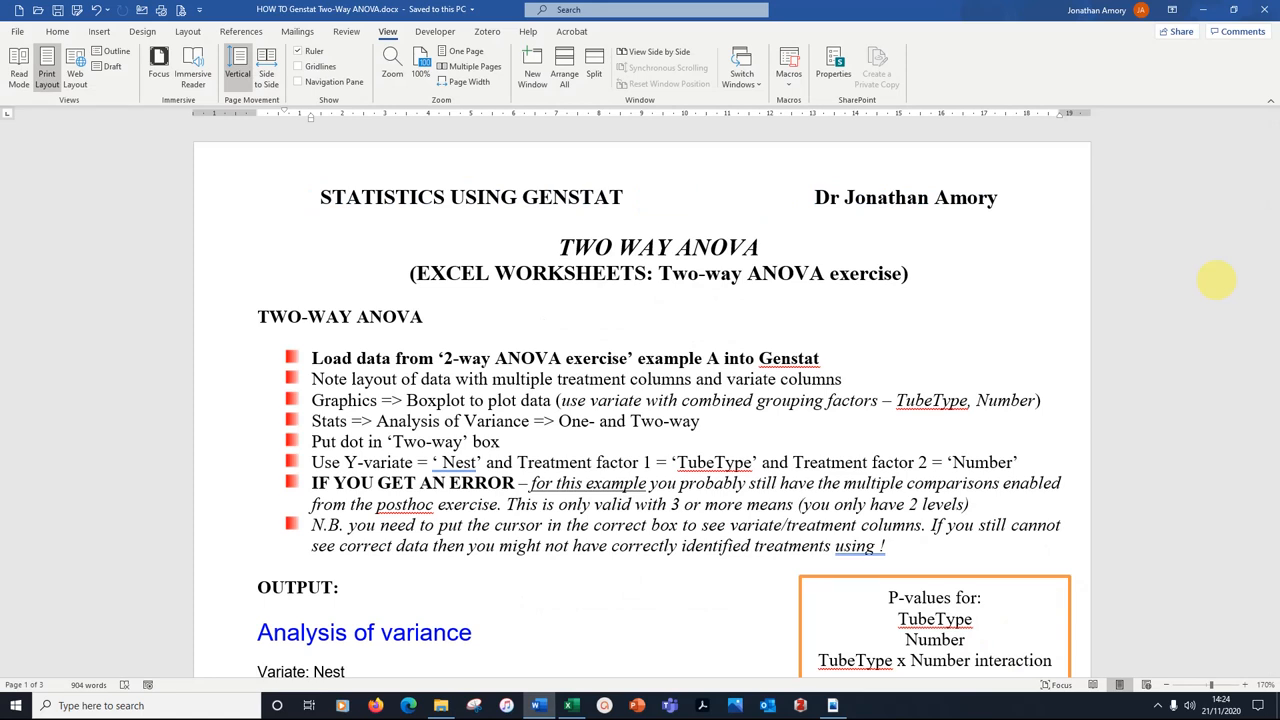
{"action": "mouse_move", "coordinate": [1164, 324]}
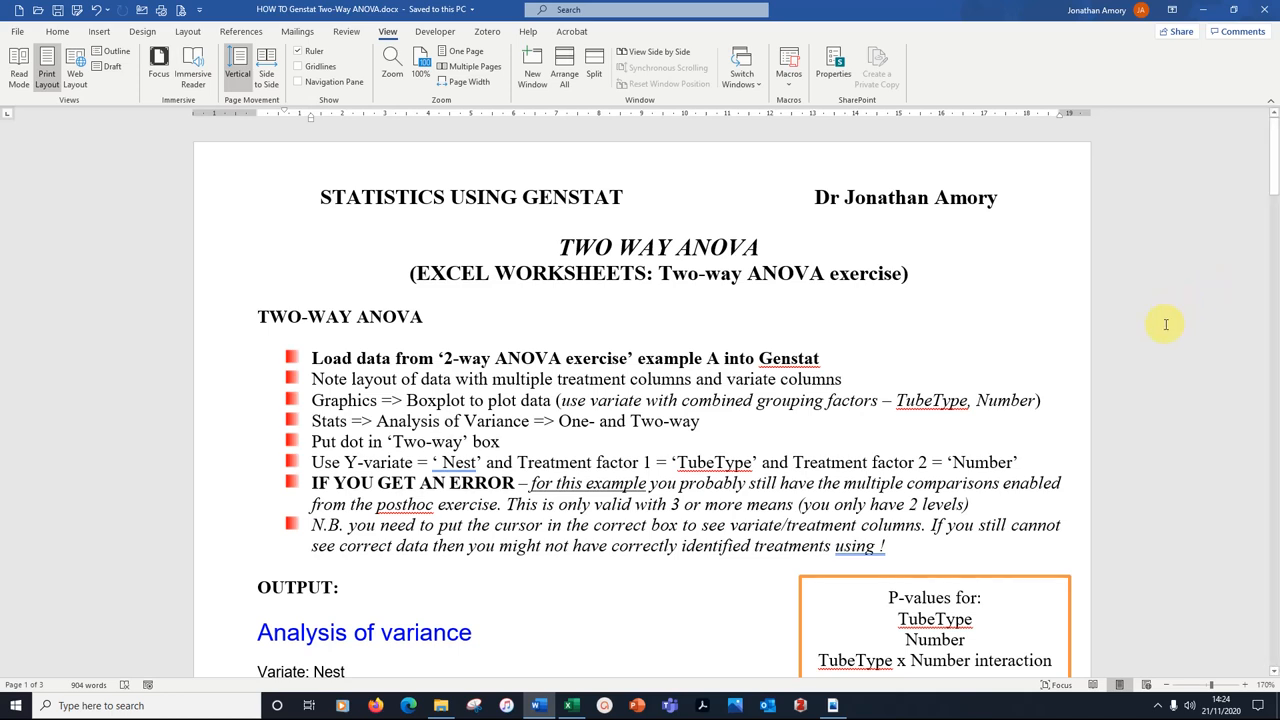
{"action": "mouse_move", "coordinate": [1140, 256]}
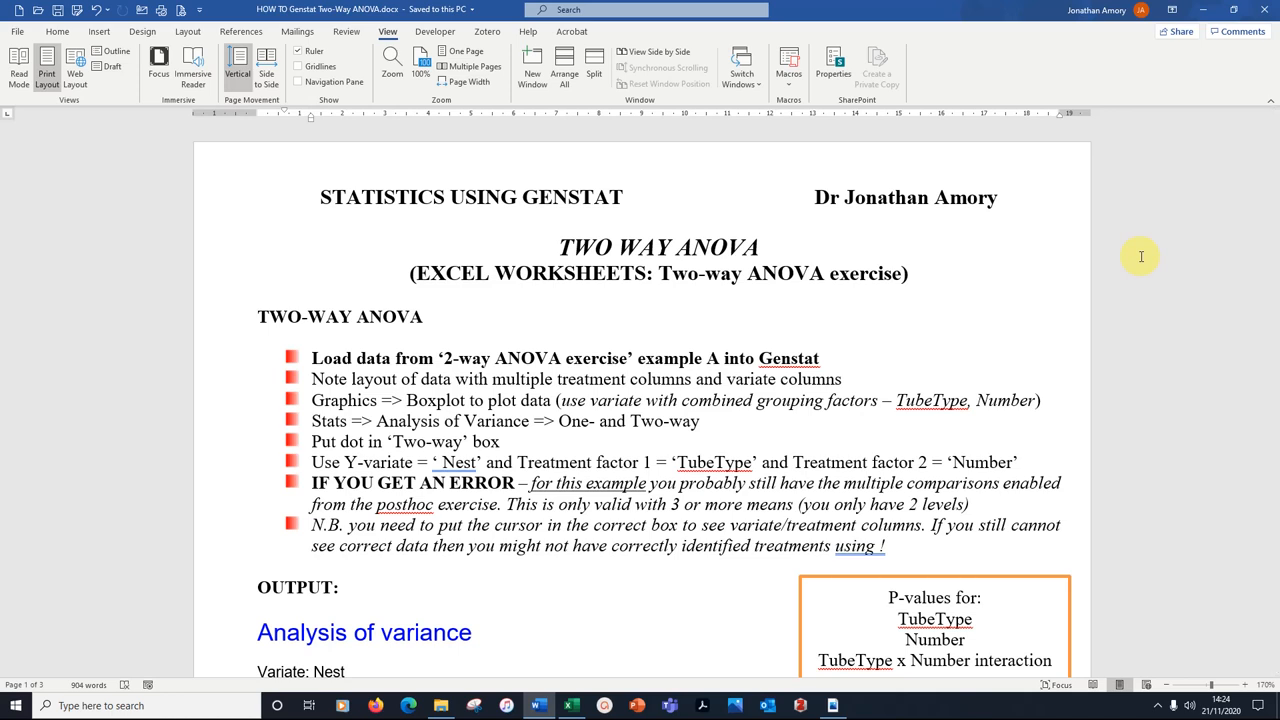
Copy the mink data columns (Nest, Active, SleepElse and the rest) from the workbook.
{"action": "left_click", "coordinate": [572, 704]}
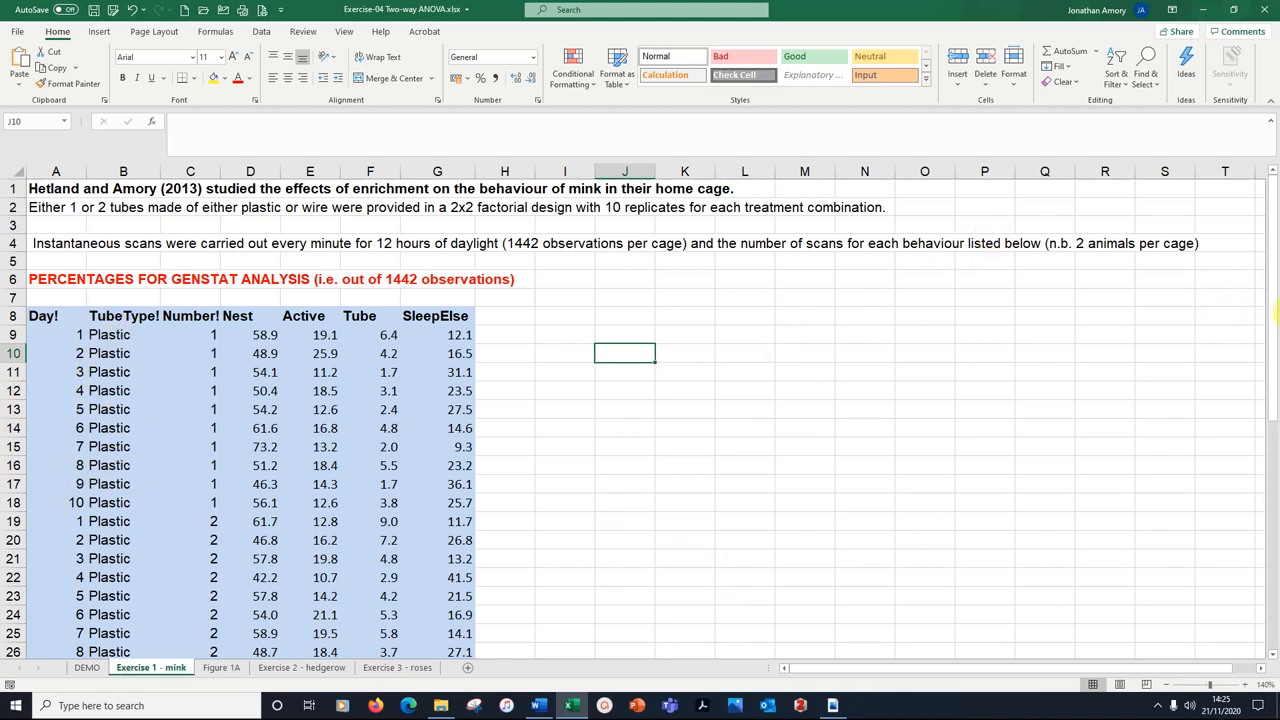
{"action": "scroll", "scroll_direction": "down", "scroll_amount": 3}
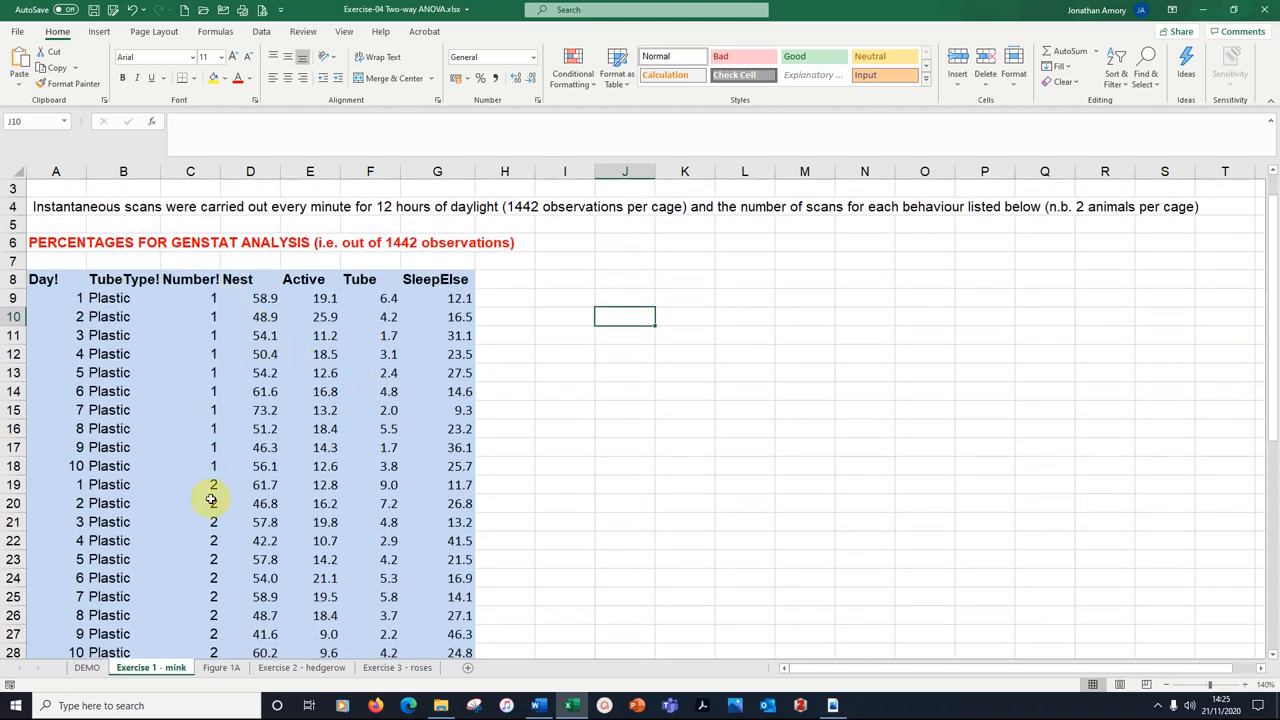
{"action": "mouse_move", "coordinate": [776, 480]}
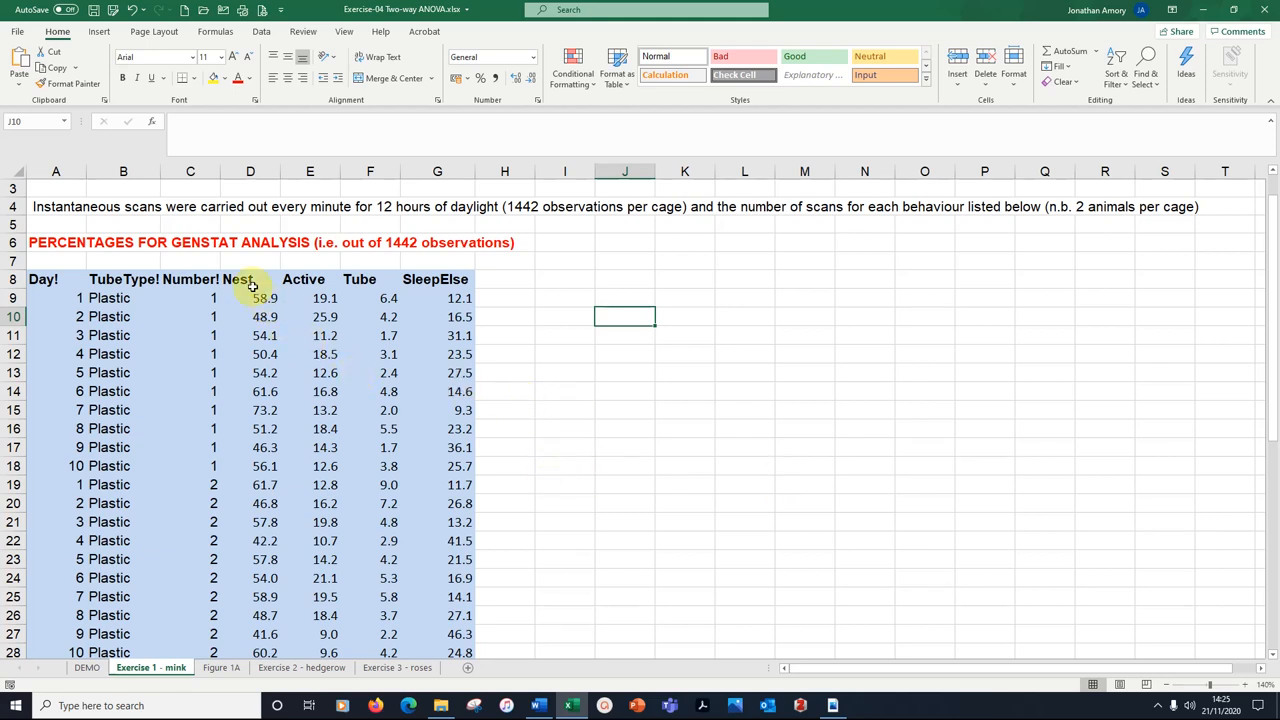
{"action": "left_click", "coordinate": [250, 280]}
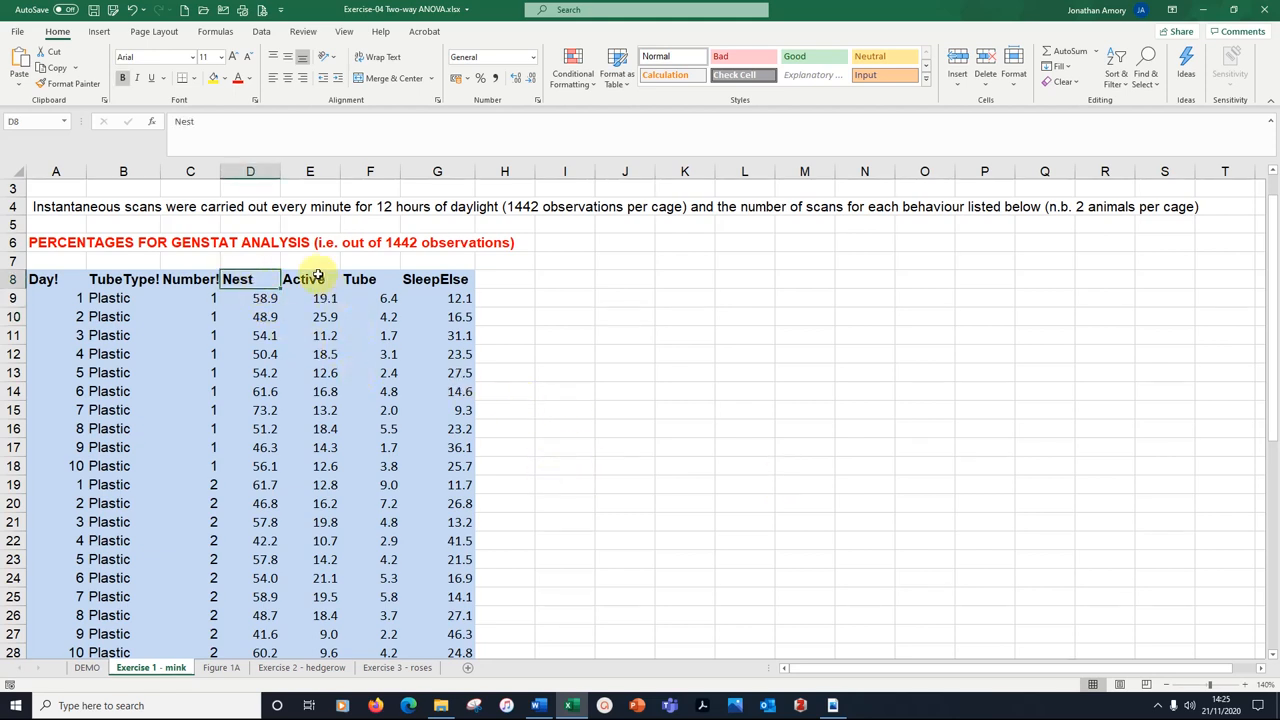
{"action": "left_click", "coordinate": [368, 280]}
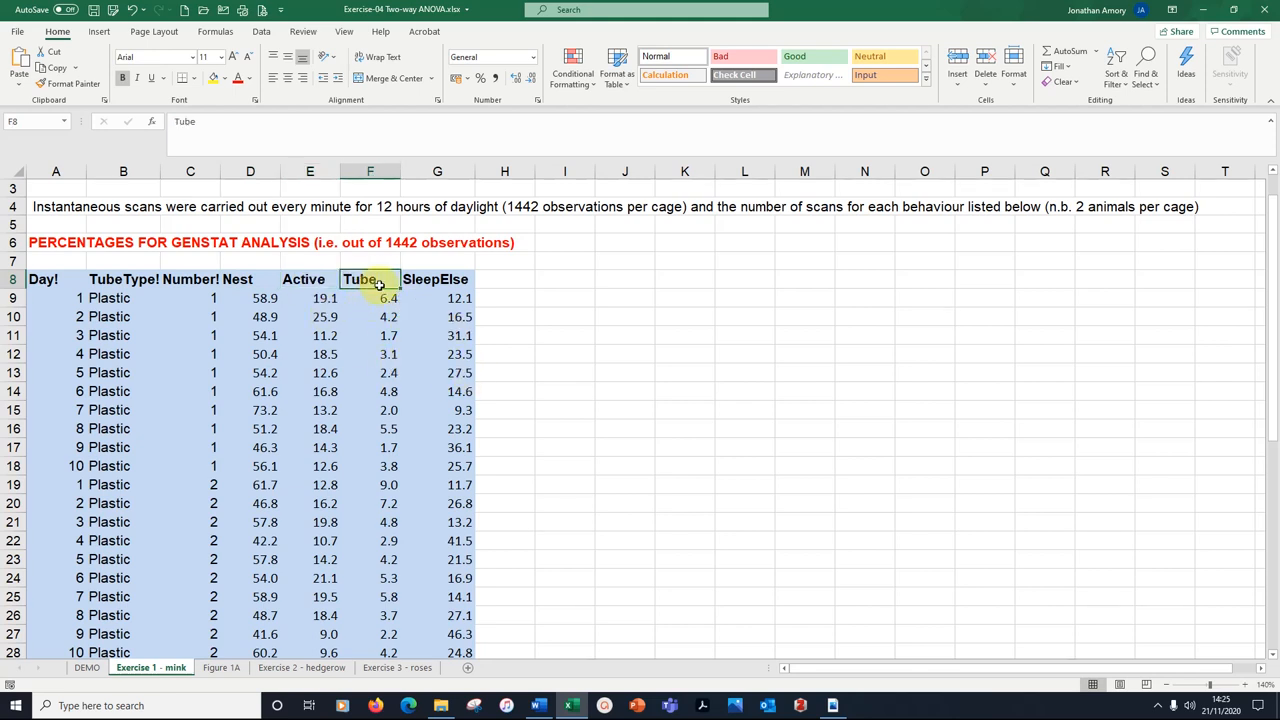
{"action": "left_click", "coordinate": [436, 280]}
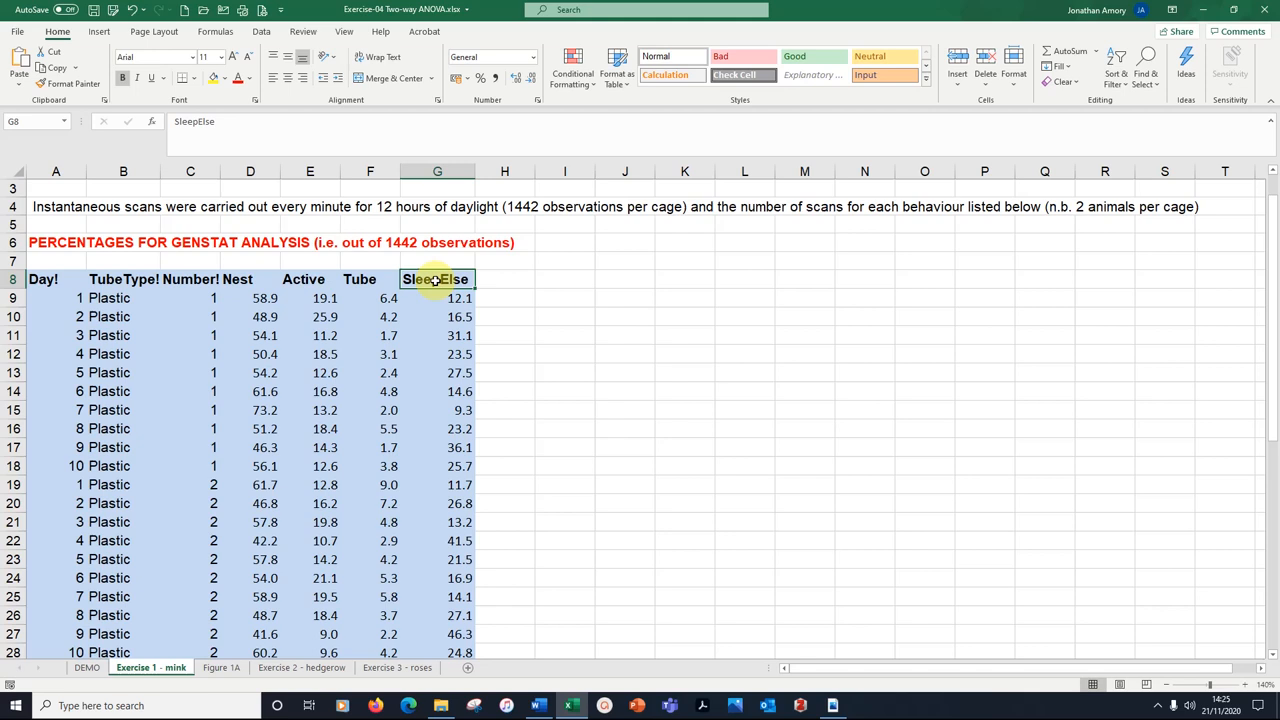
{"action": "mouse_move", "coordinate": [492, 300]}
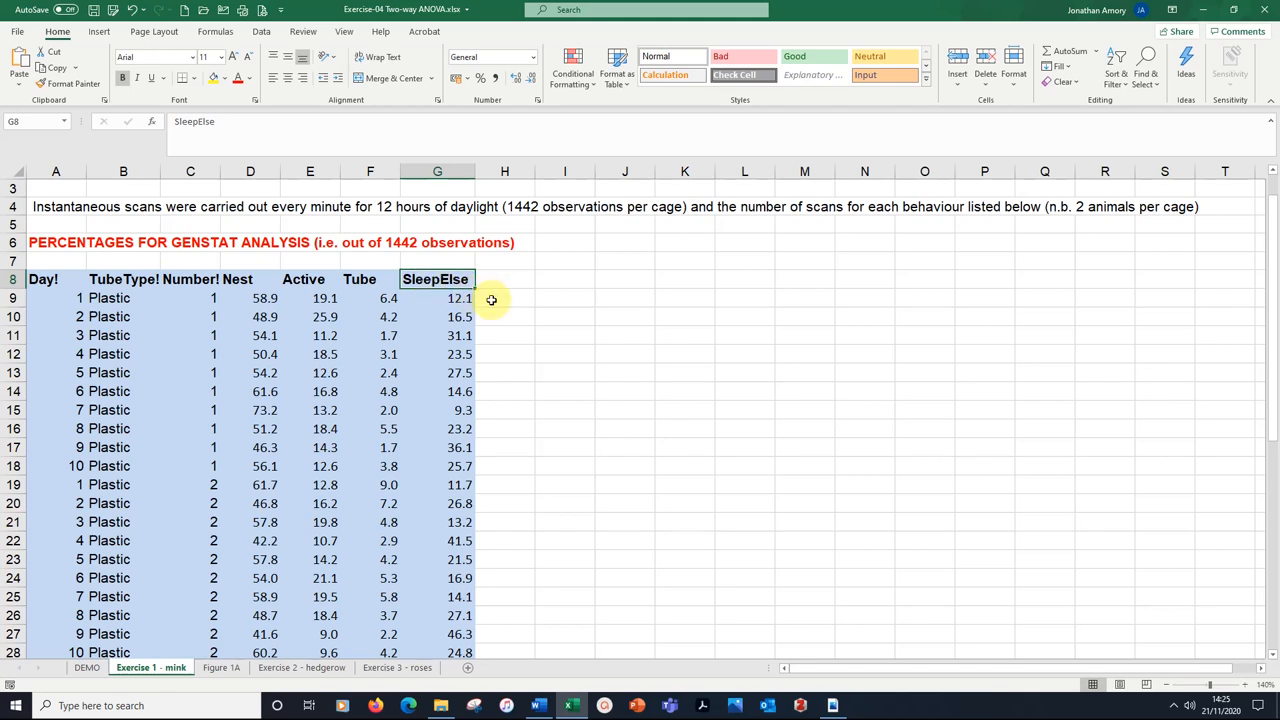
{"action": "mouse_move", "coordinate": [228, 272]}
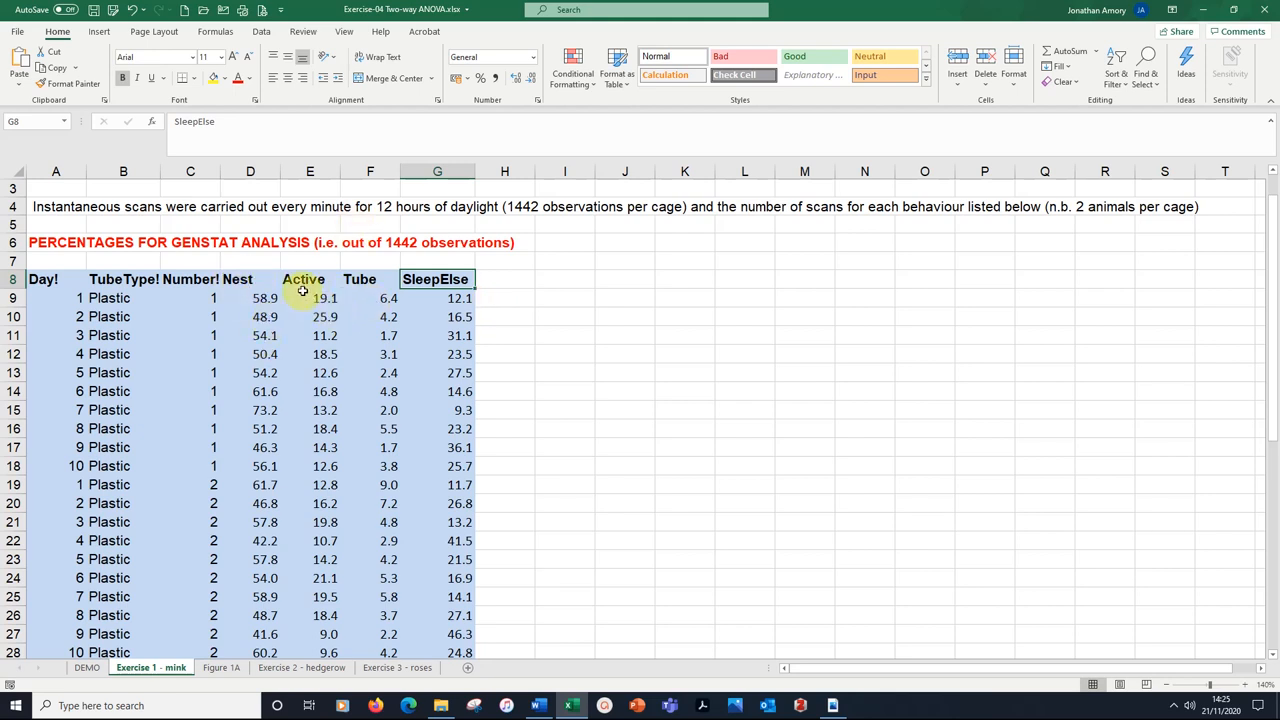
{"action": "mouse_move", "coordinate": [644, 390]}
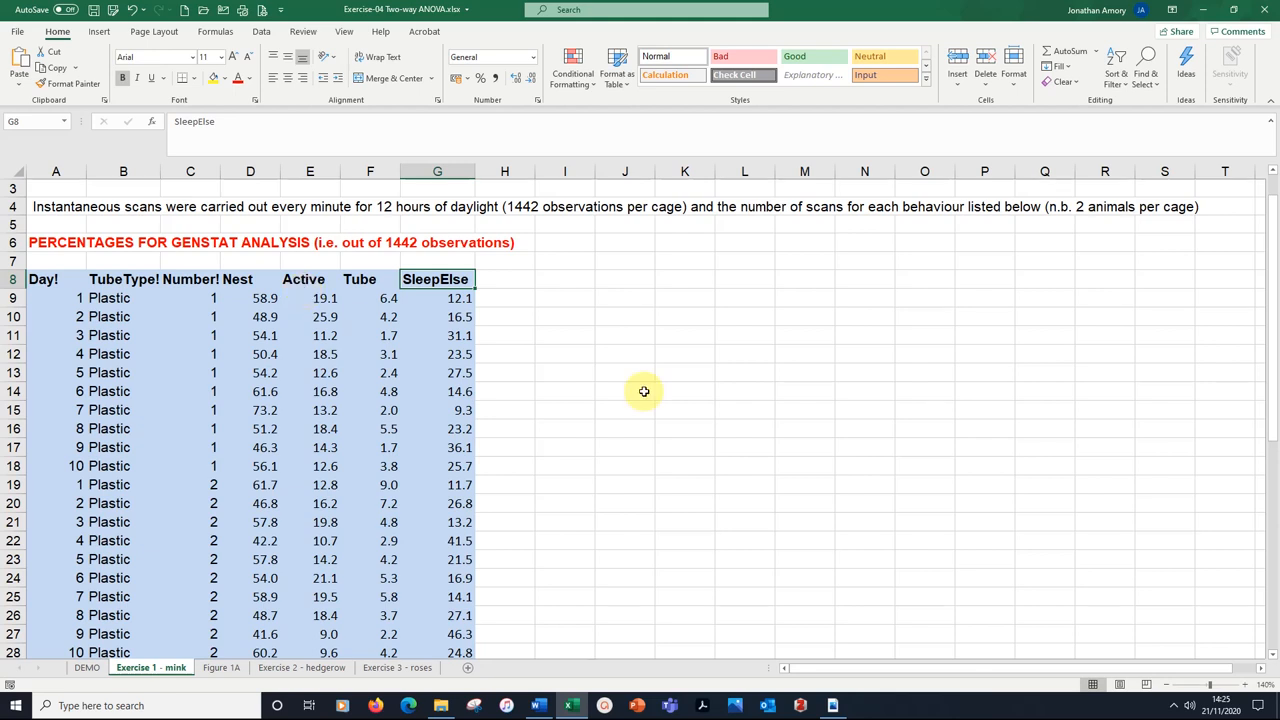
{"action": "left_click", "coordinate": [746, 390]}
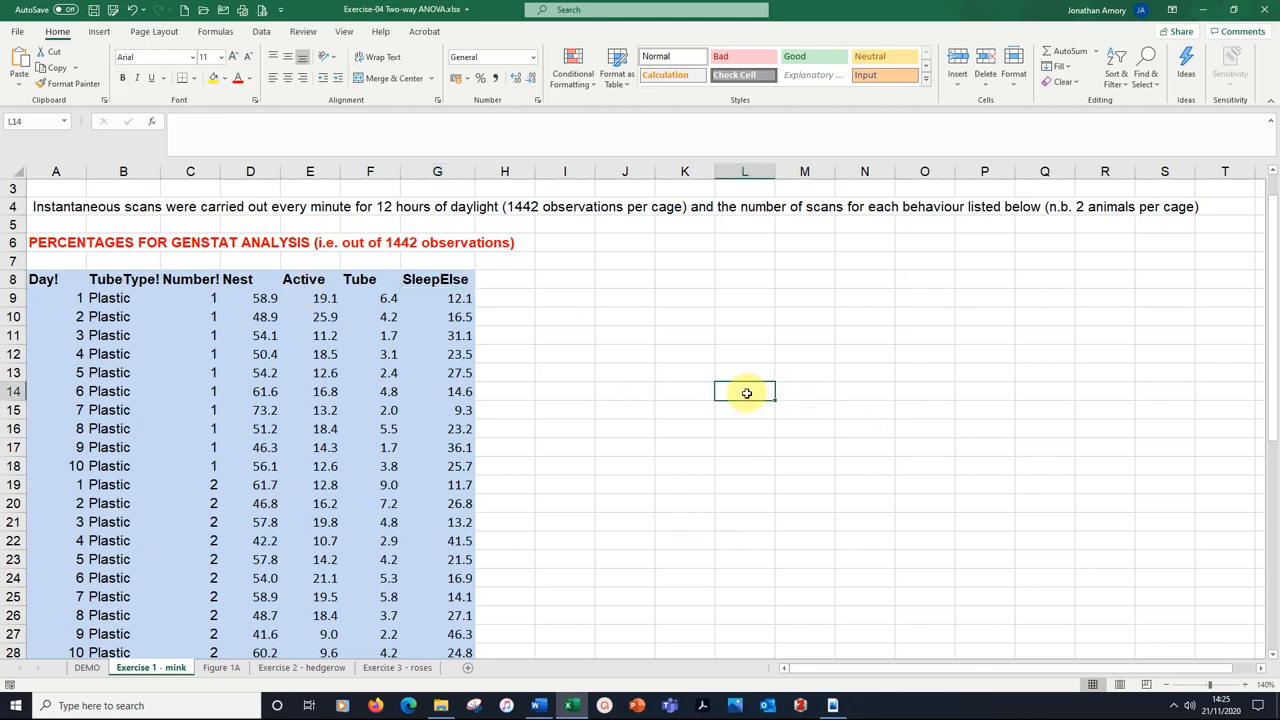
Import the clipboard data into Genstat as a new spreadsheet via Spread > New > From Clipboard.
{"action": "left_click", "coordinate": [190, 354]}
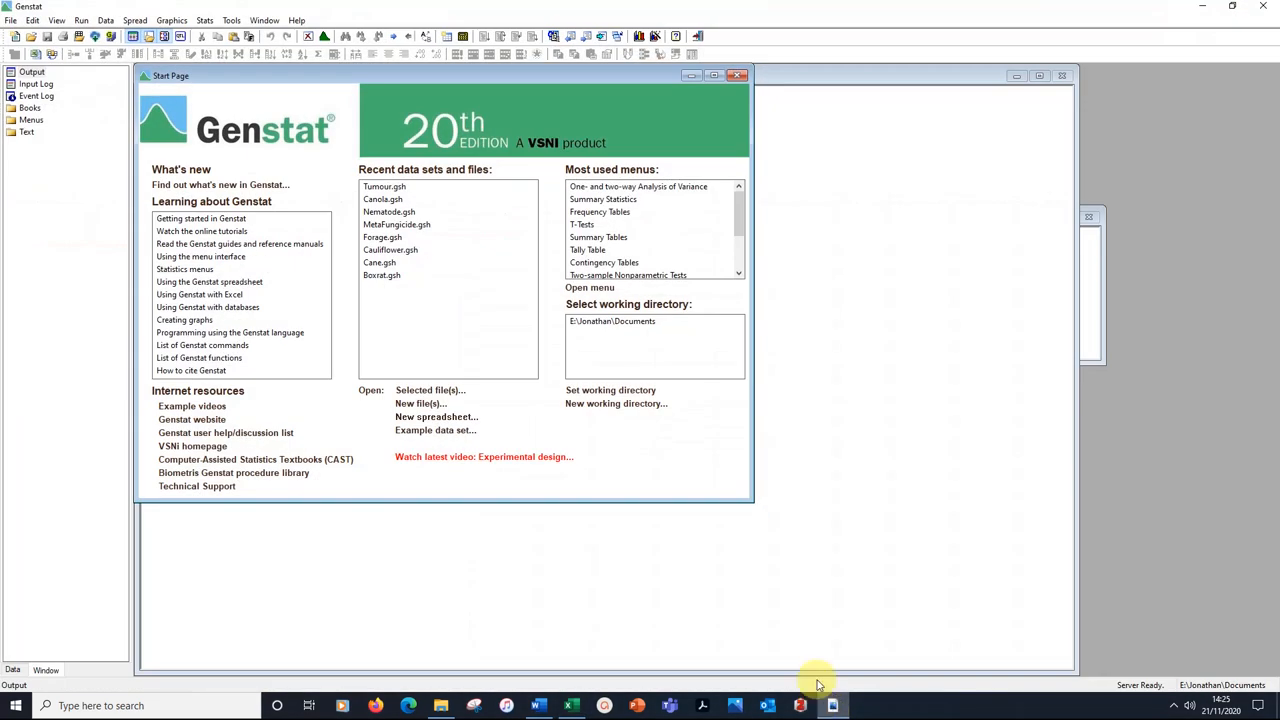
{"action": "mouse_move", "coordinate": [756, 388]}
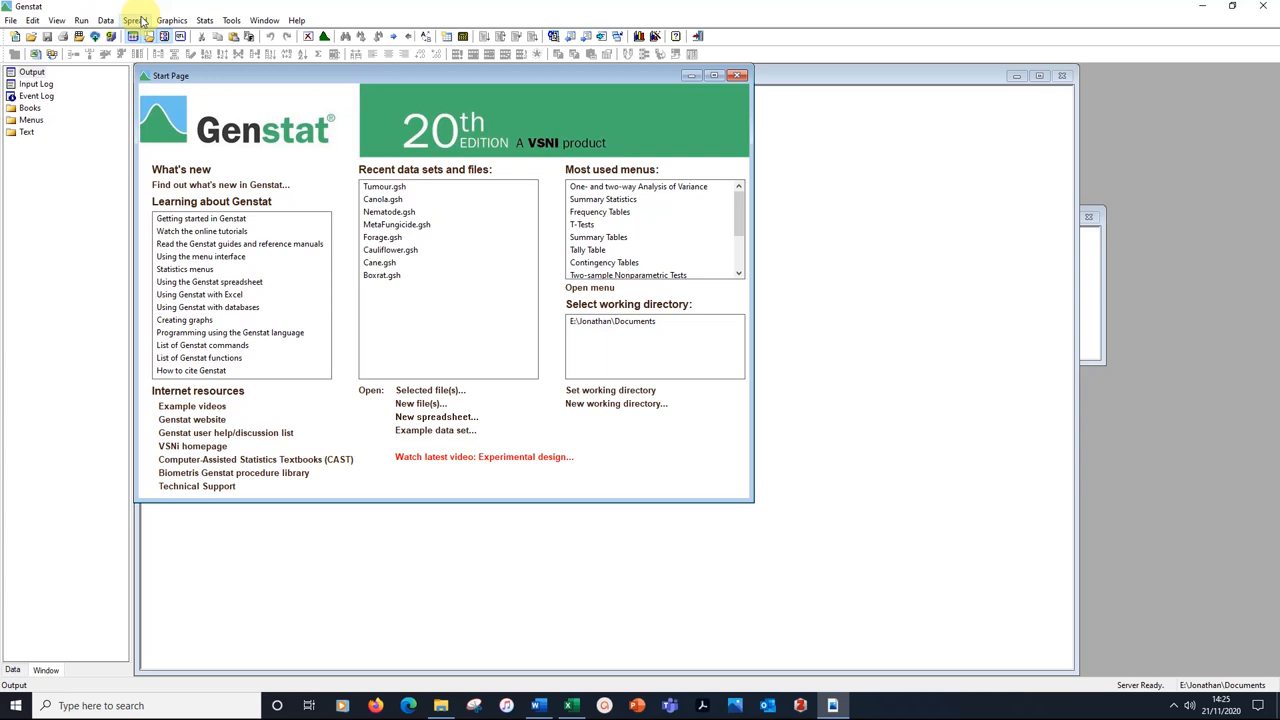
{"action": "left_click", "coordinate": [134, 20]}
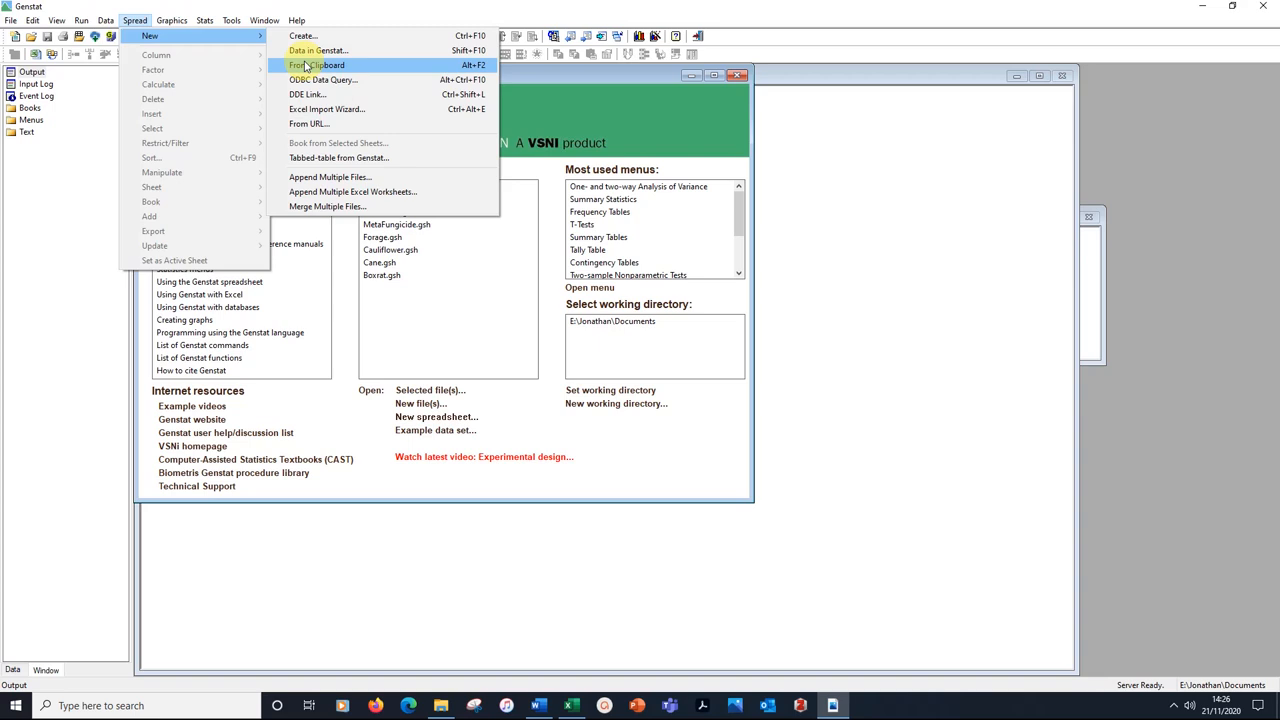
{"action": "left_click", "coordinate": [316, 64]}
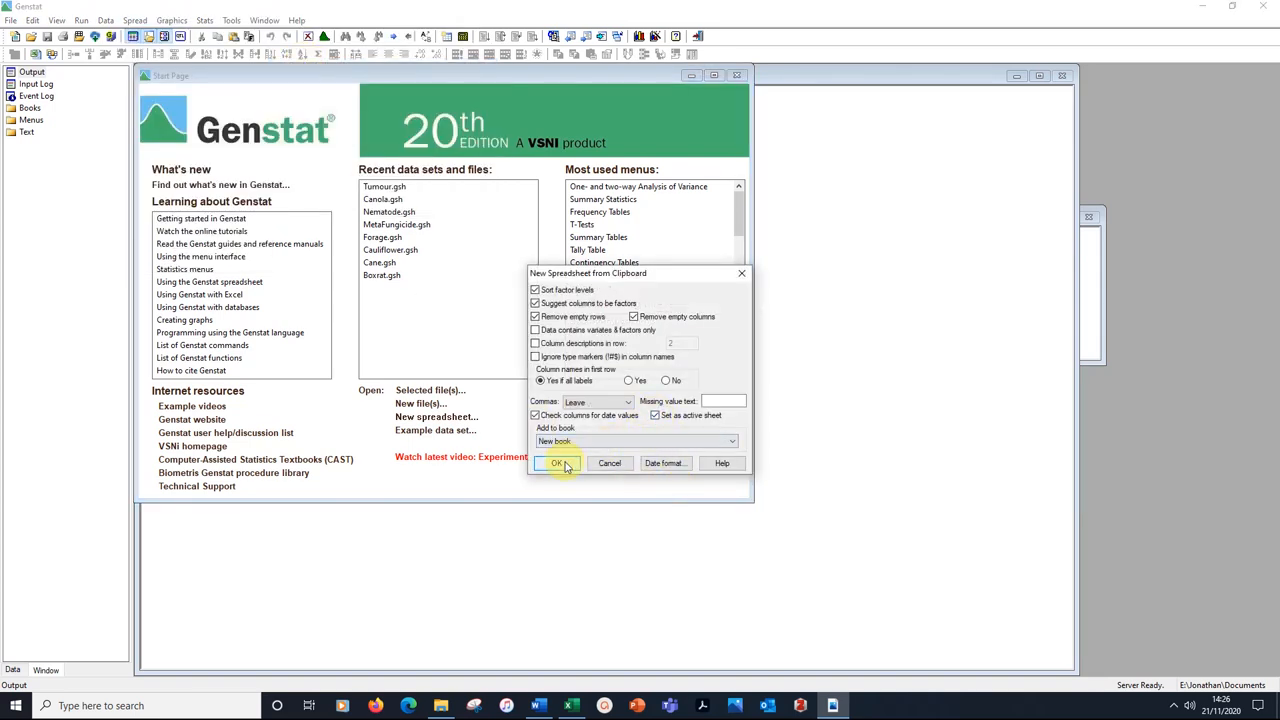
{"action": "left_click", "coordinate": [558, 462]}
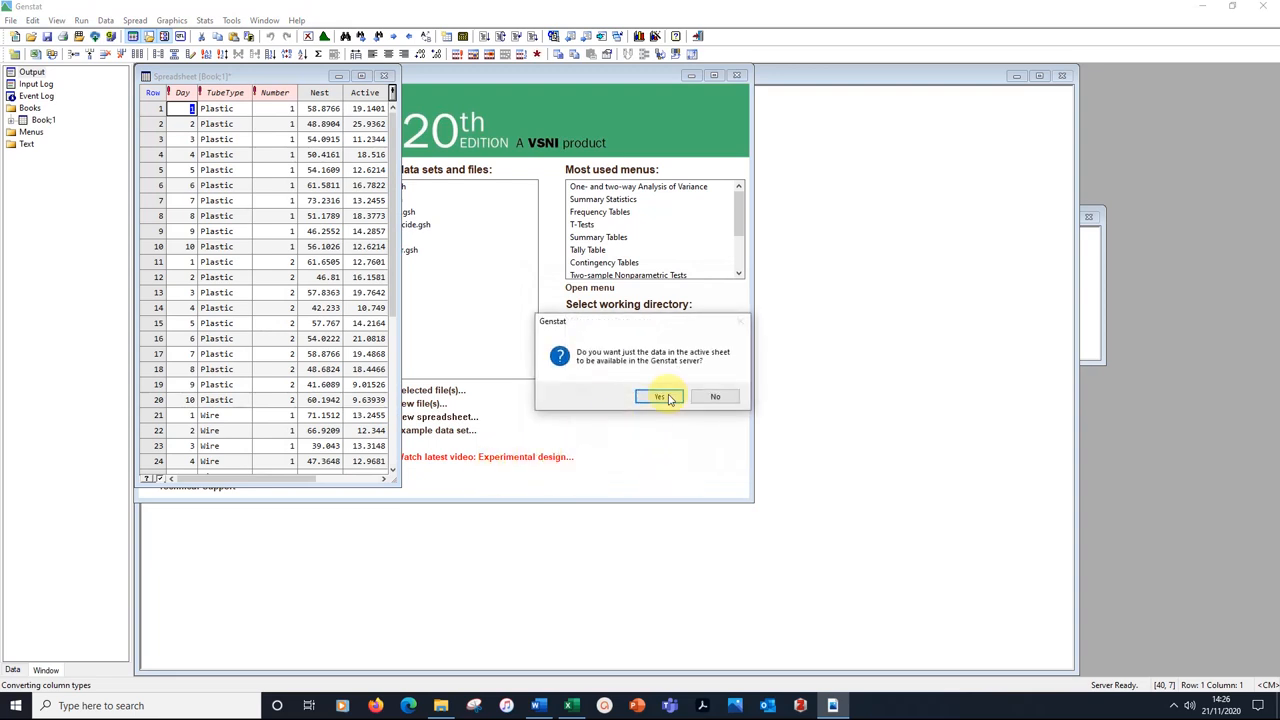
{"action": "left_click", "coordinate": [658, 396]}
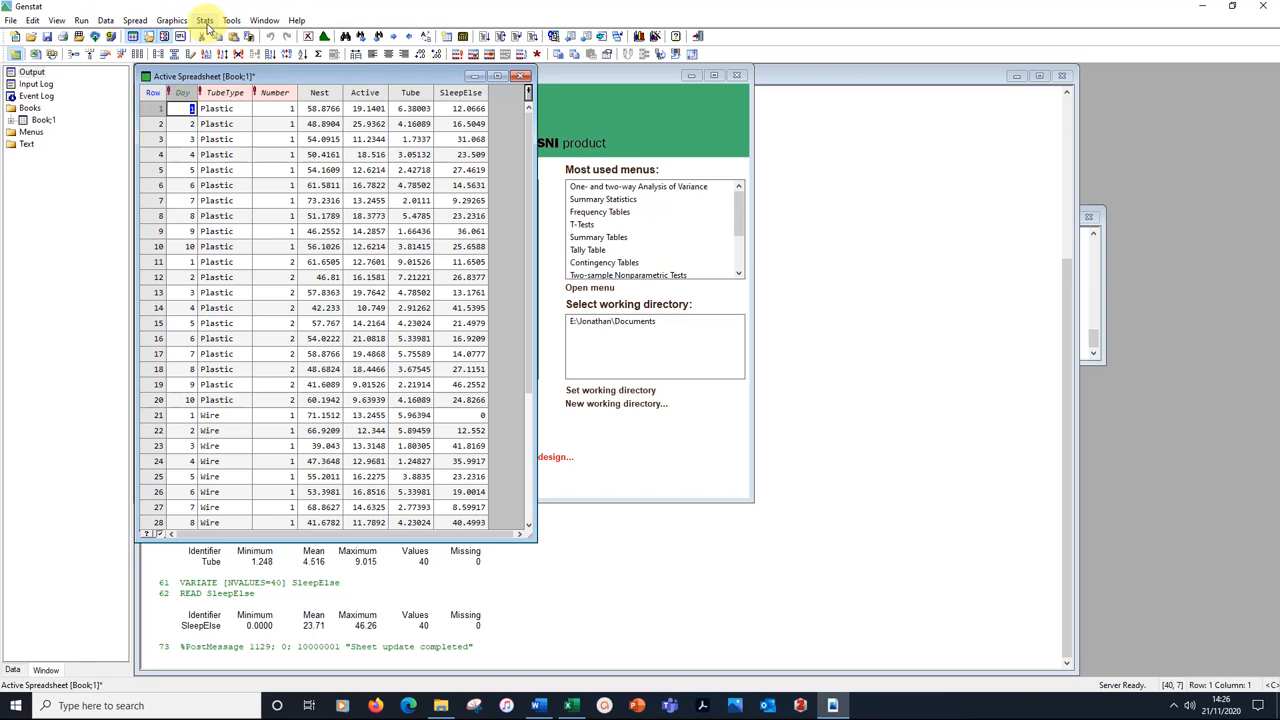
Configure a two-way ANOVA with Y-variate Nest, factor 1 TubeType and factor 2 Number.
{"action": "left_click", "coordinate": [204, 20]}
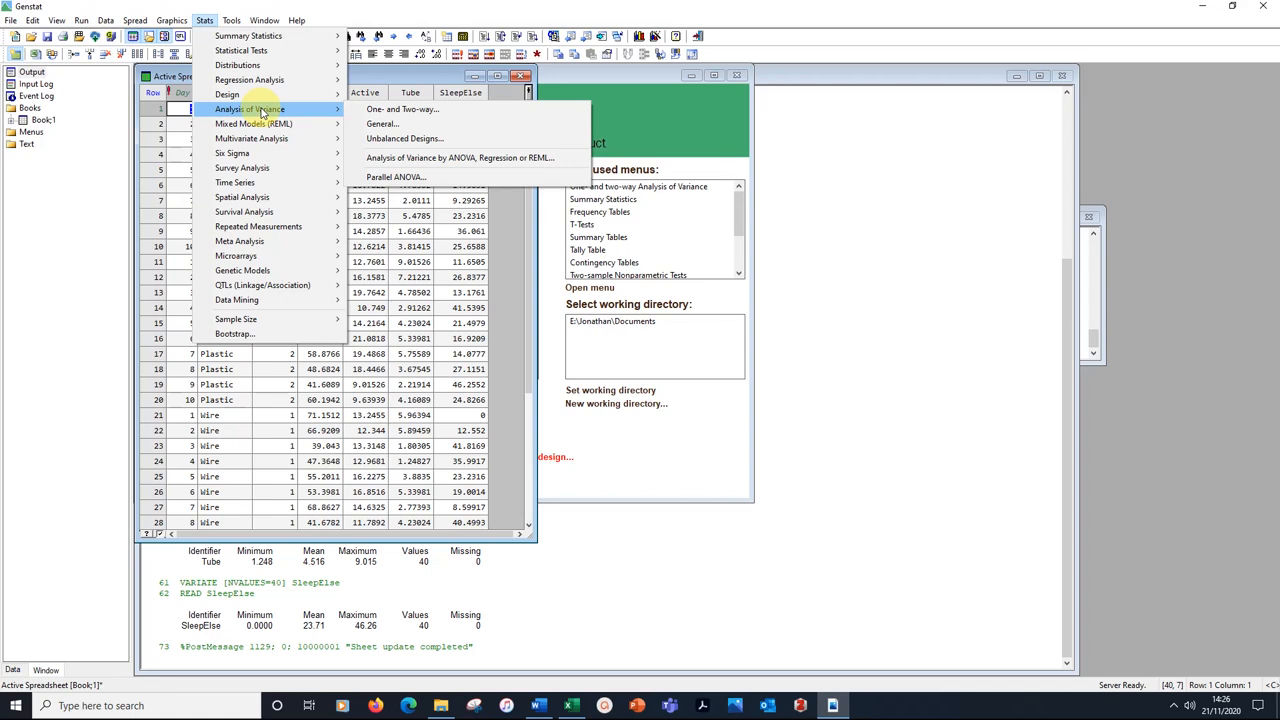
{"action": "mouse_move", "coordinate": [404, 108]}
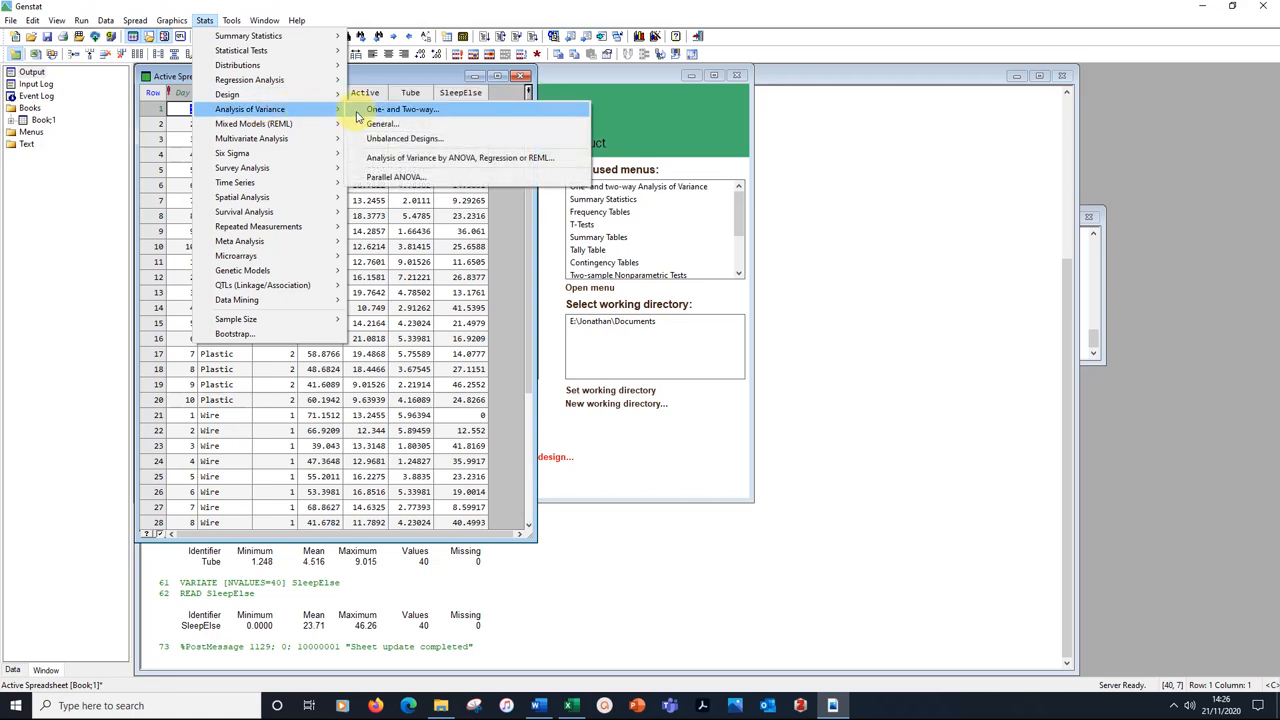
{"action": "mouse_move", "coordinate": [376, 112]}
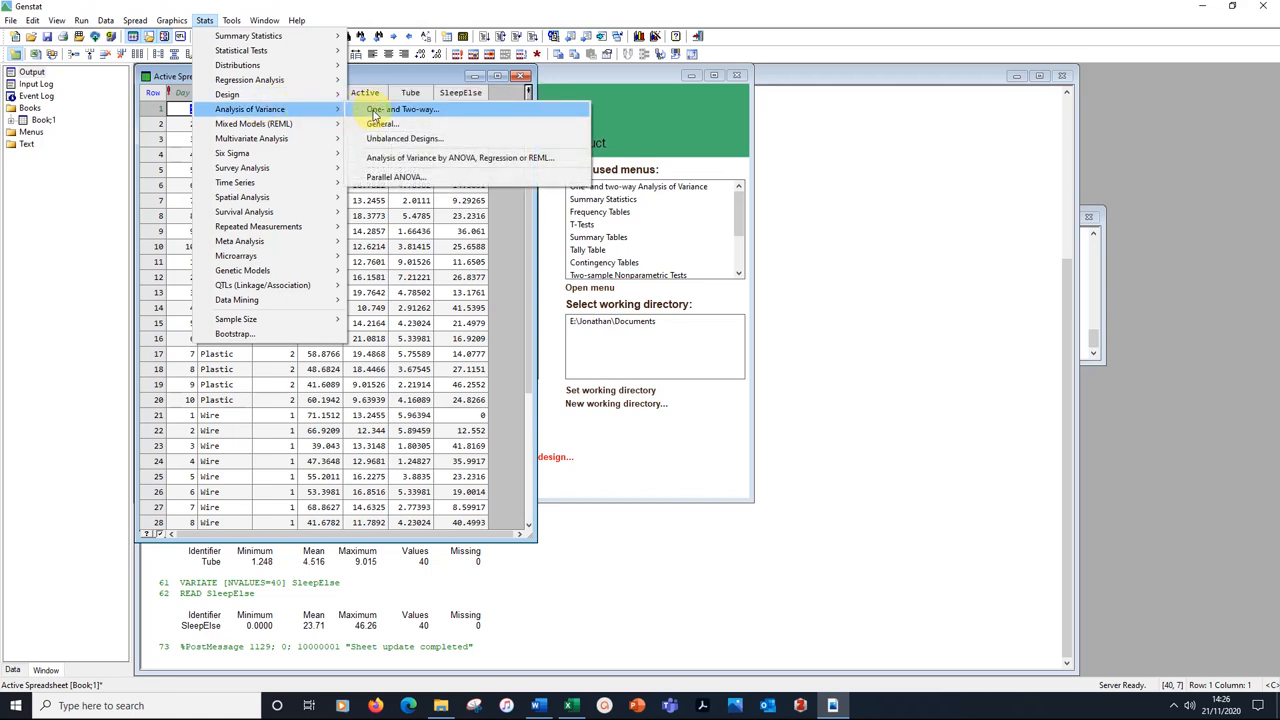
{"action": "left_click", "coordinate": [400, 108]}
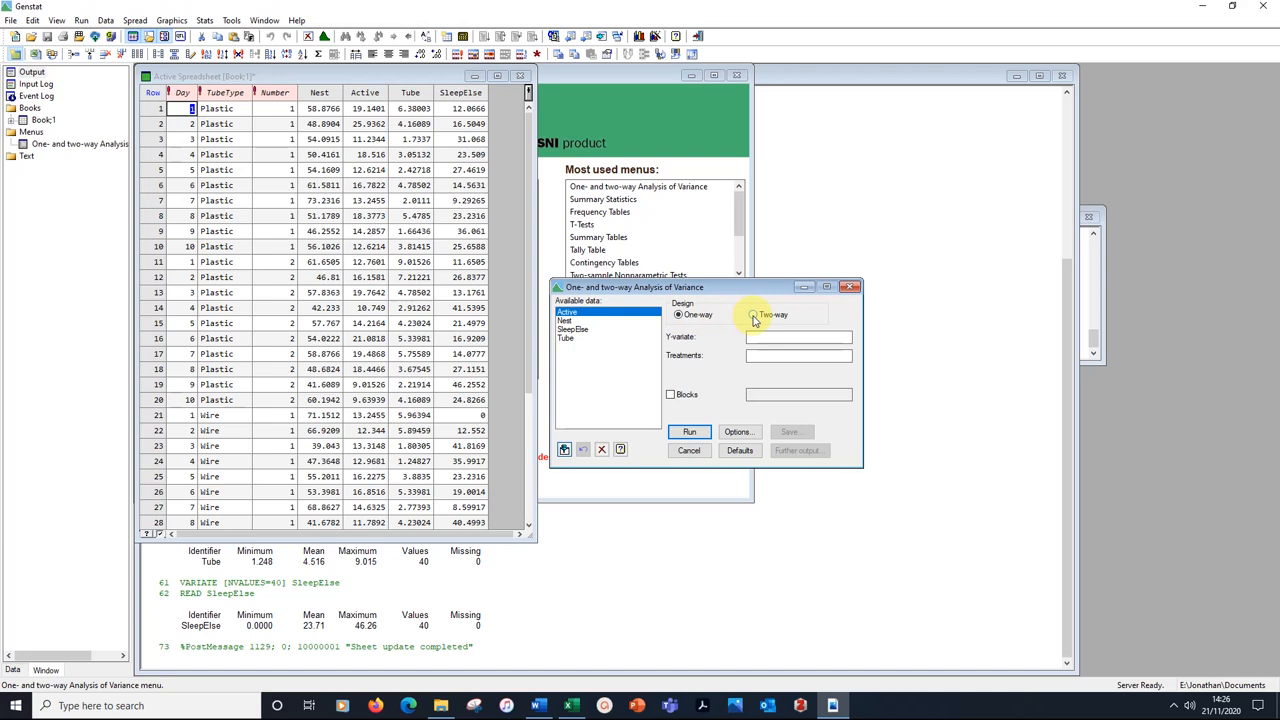
{"action": "left_click", "coordinate": [752, 314]}
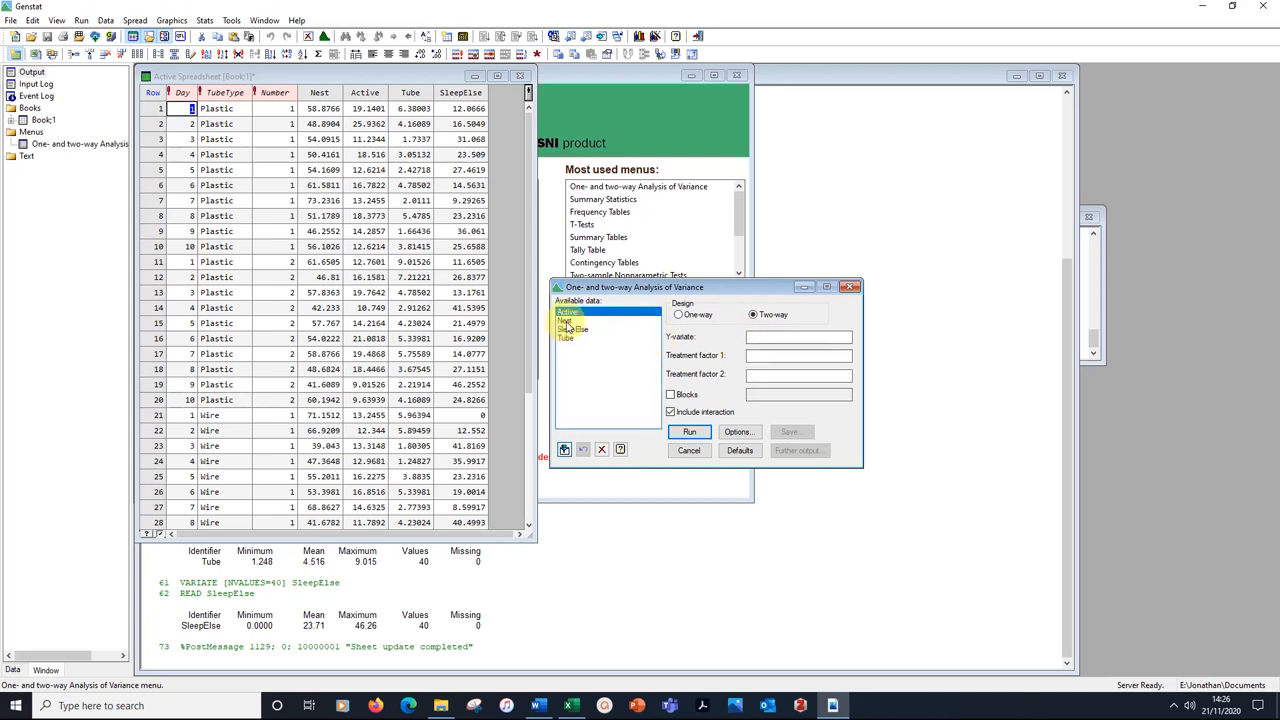
{"action": "left_click", "coordinate": [568, 320]}
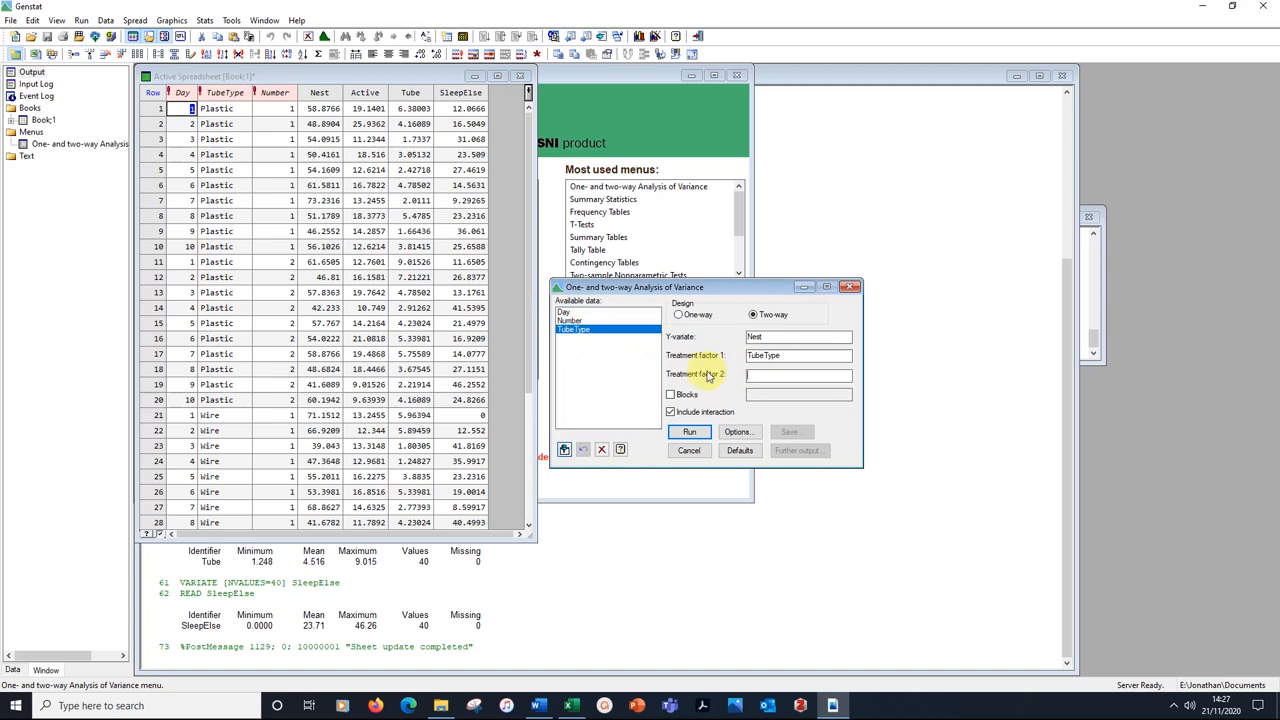
{"action": "left_click", "coordinate": [576, 330]}
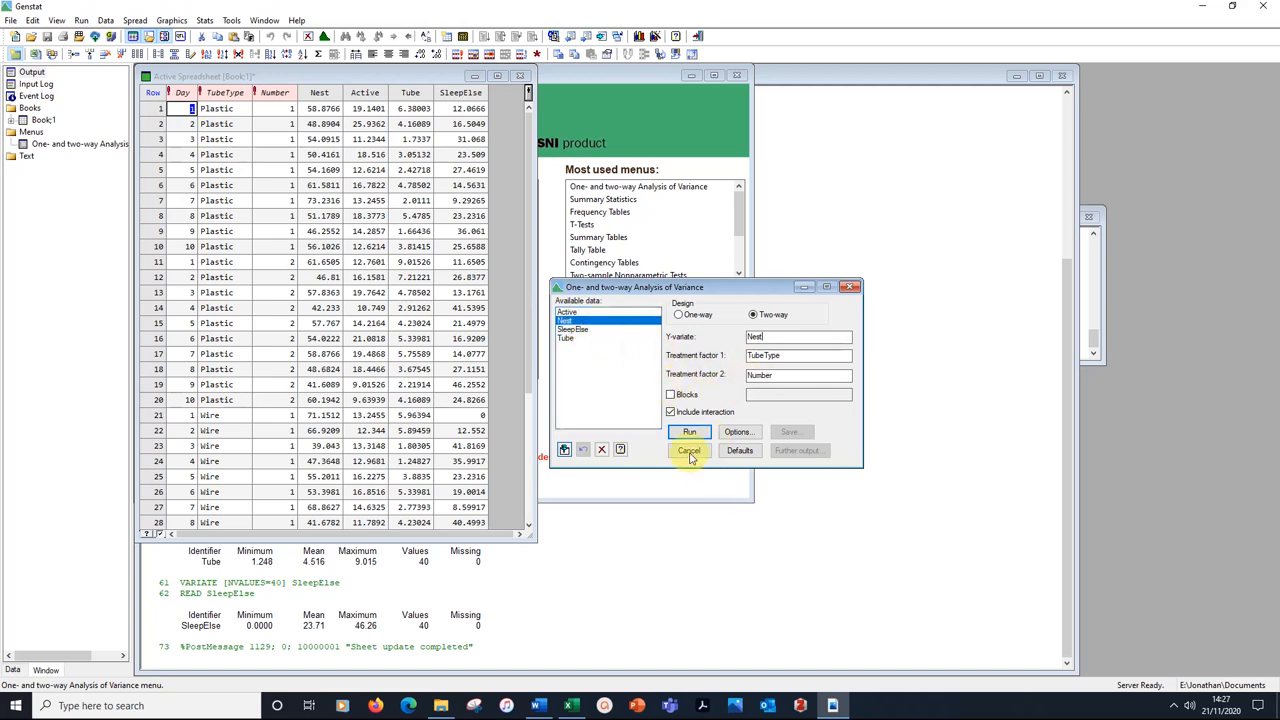
{"action": "left_click", "coordinate": [672, 412]}
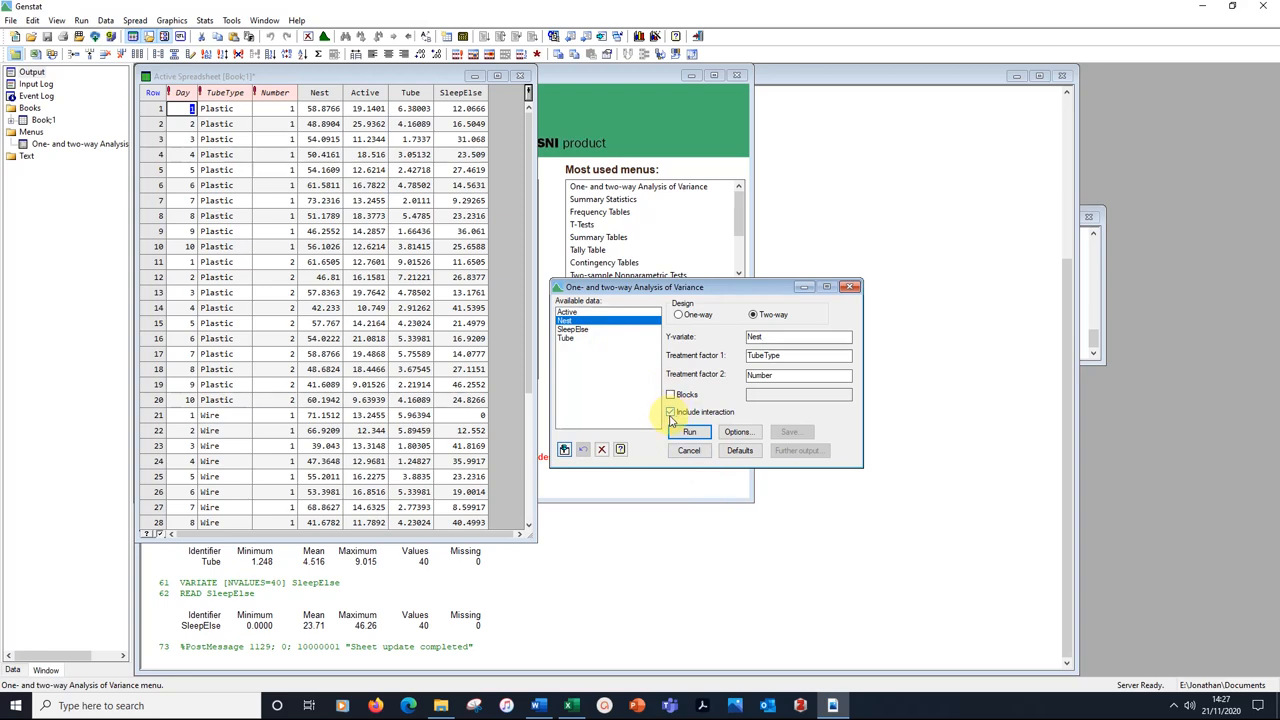
{"action": "left_click", "coordinate": [670, 412]}
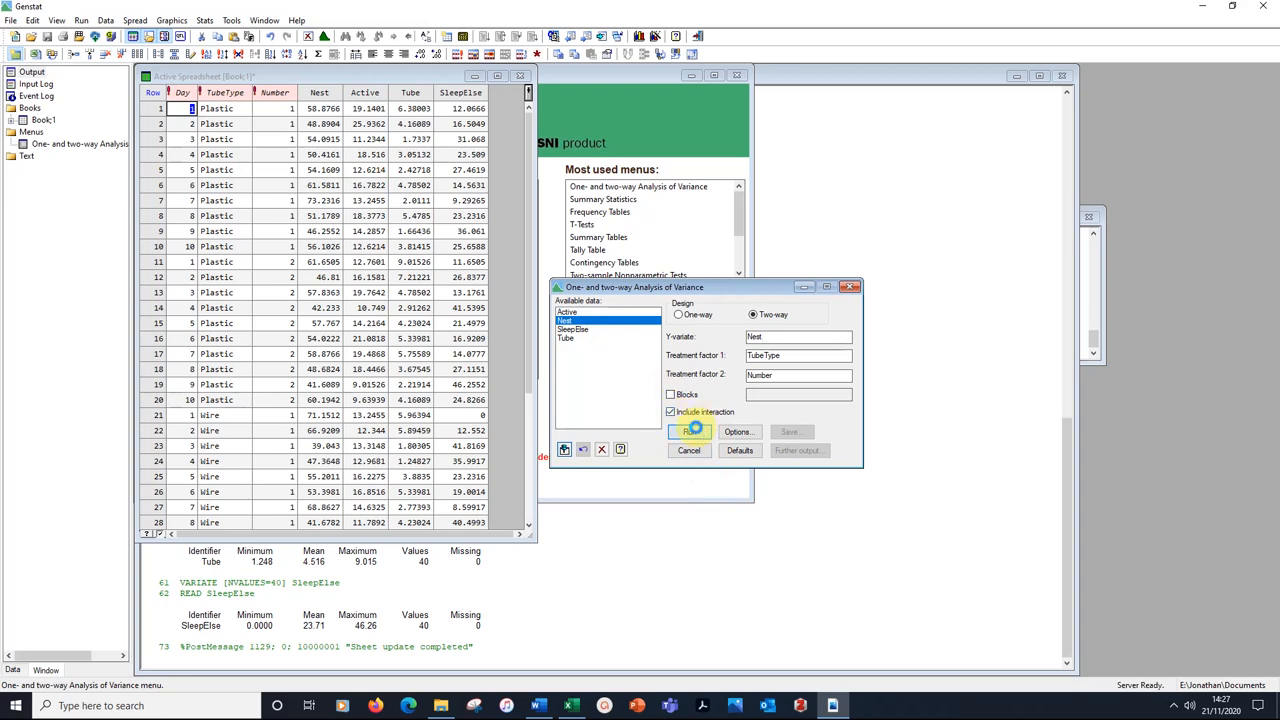
Run the Nest two-way ANOVA and return to the Word instruction sheet.
{"action": "left_click", "coordinate": [690, 432]}
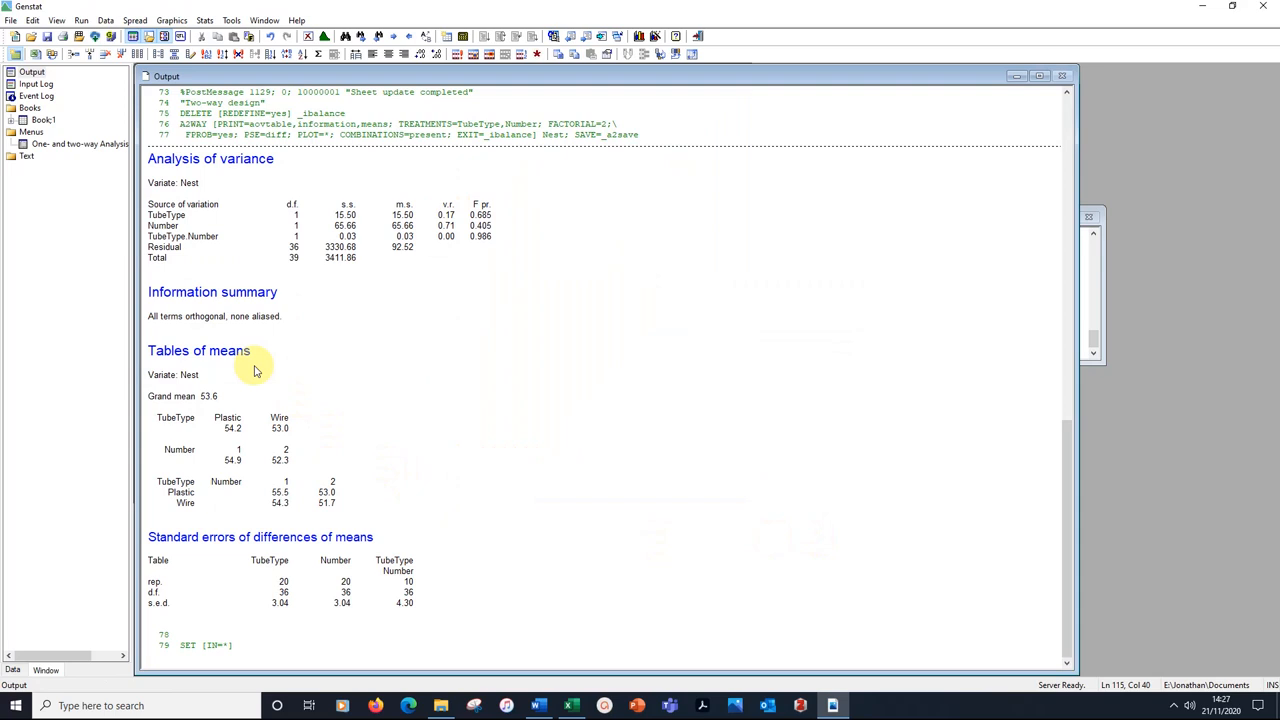
{"action": "mouse_move", "coordinate": [220, 166]}
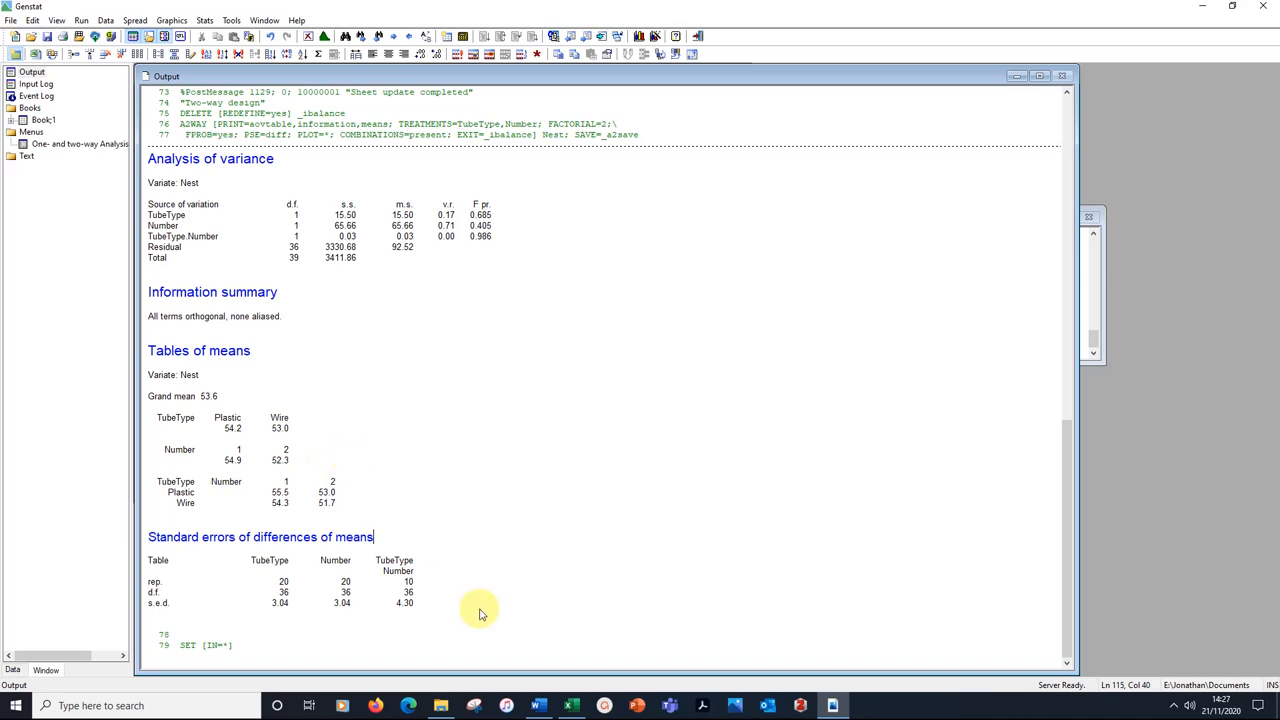
{"action": "left_click", "coordinate": [538, 704]}
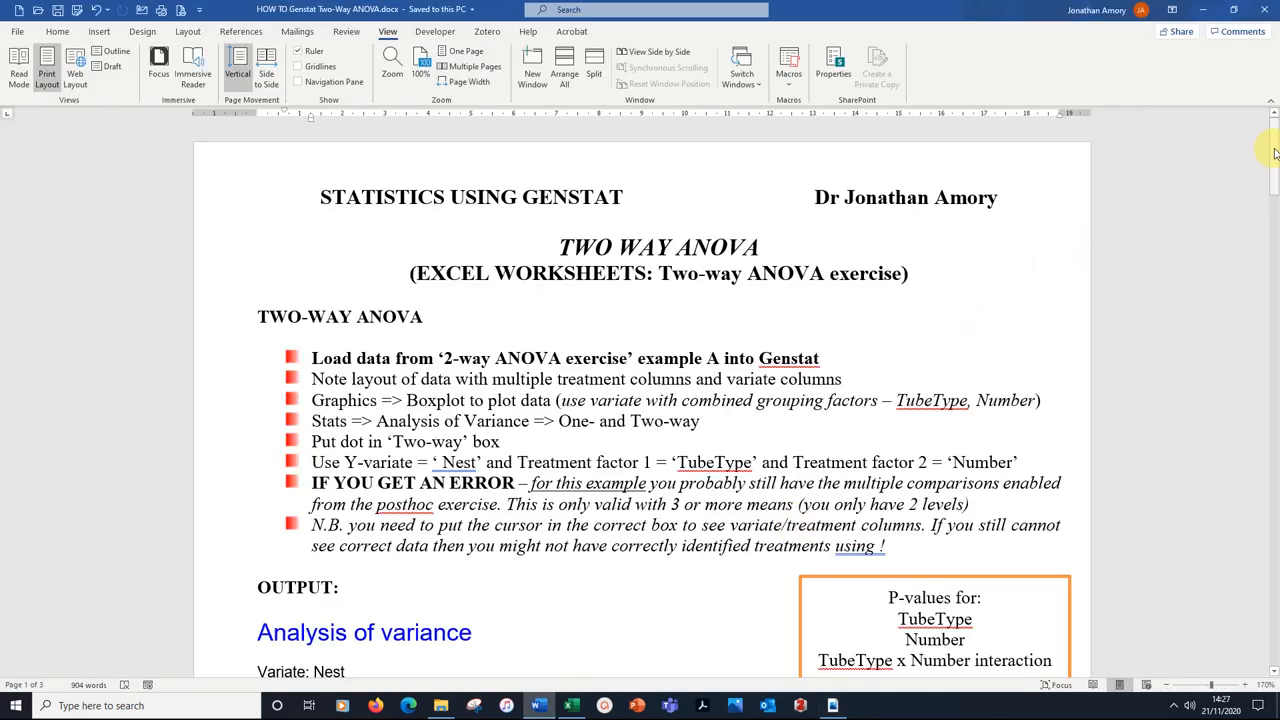
{"action": "scroll", "scroll_direction": "down", "scroll_amount": 3}
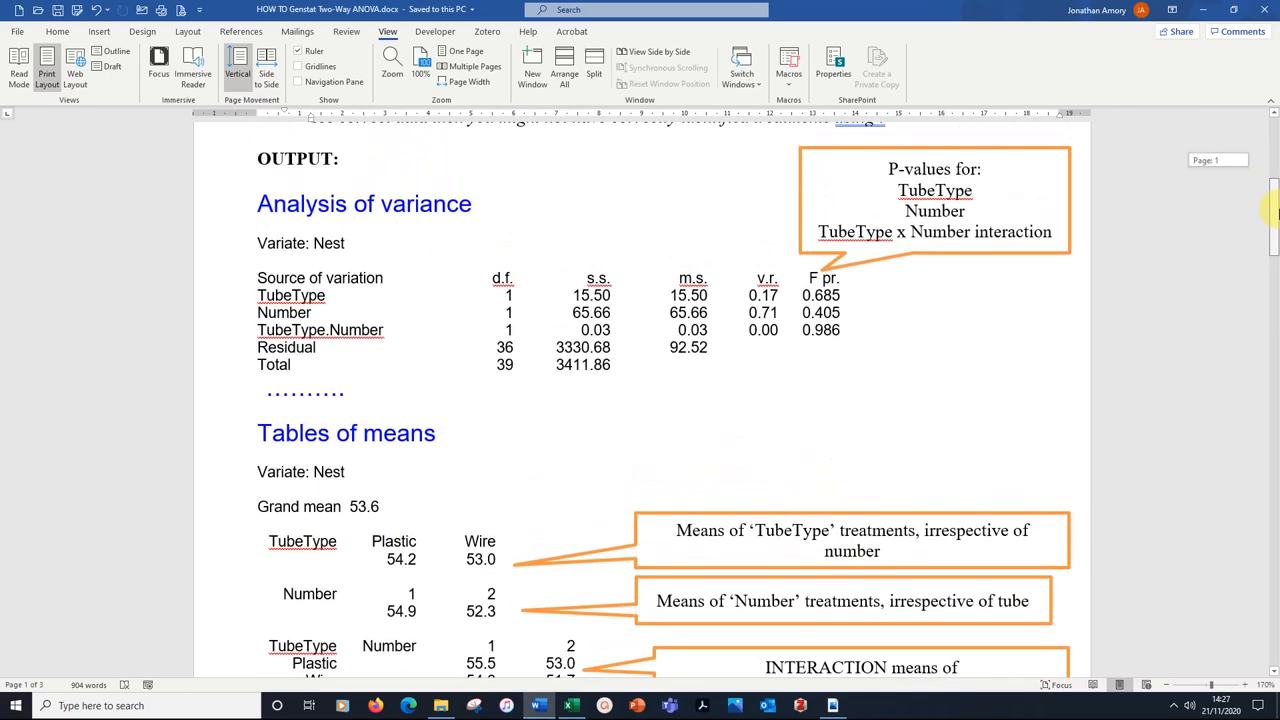
{"action": "scroll", "scroll_direction": "down", "scroll_amount": 3}
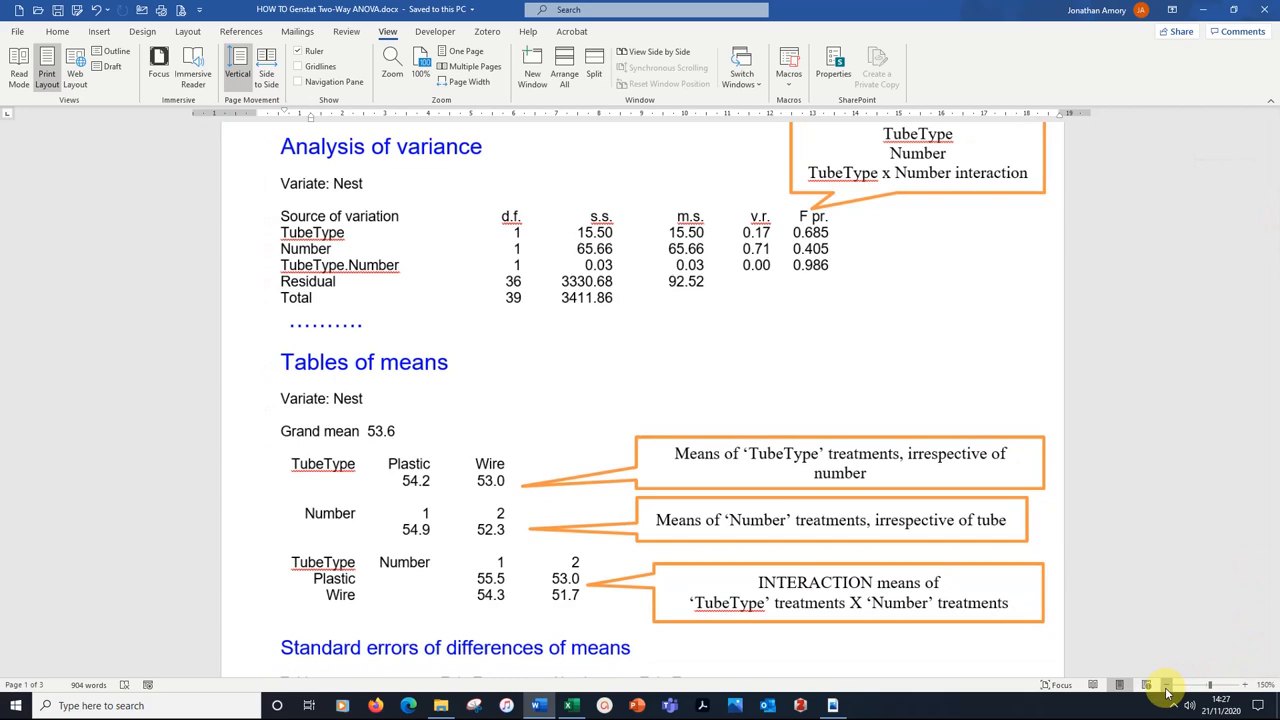
{"action": "scroll", "scroll_direction": "down", "scroll_amount": 3}
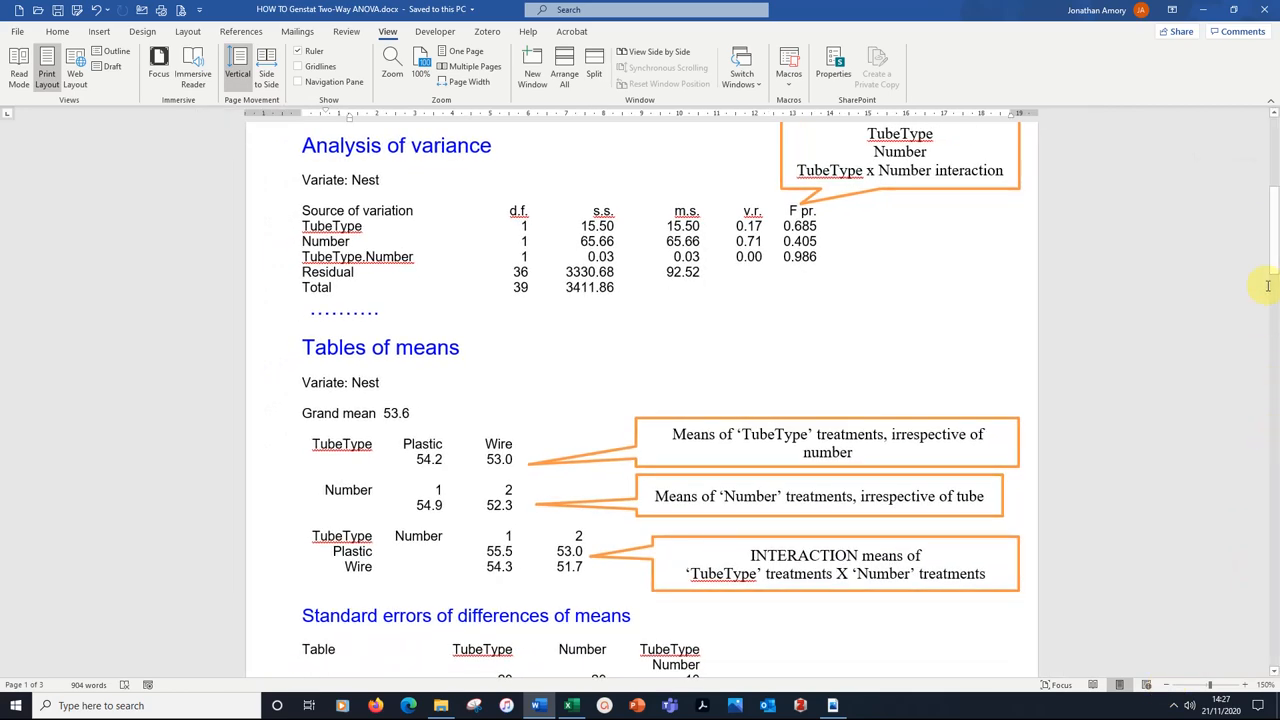
{"action": "scroll", "scroll_direction": "down", "scroll_amount": 3}
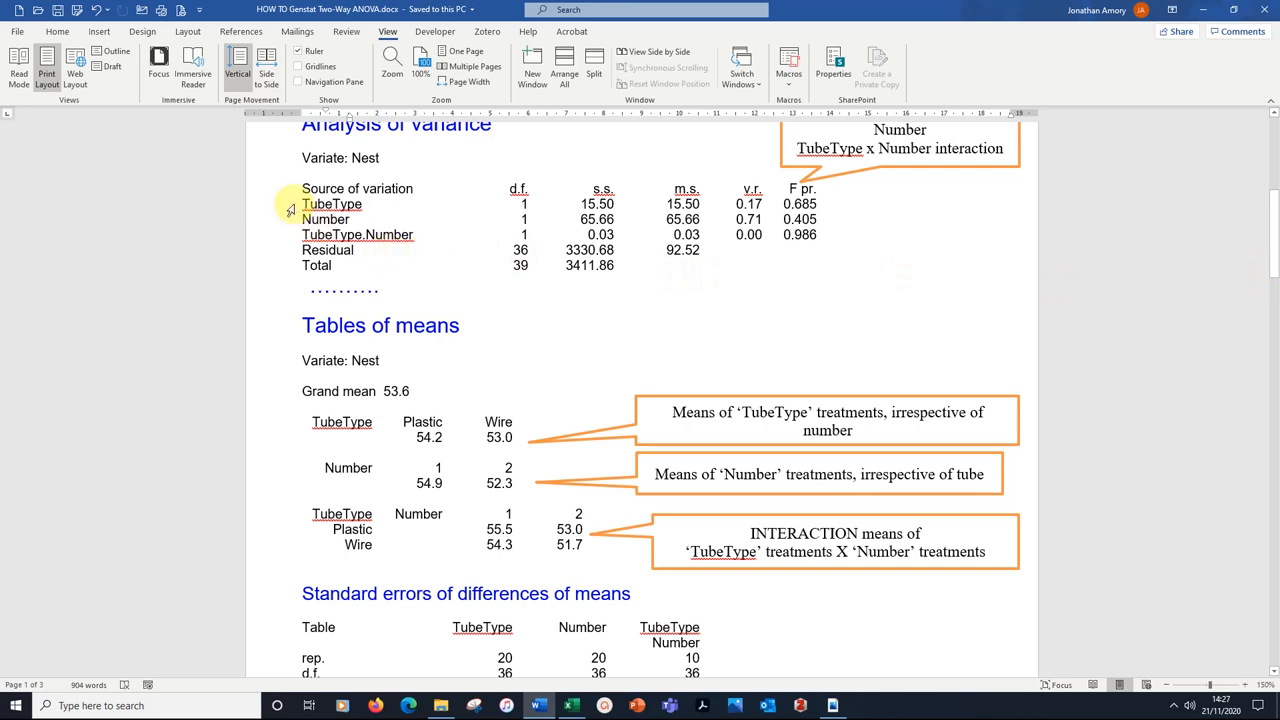
{"action": "double_click", "coordinate": [332, 204]}
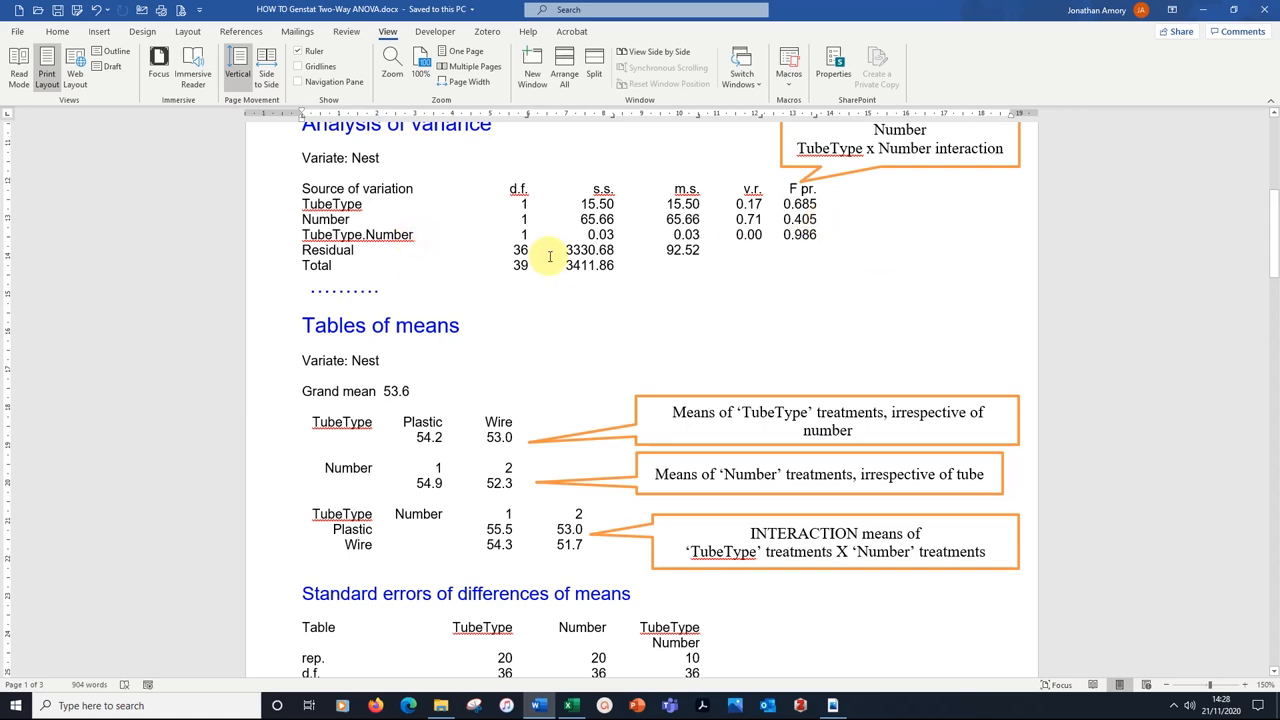
{"action": "mouse_move", "coordinate": [820, 236]}
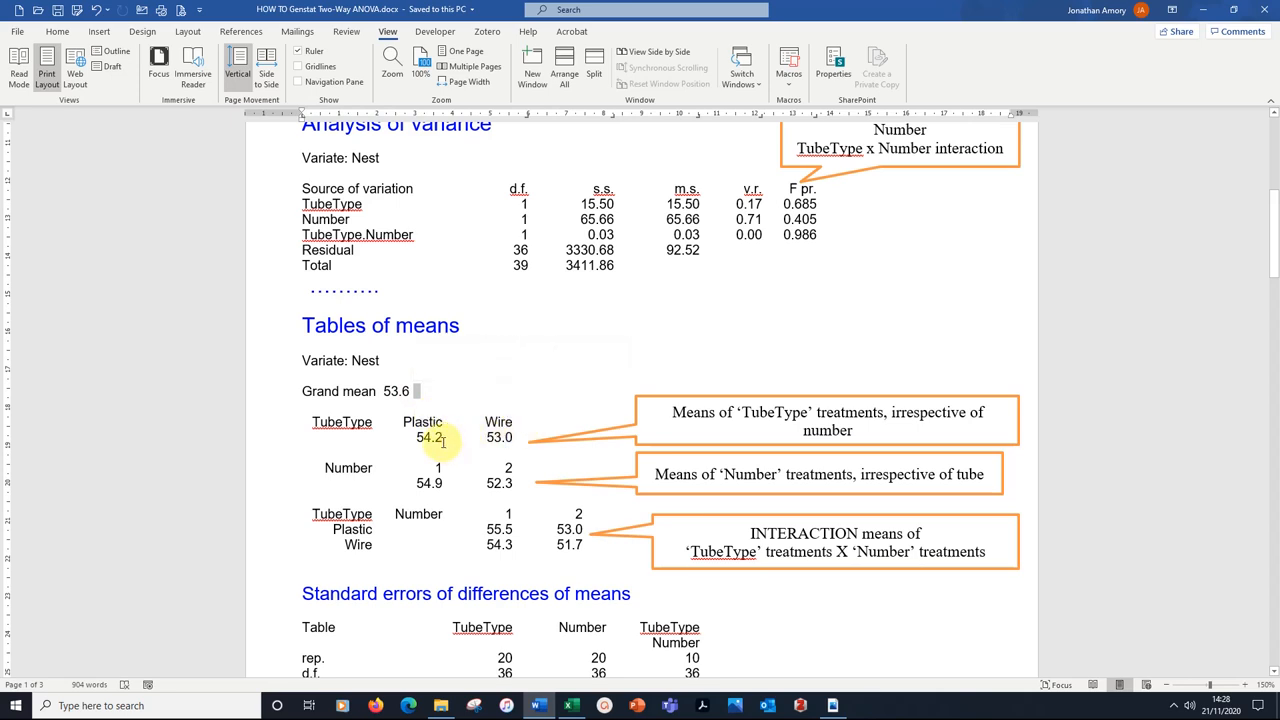
{"action": "mouse_move", "coordinate": [500, 438]}
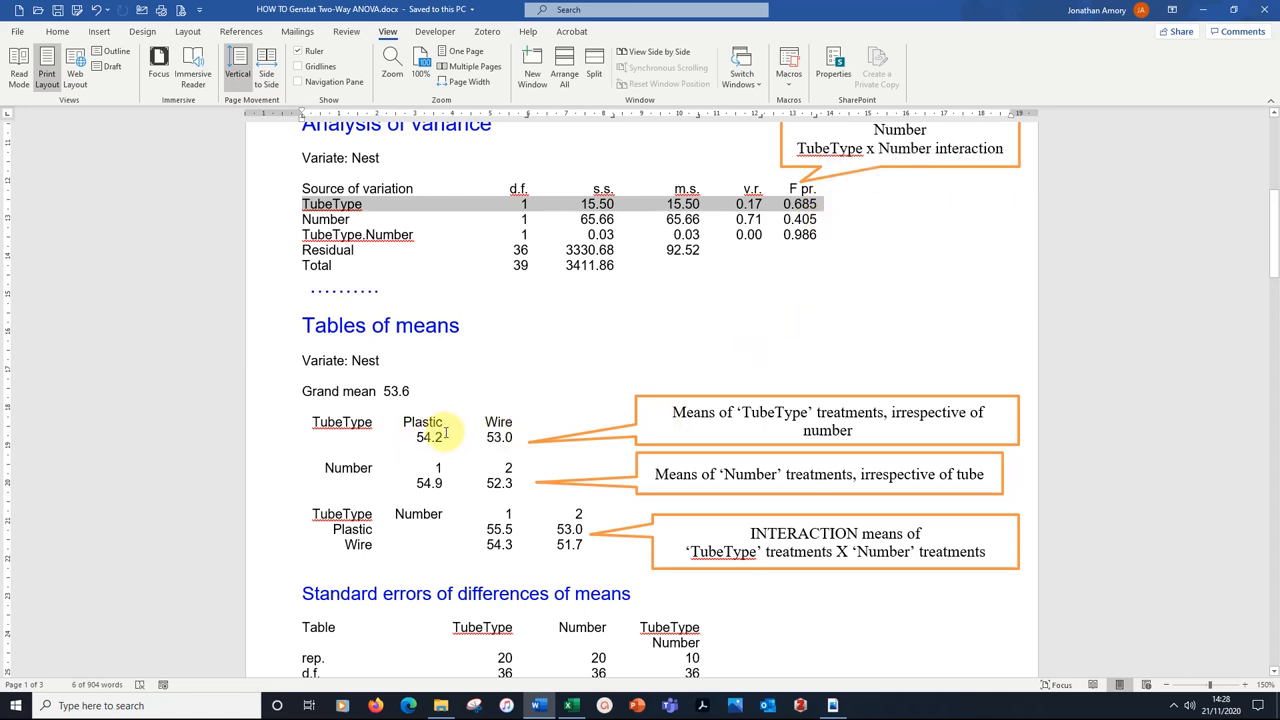
{"action": "mouse_move", "coordinate": [280, 192]}
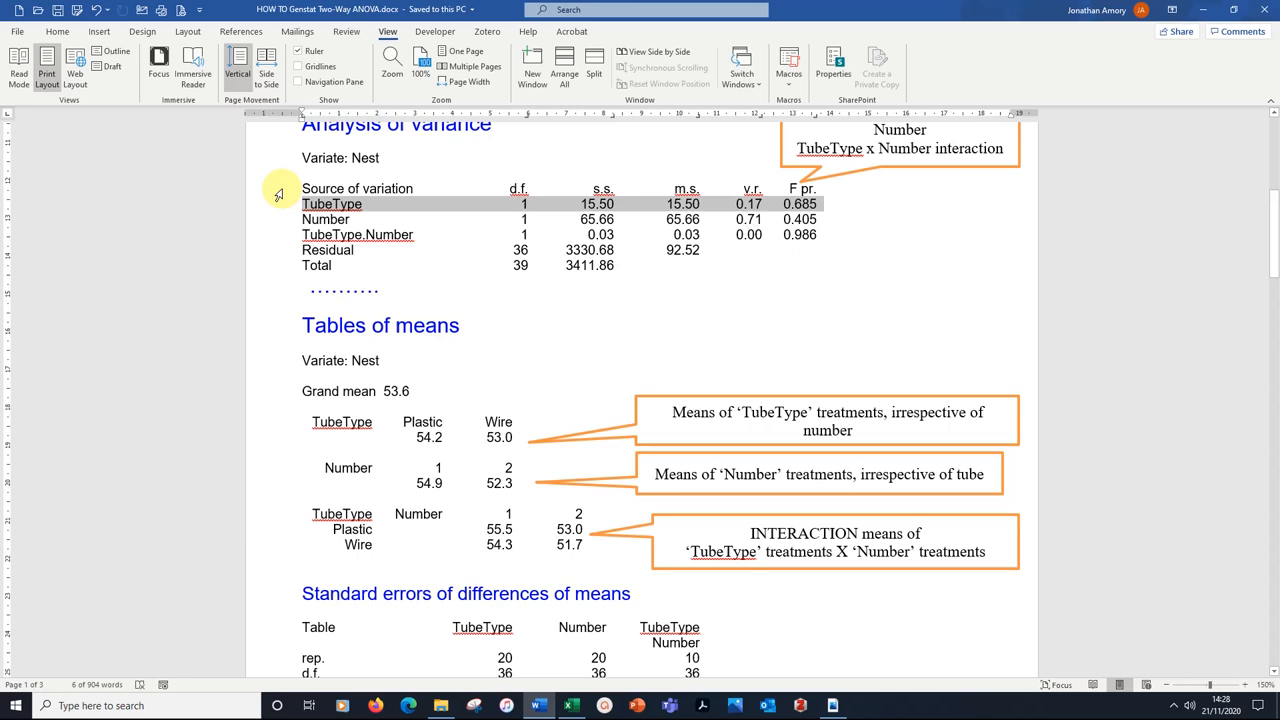
{"action": "mouse_move", "coordinate": [476, 564]}
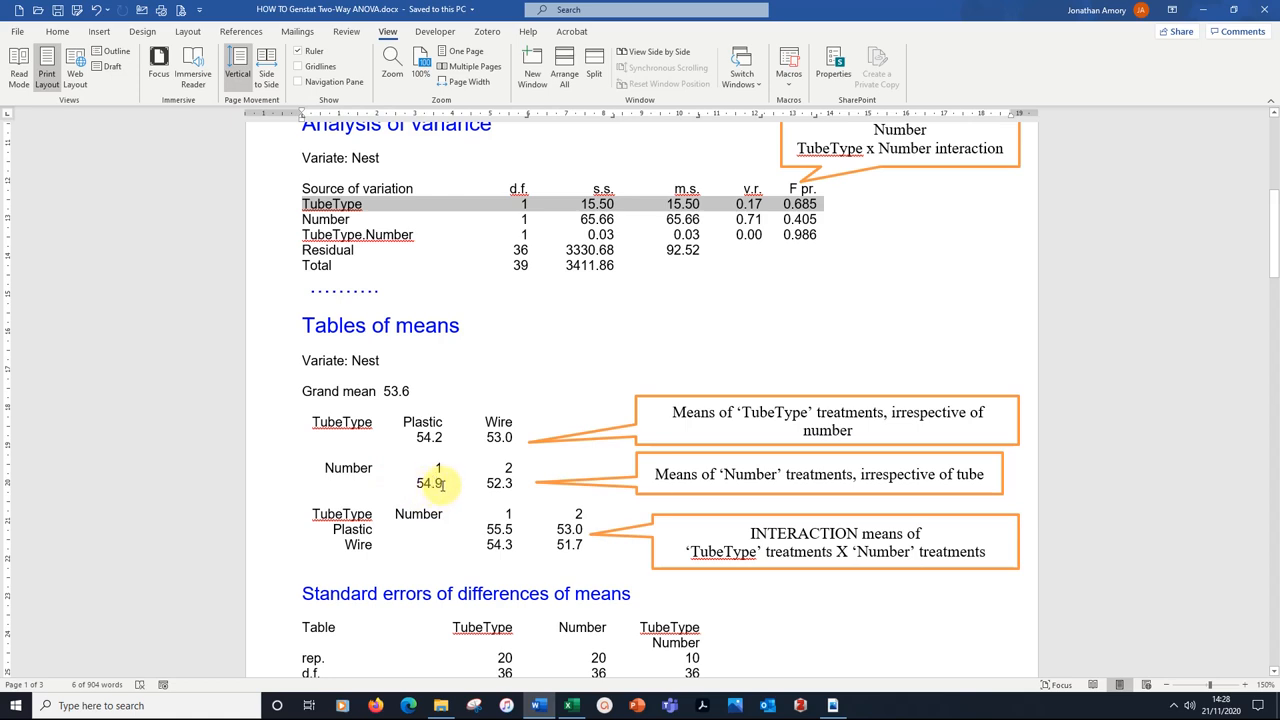
{"action": "mouse_move", "coordinate": [508, 466]}
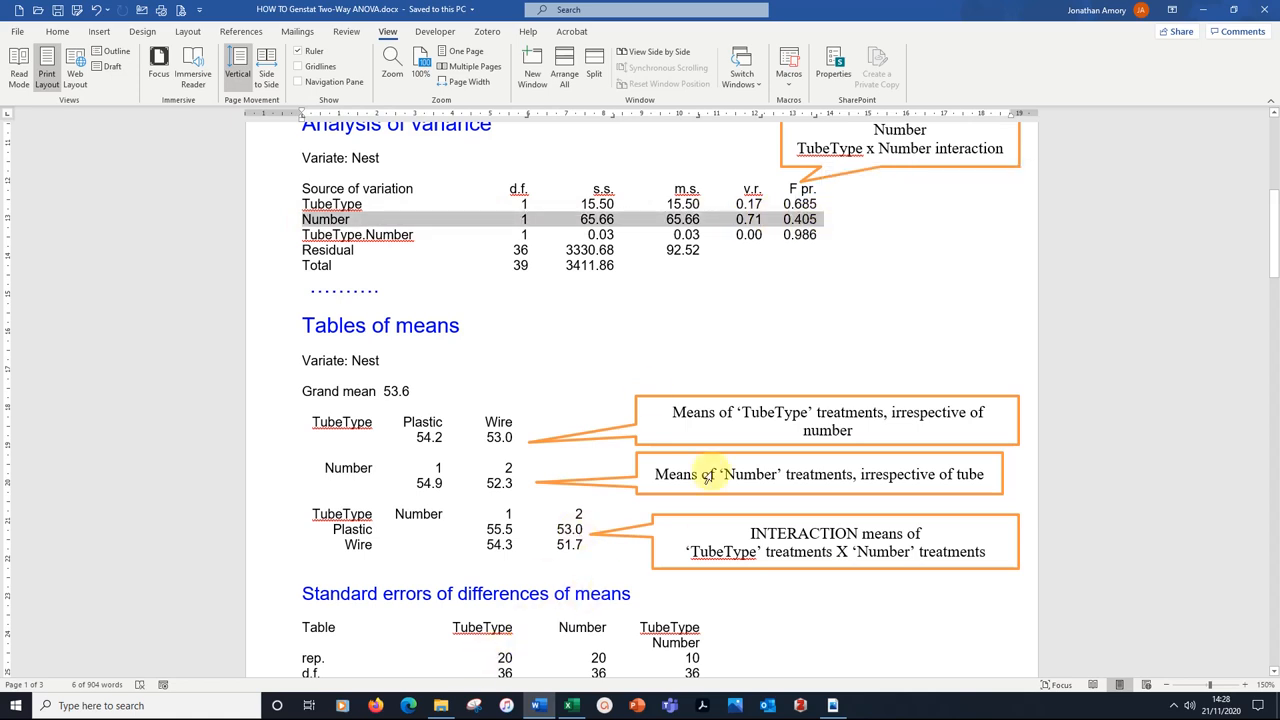
{"action": "mouse_move", "coordinate": [524, 568]}
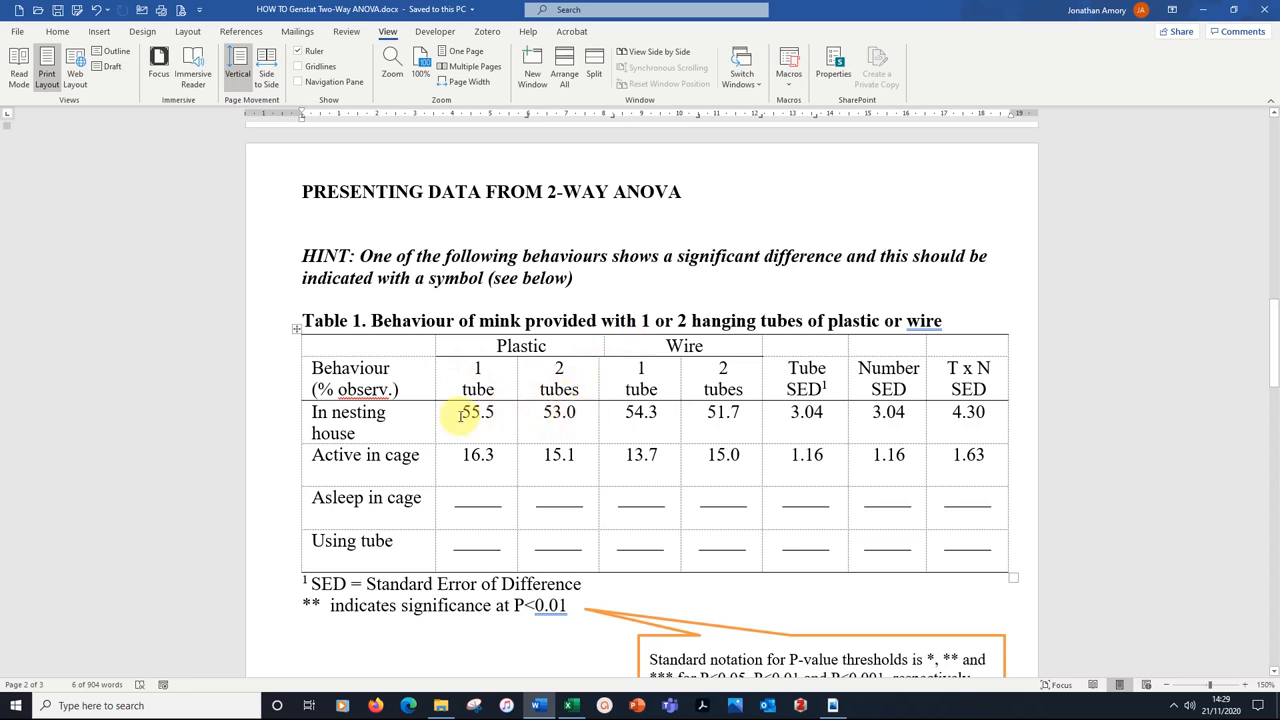
Enter the means and s.e.d. values for the Asleep in cage and Using tube rows of Table 1.
{"action": "left_click_drag", "start_coordinate": [476, 412], "coordinate": [722, 412]}
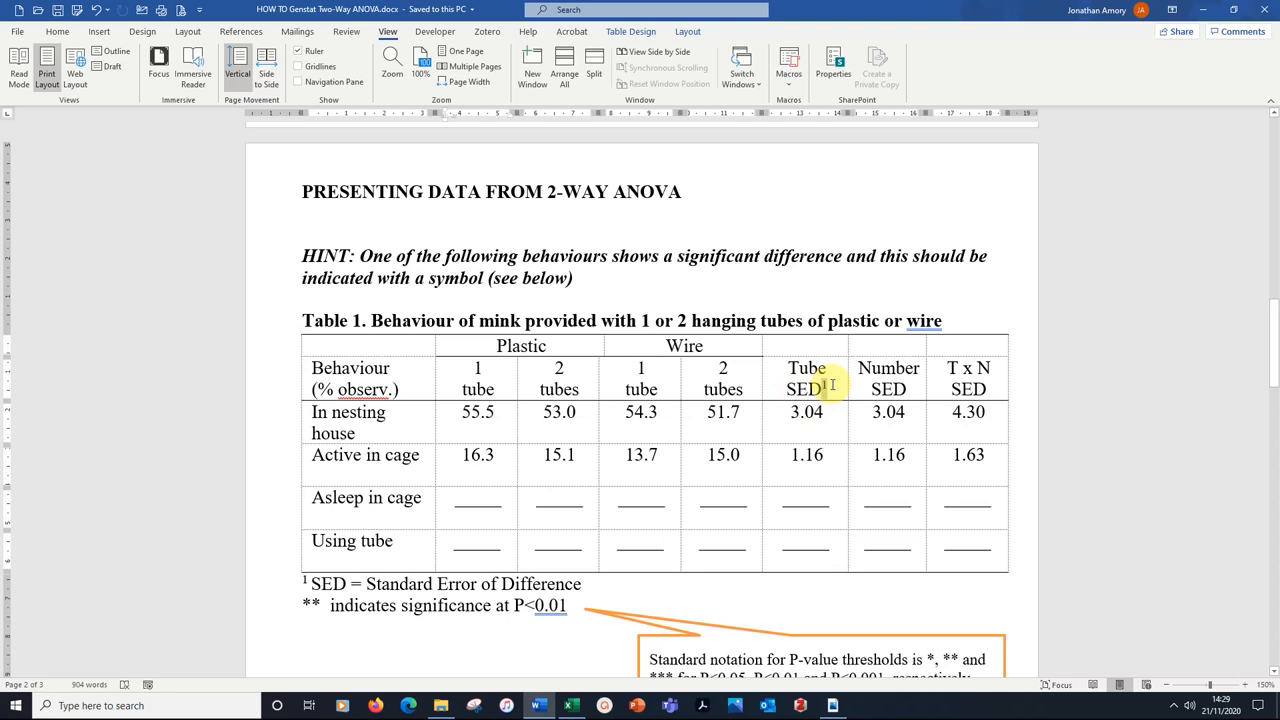
{"action": "double_click", "coordinate": [380, 584]}
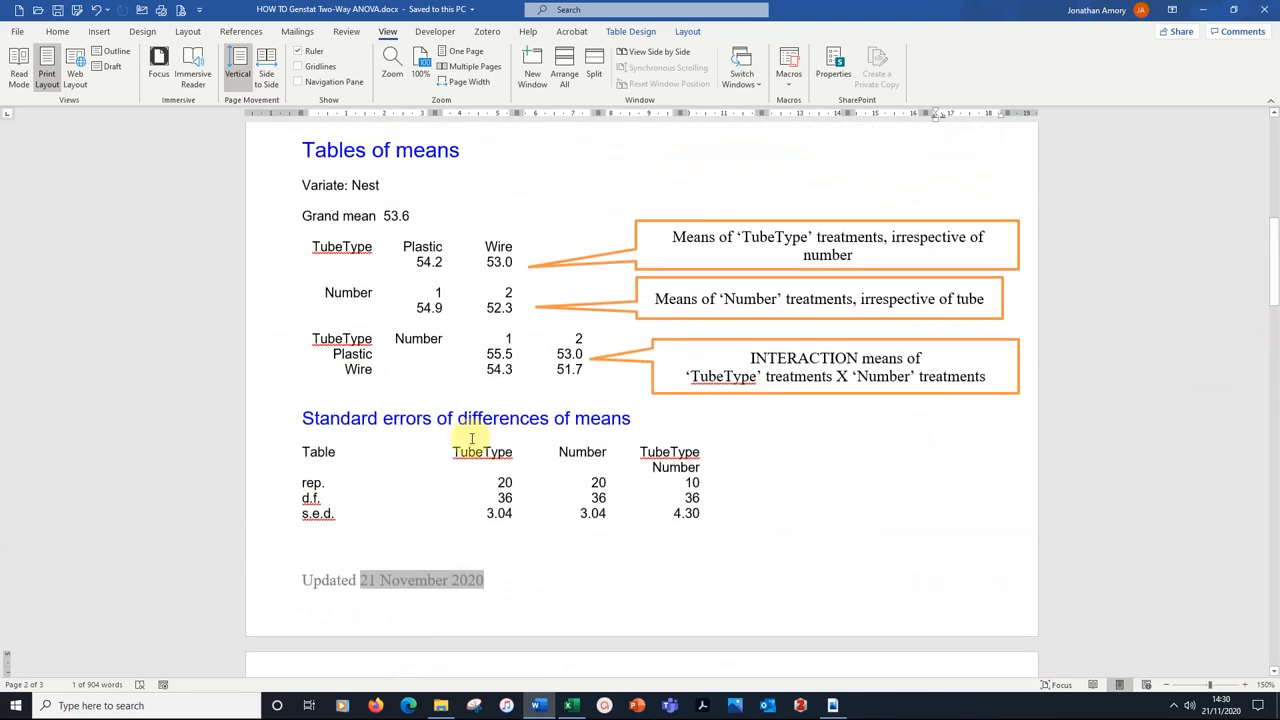
{"action": "mouse_move", "coordinate": [710, 418]}
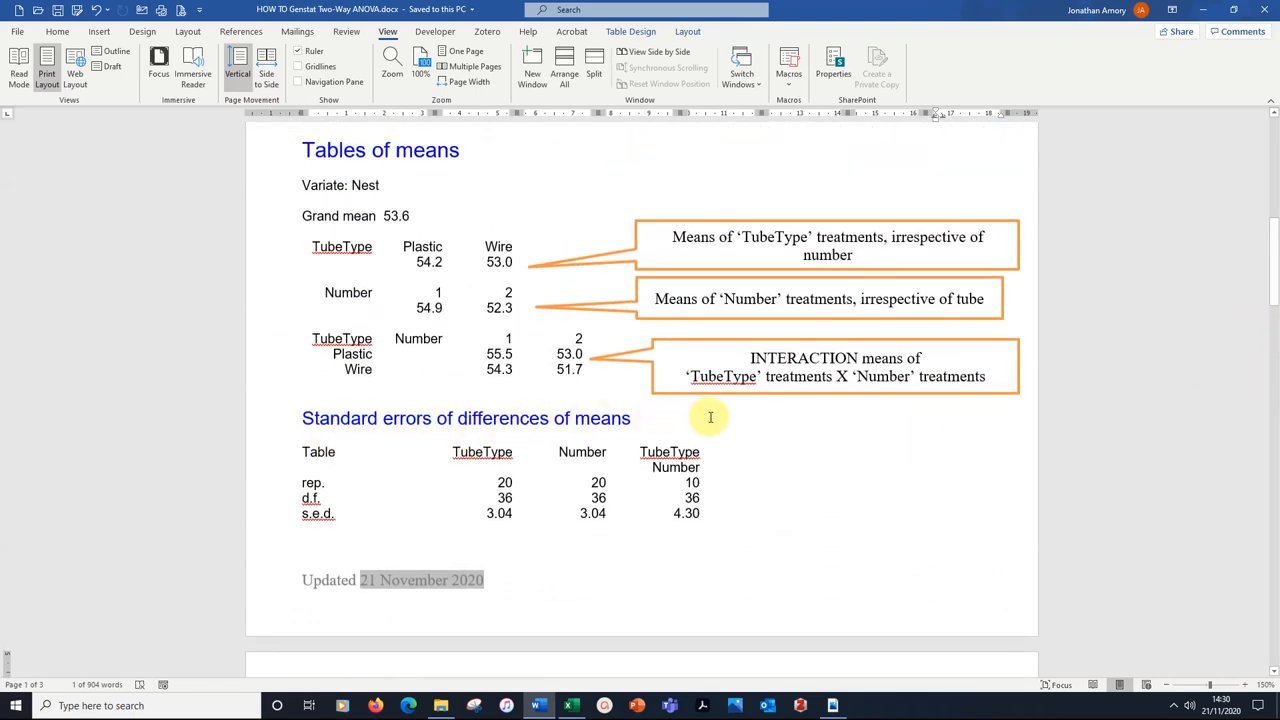
{"action": "mouse_move", "coordinate": [500, 512]}
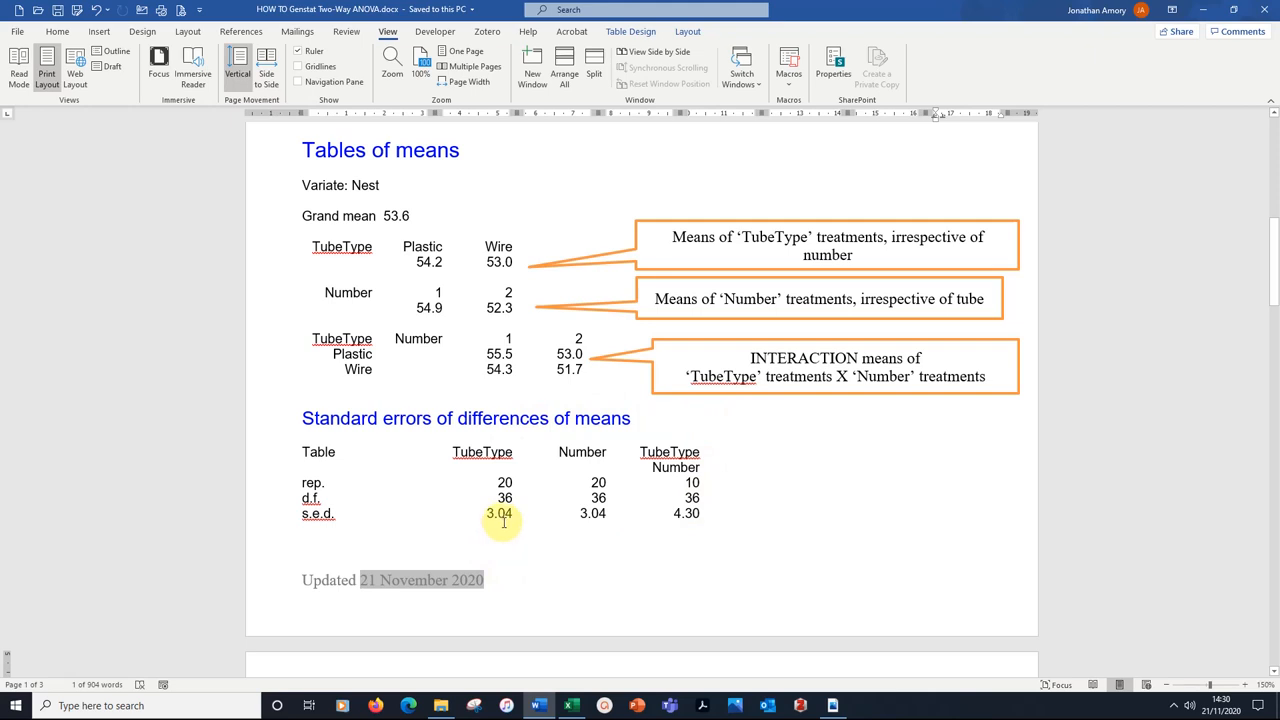
{"action": "mouse_move", "coordinate": [686, 512]}
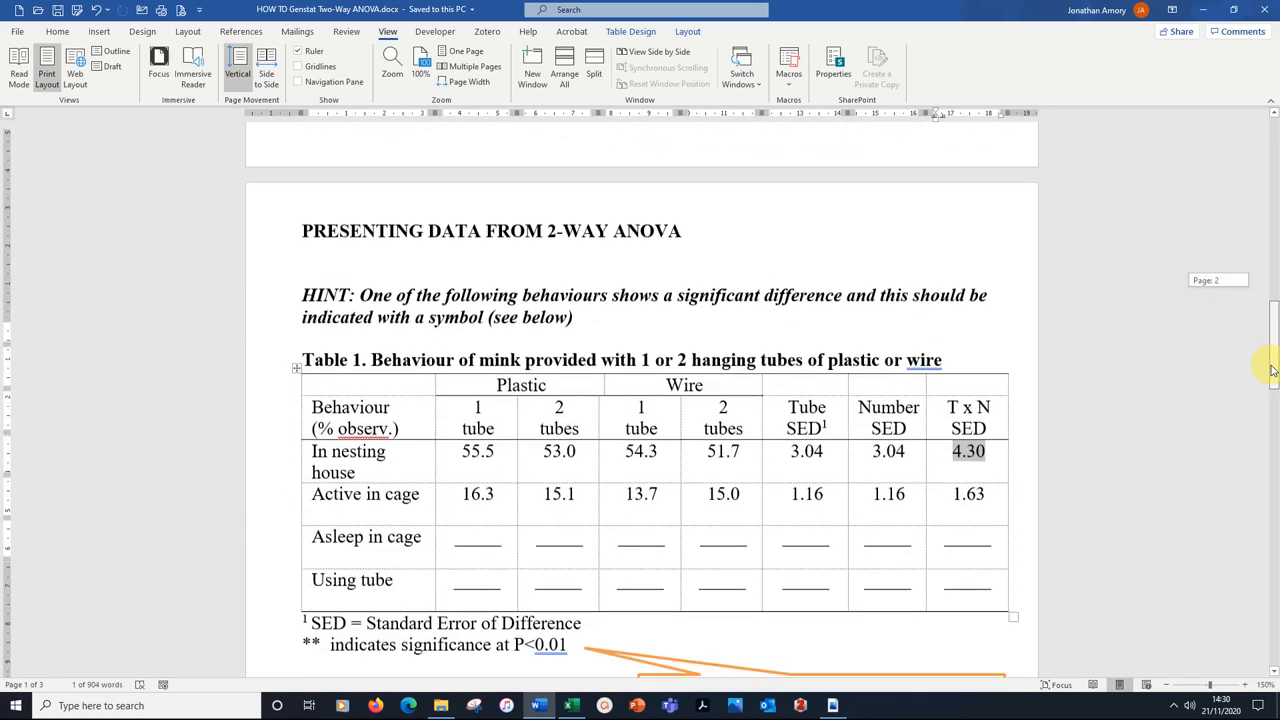
{"action": "scroll", "scroll_direction": "down", "scroll_amount": 3}
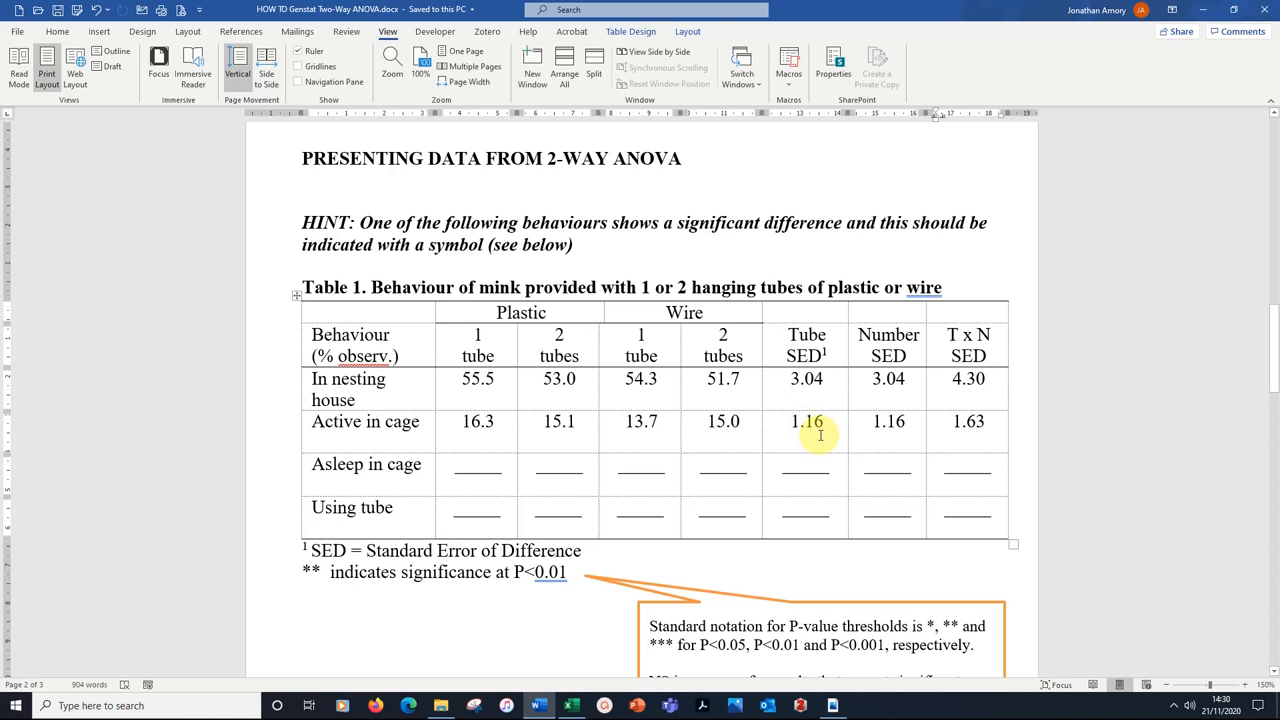
{"action": "mouse_move", "coordinate": [888, 420]}
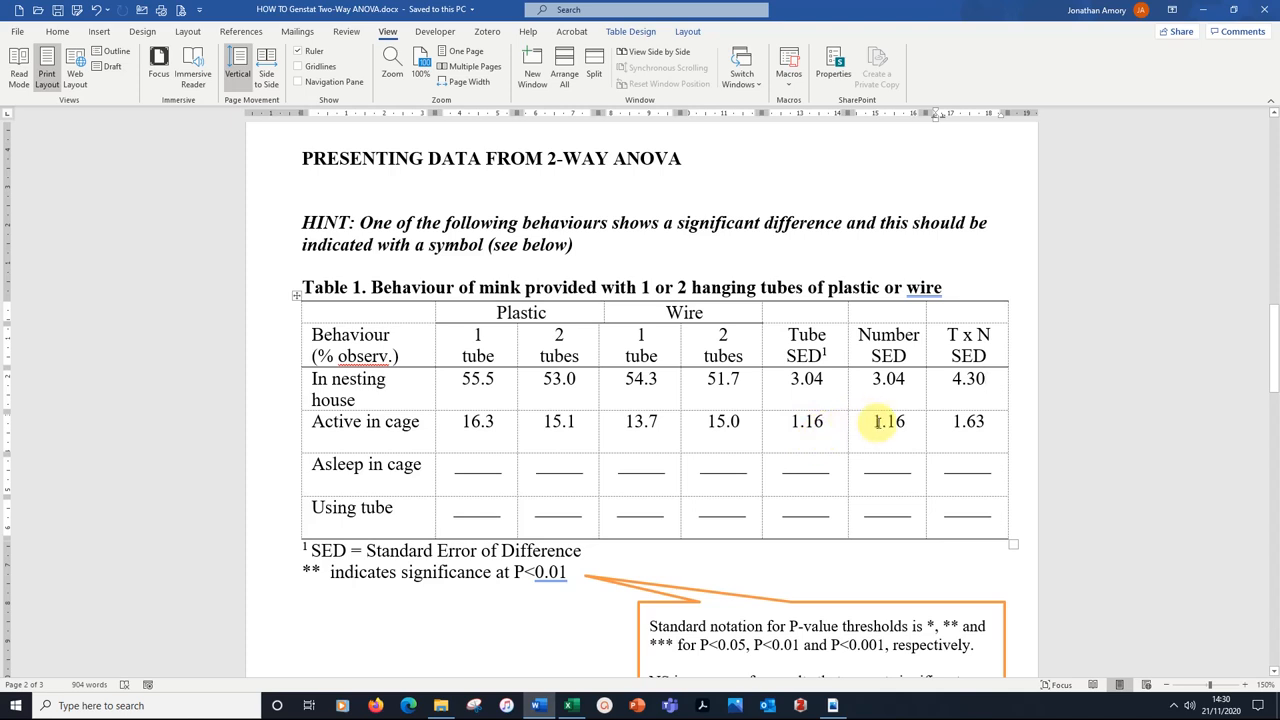
{"action": "mouse_move", "coordinate": [968, 420]}
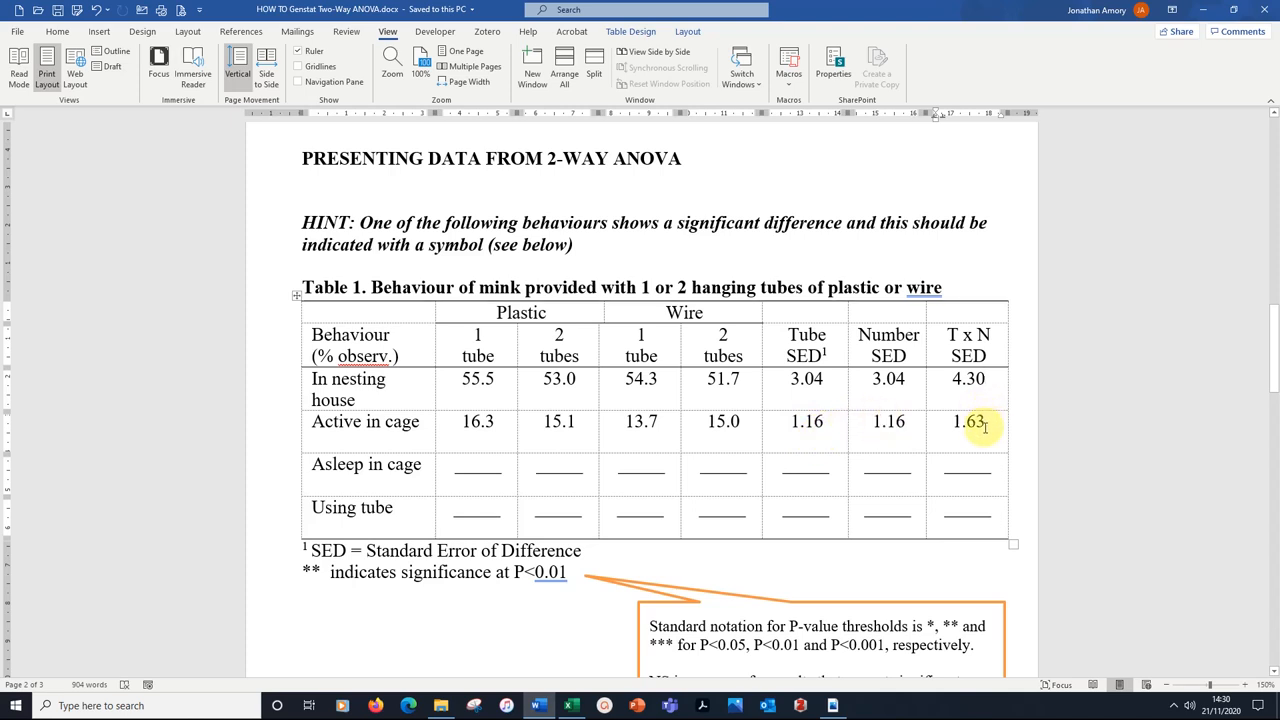
{"action": "left_click", "coordinate": [984, 378]}
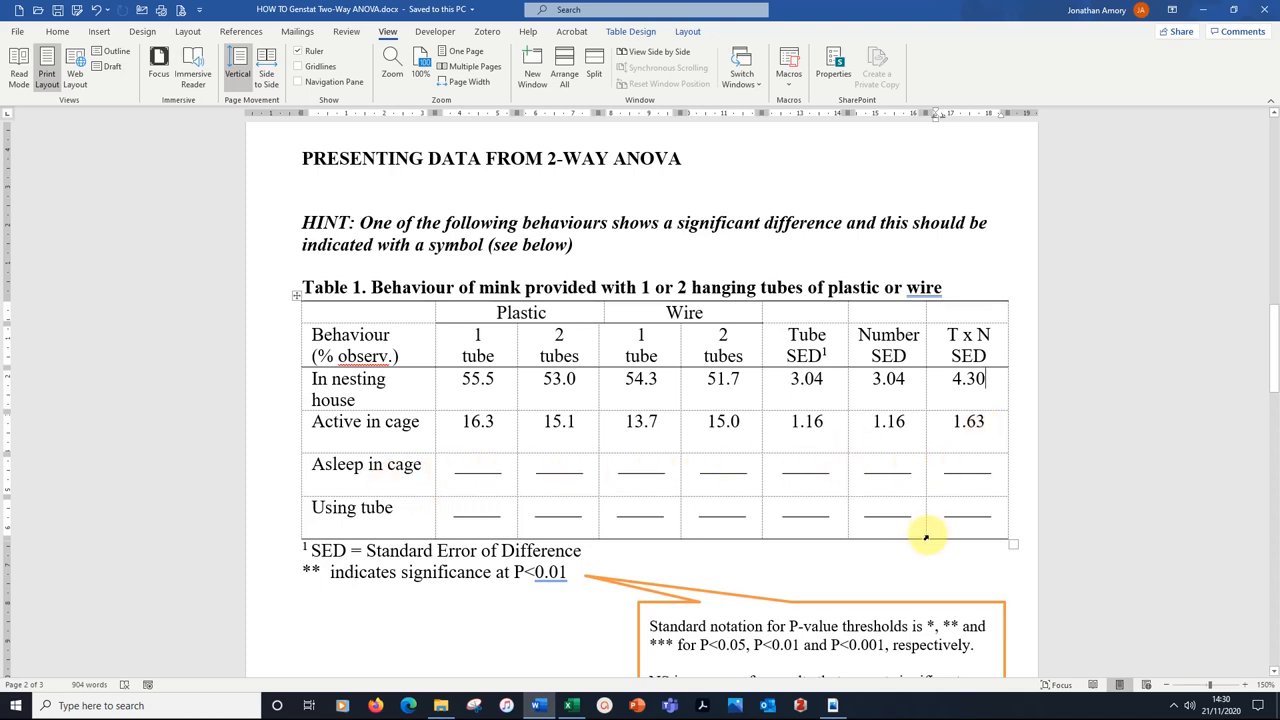
{"action": "mouse_move", "coordinate": [496, 524]}
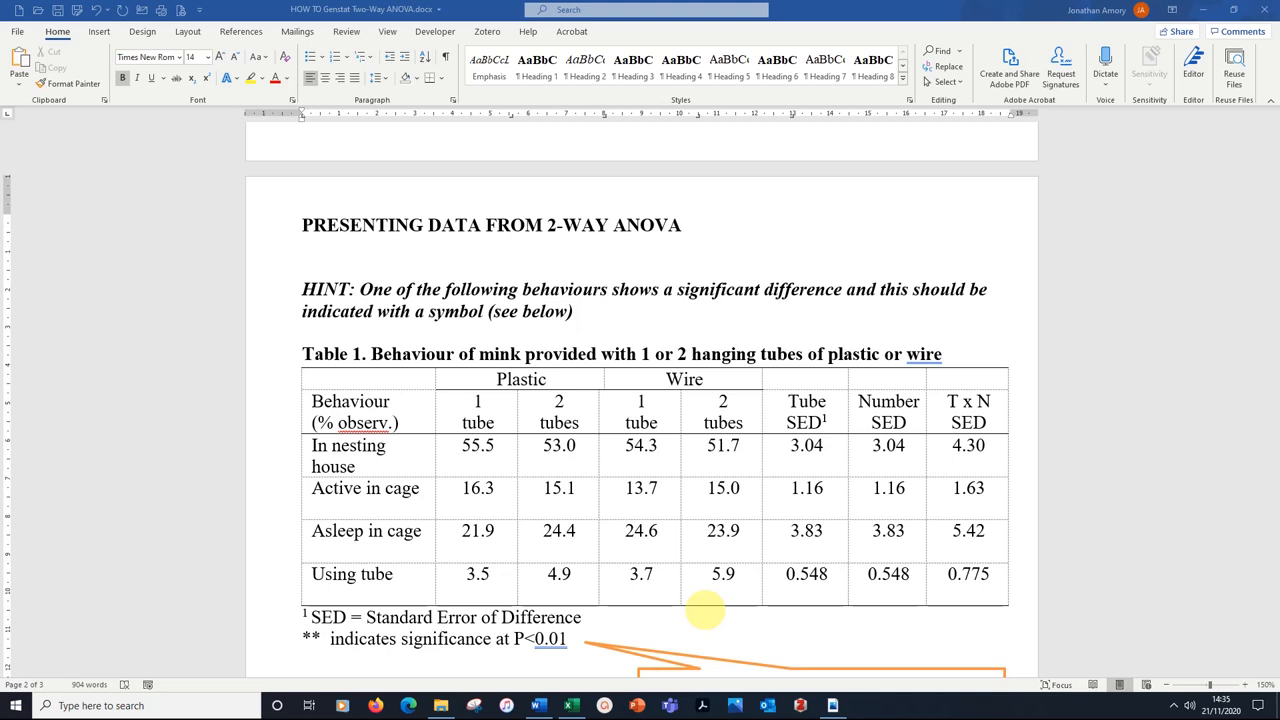
{"action": "mouse_move", "coordinate": [976, 630]}
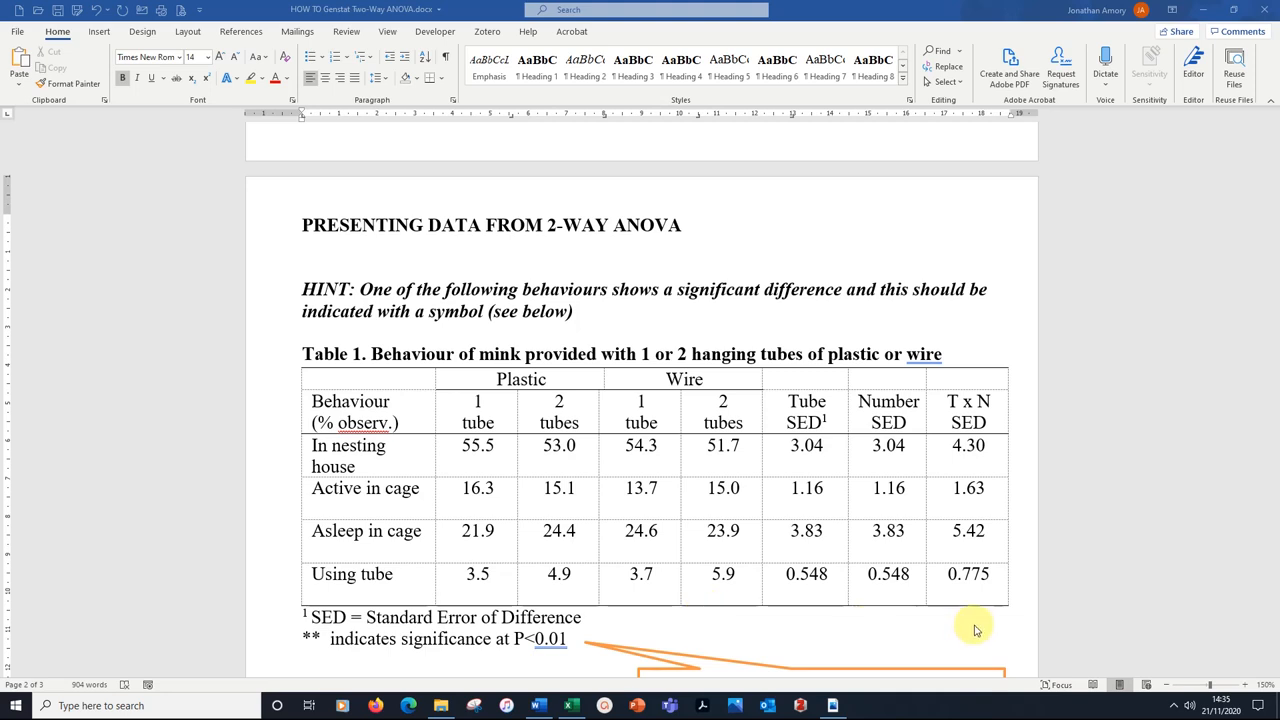
{"action": "mouse_move", "coordinate": [504, 472]}
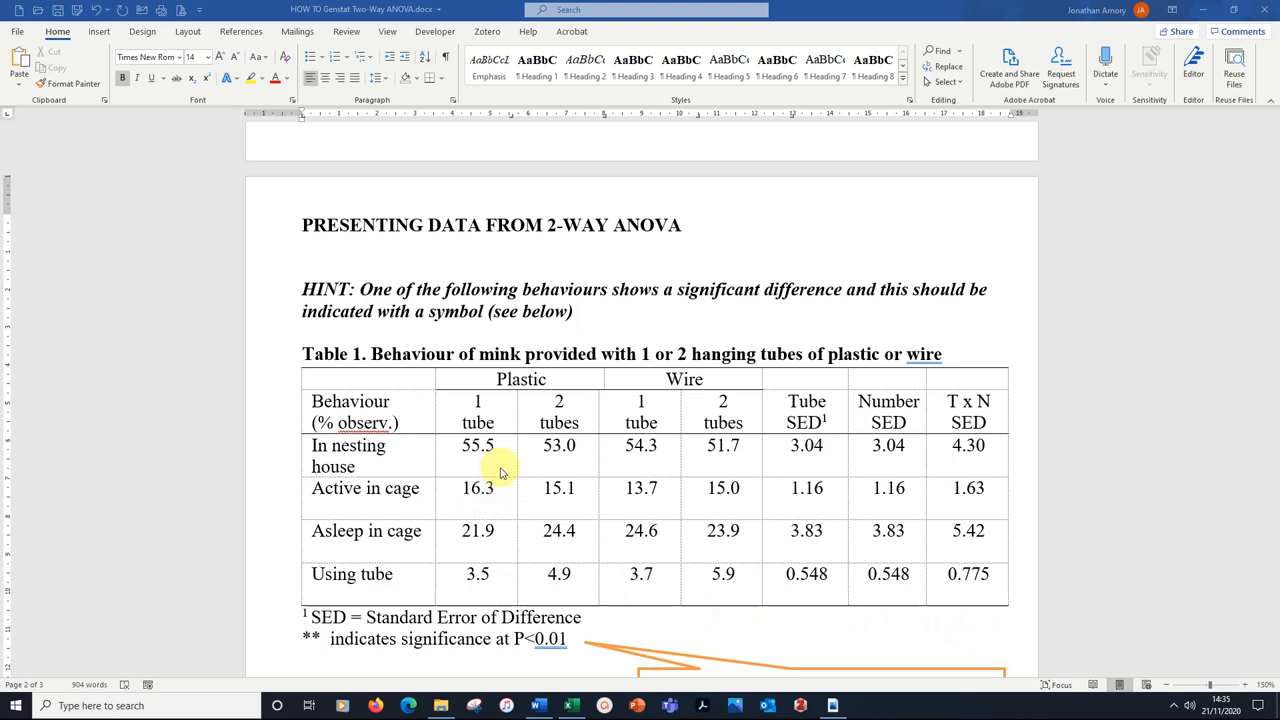
{"action": "mouse_move", "coordinate": [492, 512]}
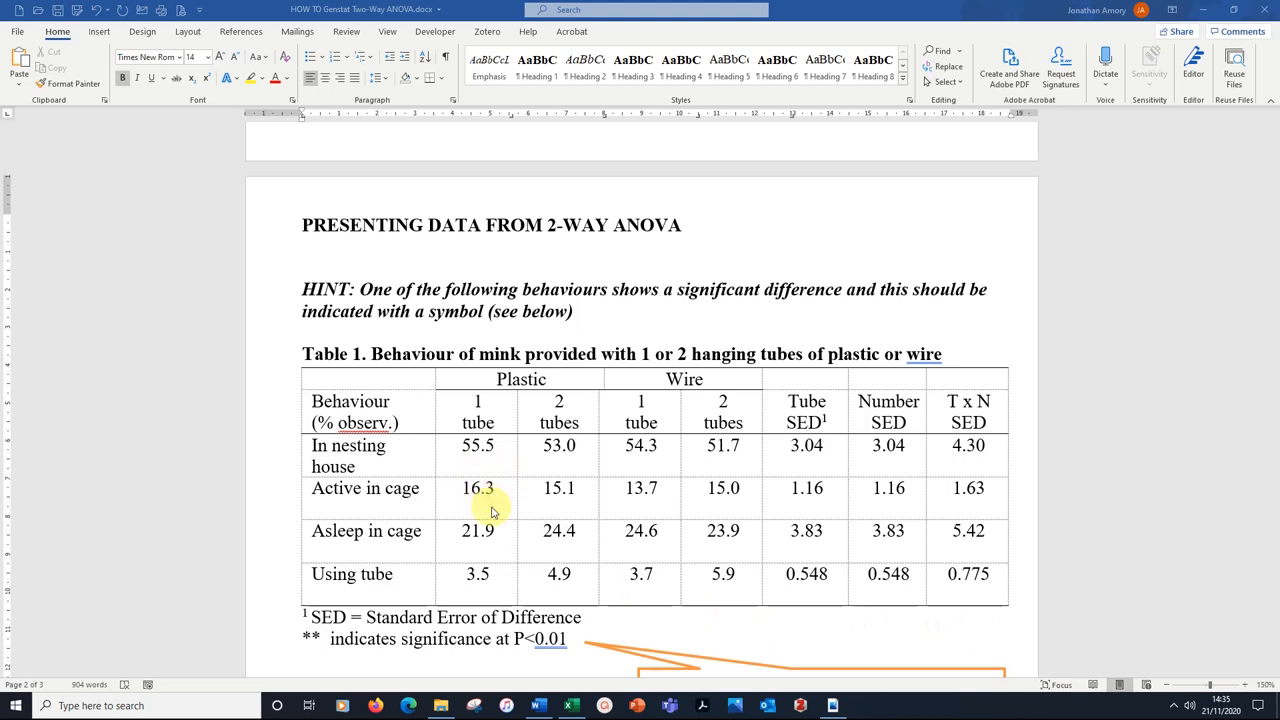
{"action": "mouse_move", "coordinate": [678, 502]}
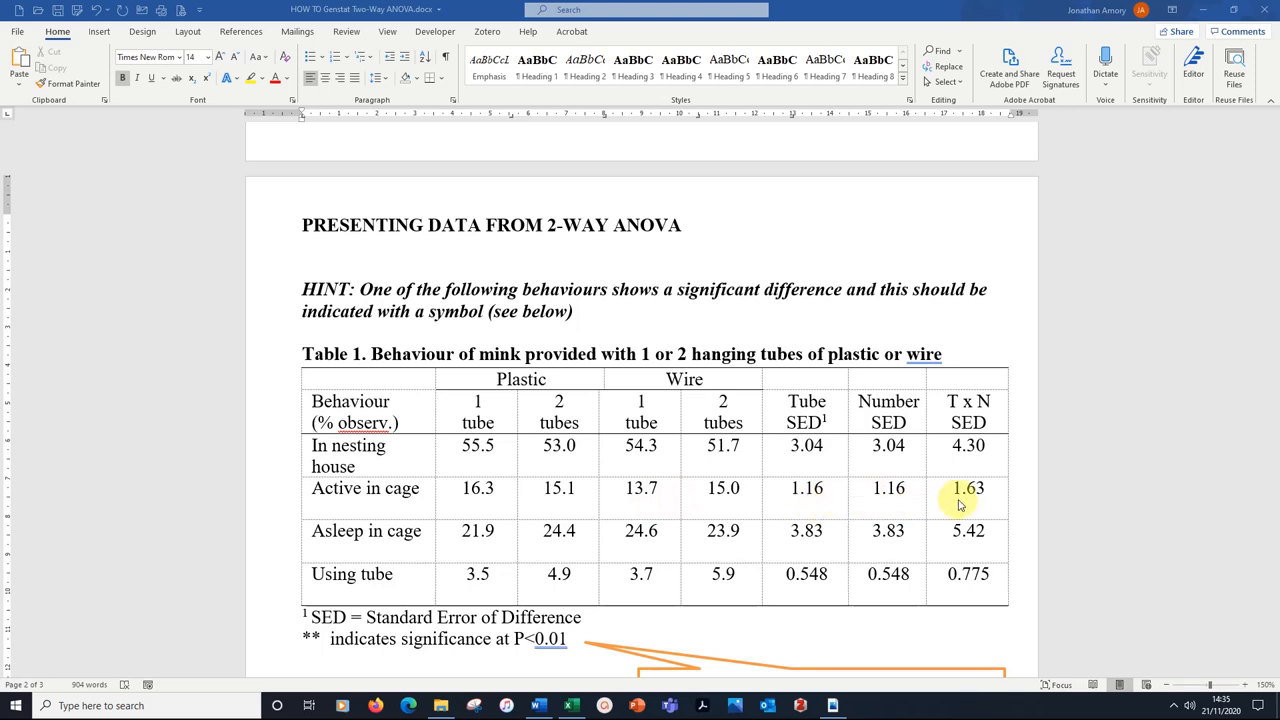
{"action": "mouse_move", "coordinate": [444, 516]}
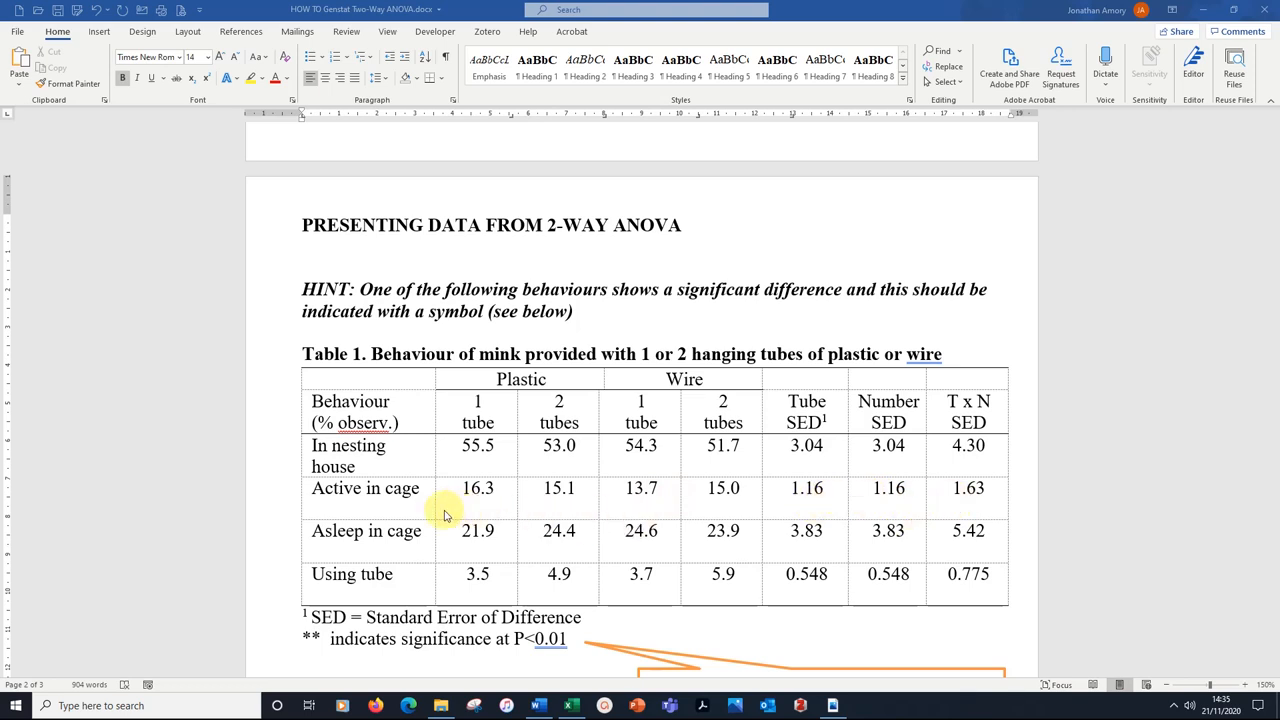
{"action": "mouse_move", "coordinate": [444, 574]}
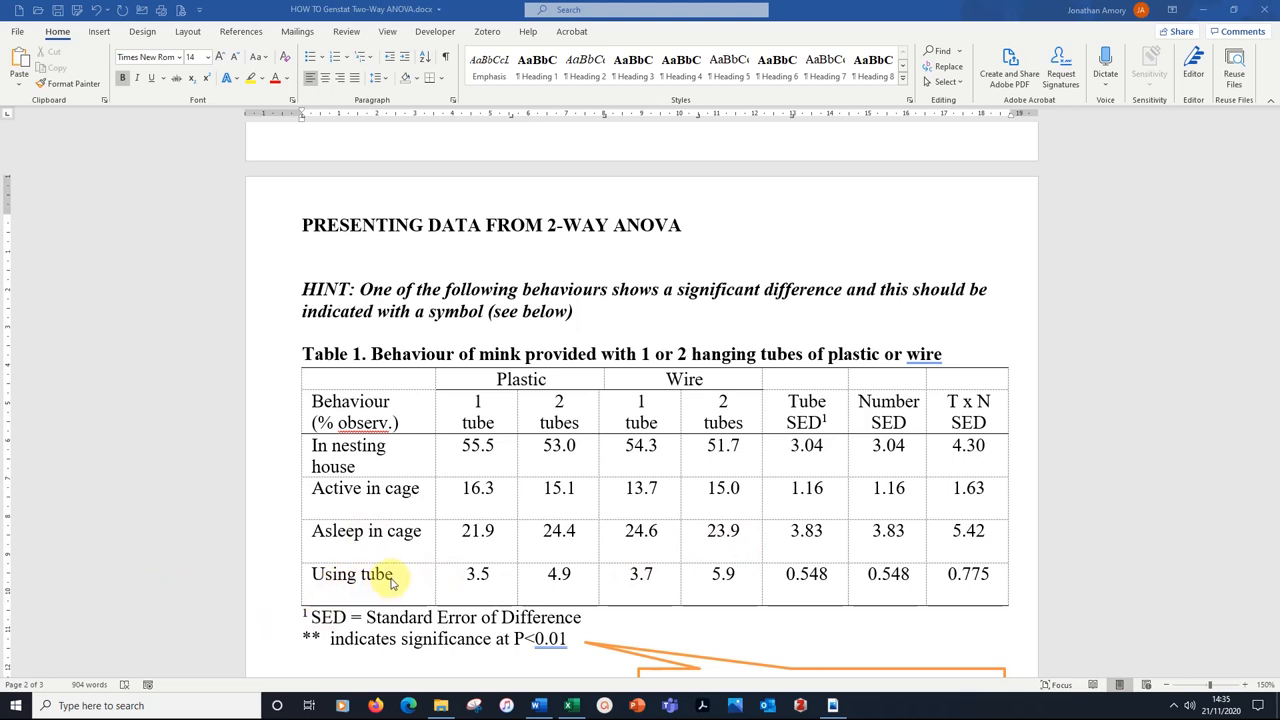
{"action": "mouse_move", "coordinate": [800, 420]}
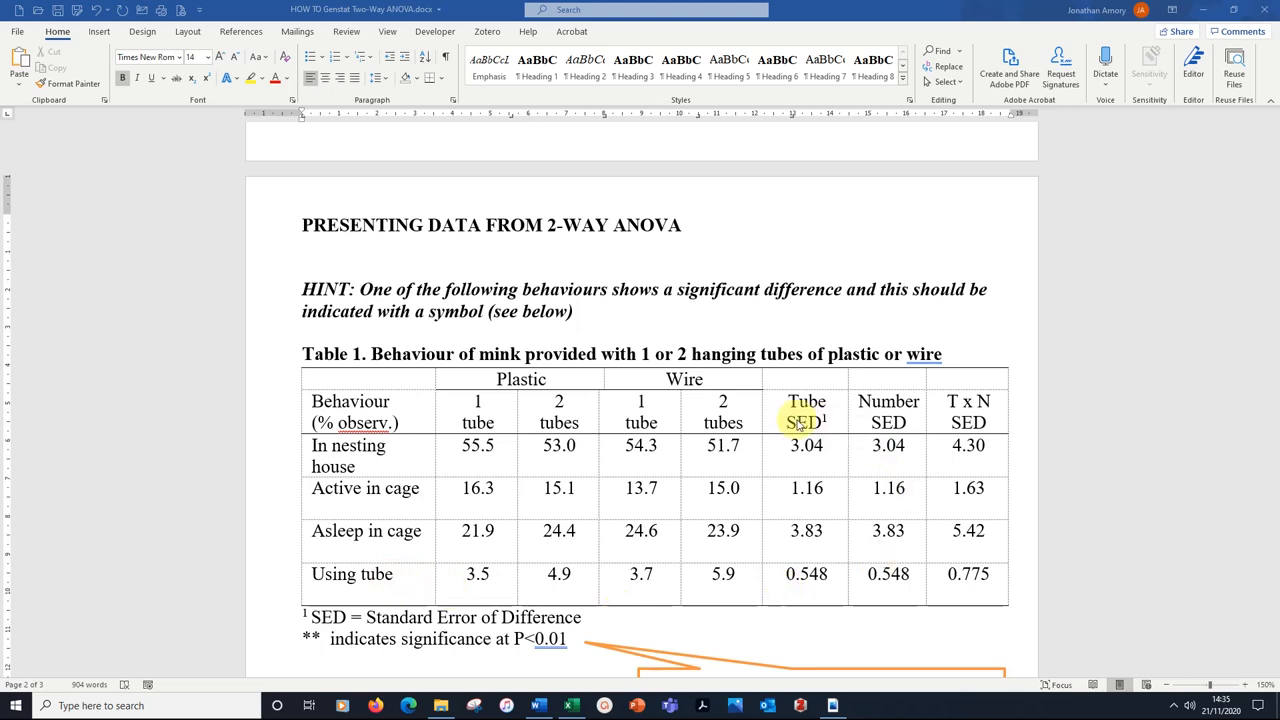
{"action": "mouse_move", "coordinate": [392, 460]}
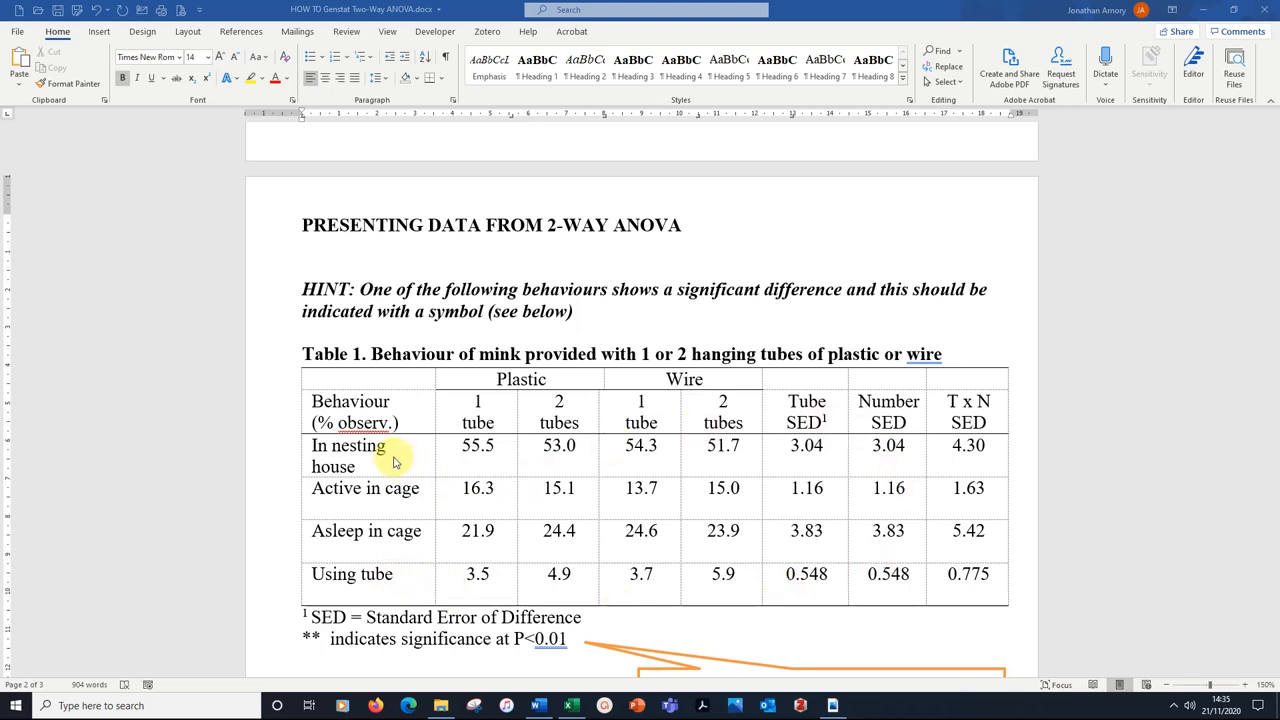
{"action": "mouse_move", "coordinate": [402, 532]}
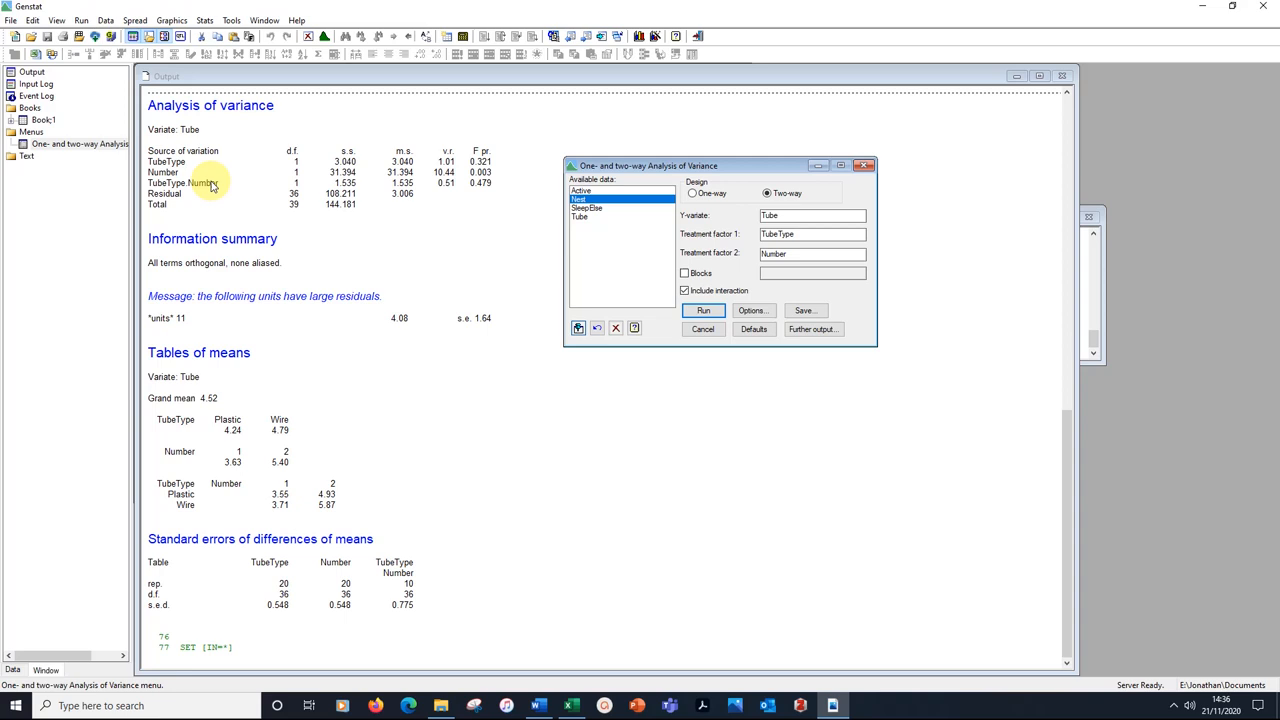
{"action": "mouse_move", "coordinate": [196, 184]}
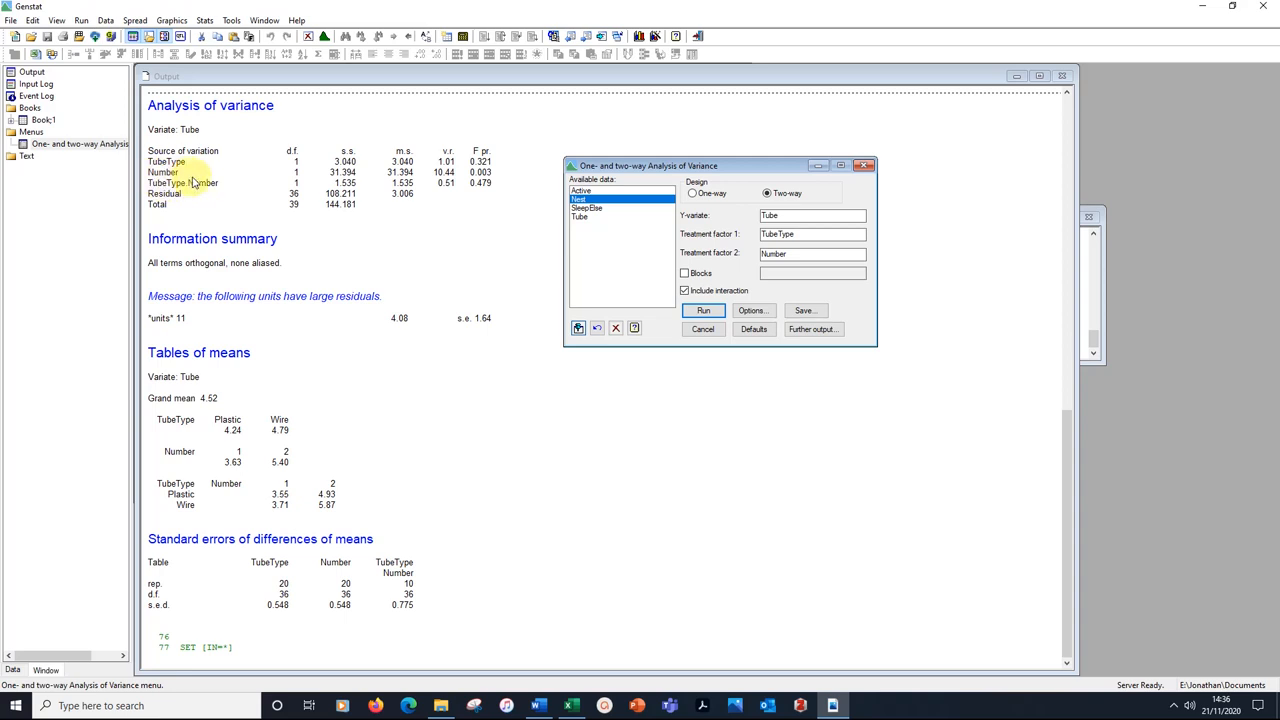
{"action": "mouse_move", "coordinate": [196, 184]}
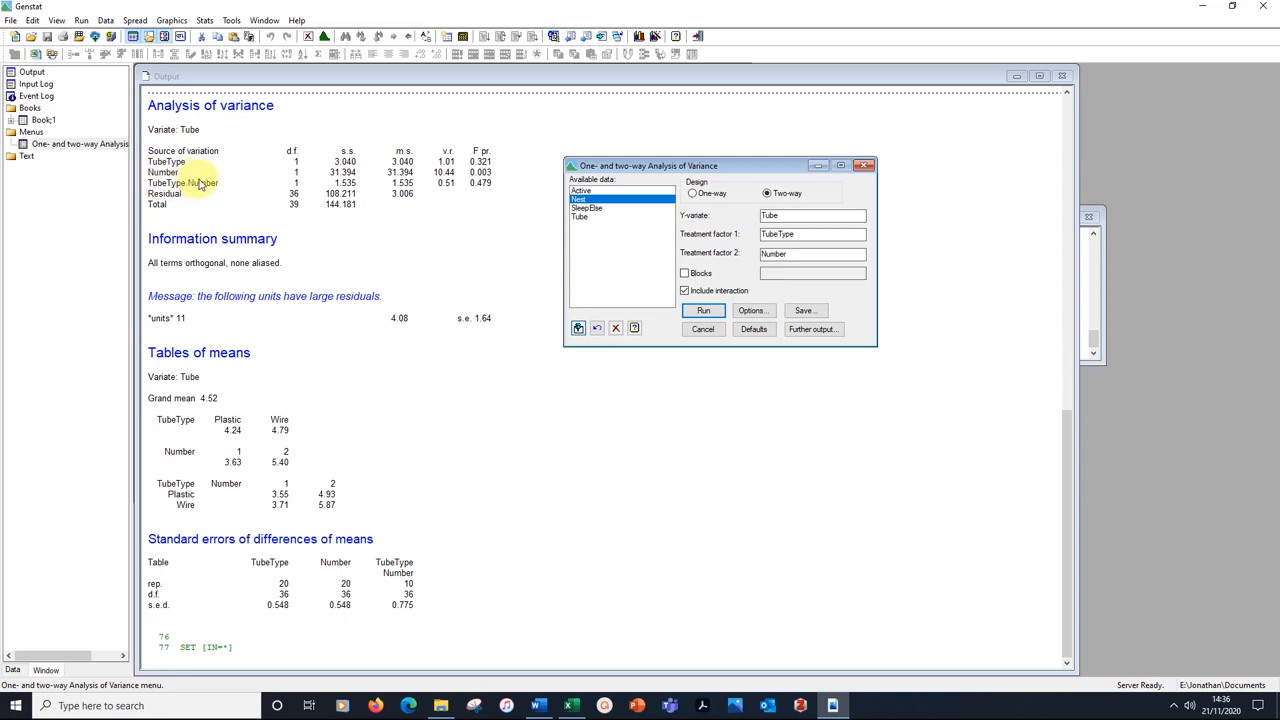
Close the ANOVA settings so the Tube output's F pr. column for Number is readable.
{"action": "left_click", "coordinate": [704, 310]}
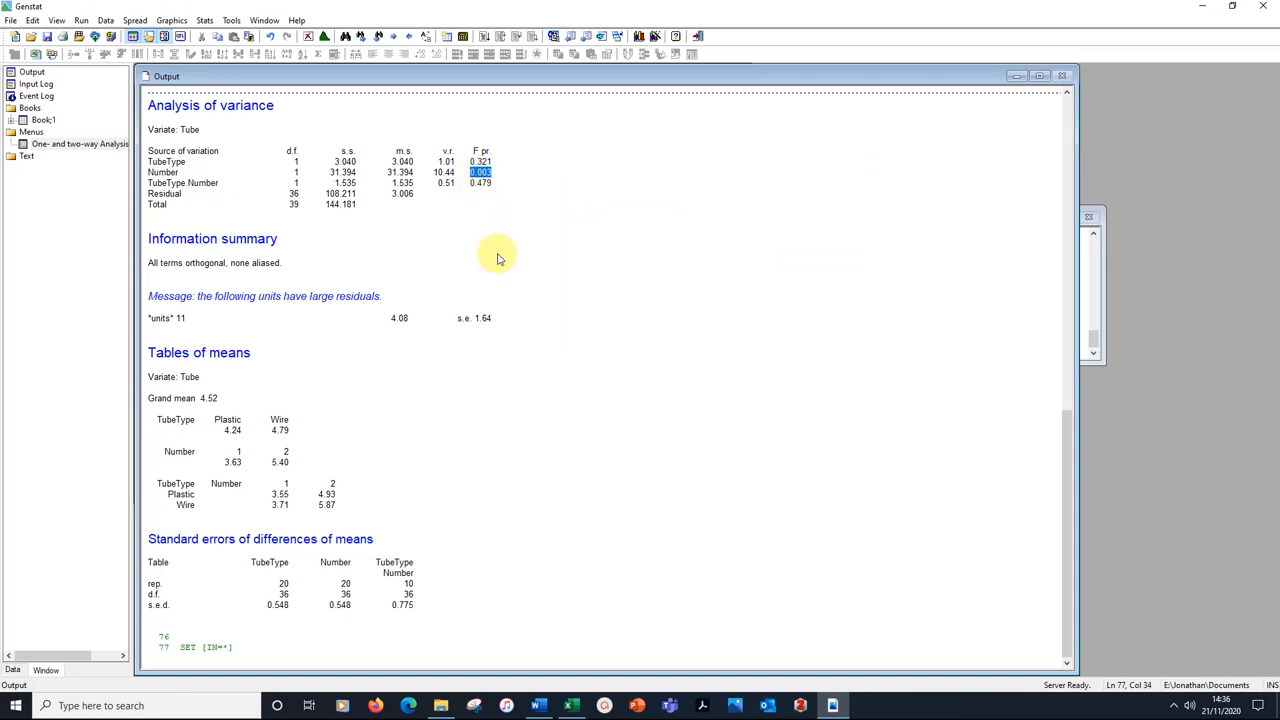
{"action": "mouse_move", "coordinate": [484, 180]}
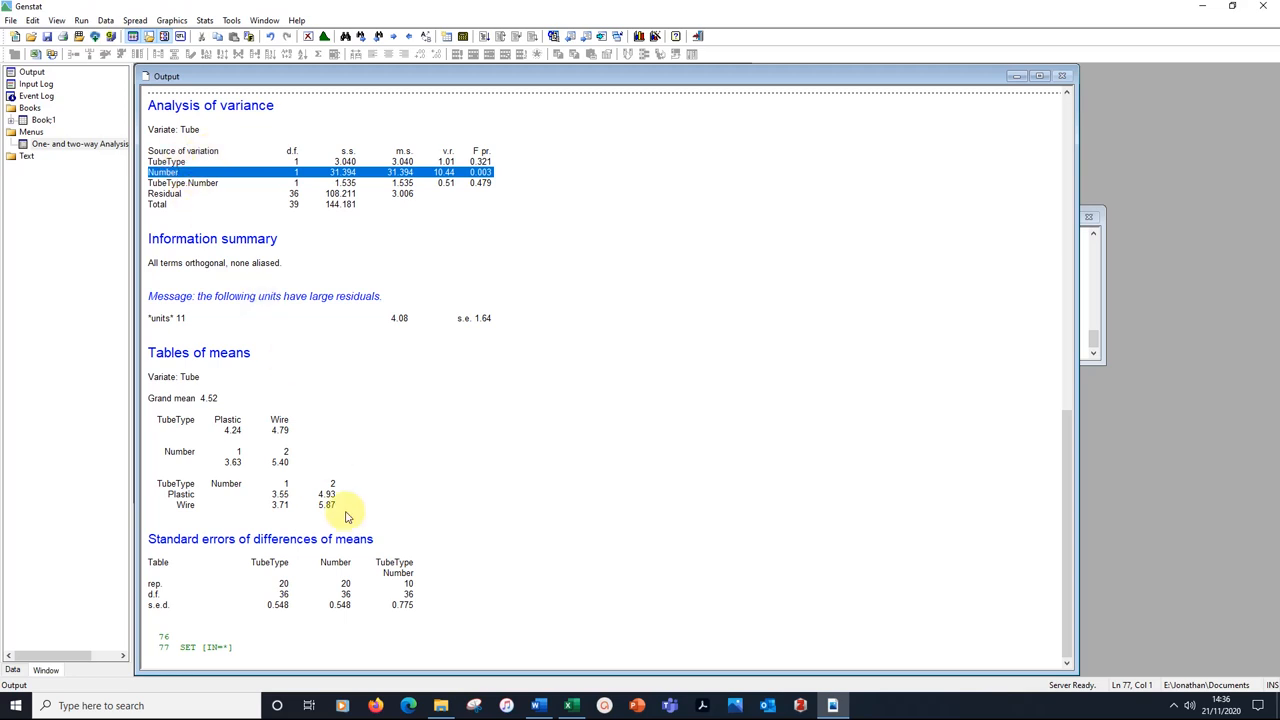
{"action": "mouse_move", "coordinate": [536, 704]}
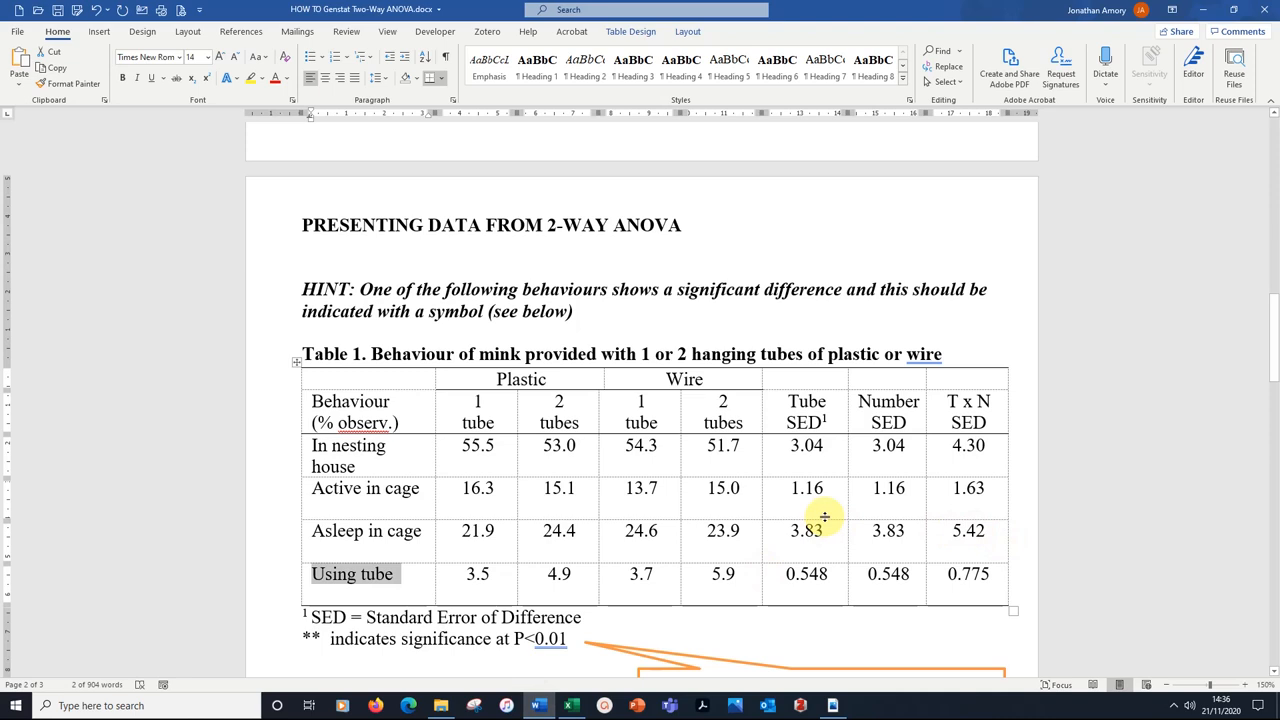
{"action": "mouse_move", "coordinate": [492, 504]}
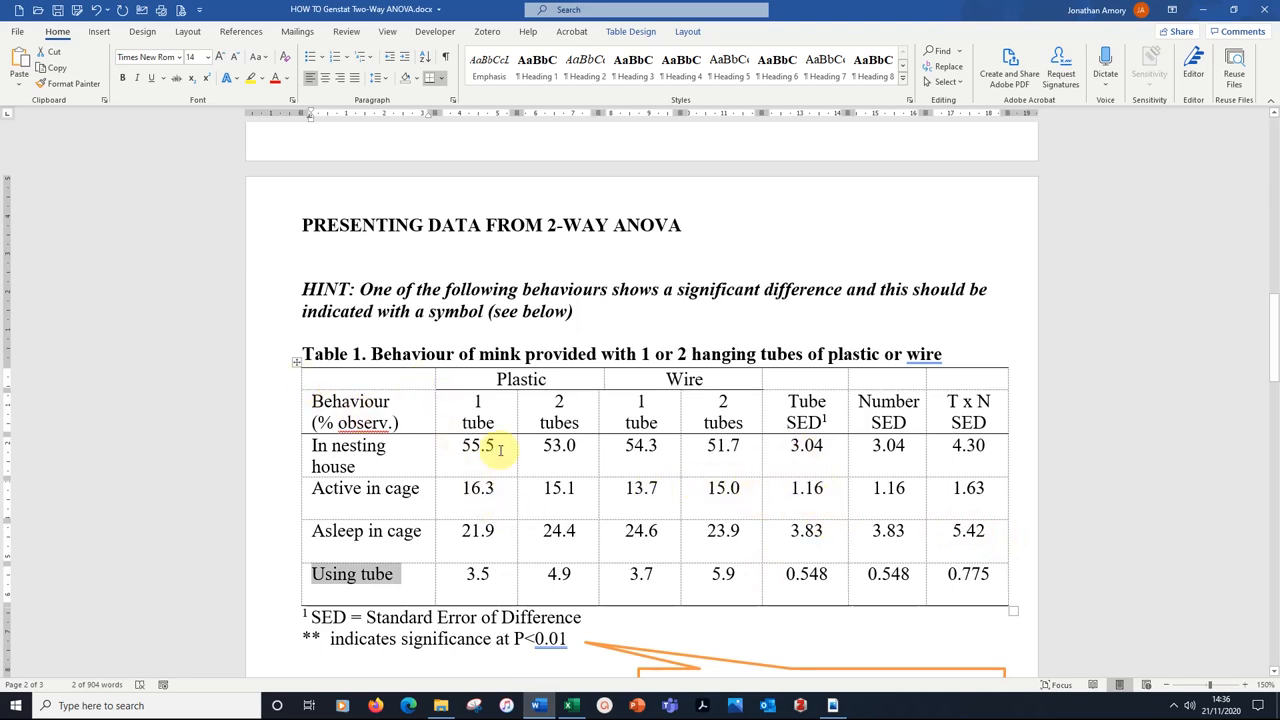
{"action": "mouse_move", "coordinate": [896, 590]}
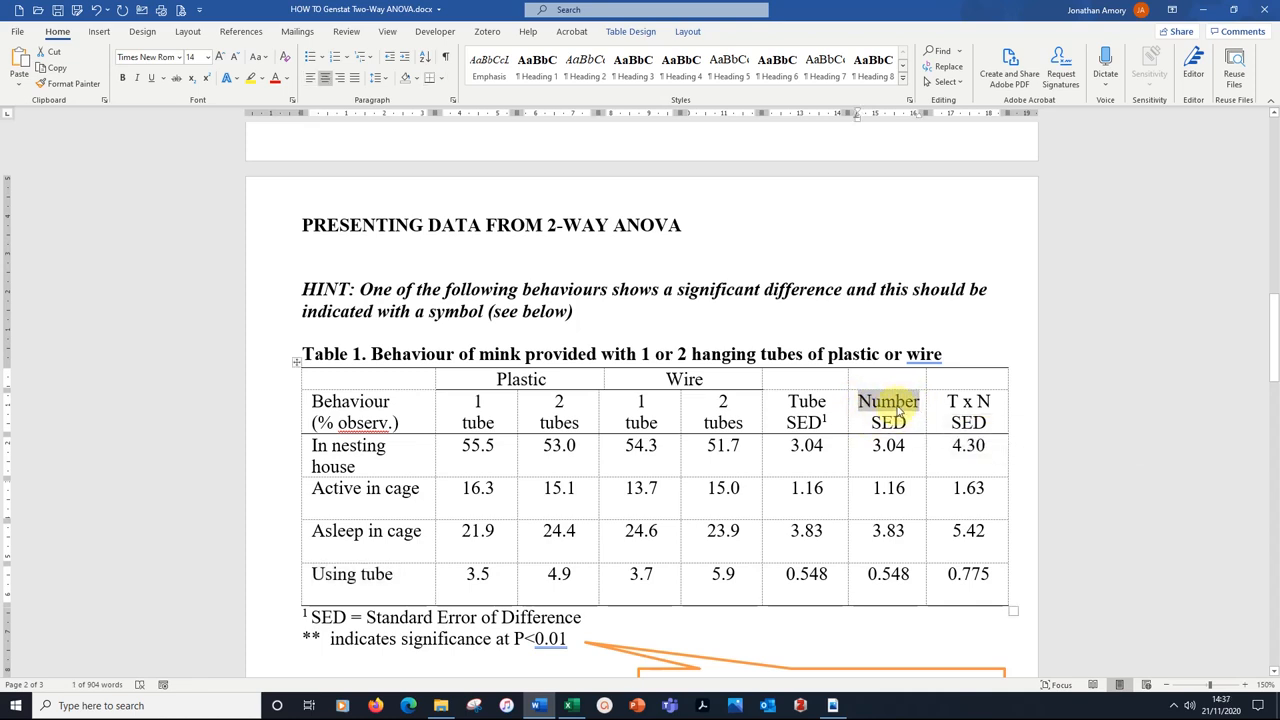
{"action": "mouse_move", "coordinate": [798, 612]}
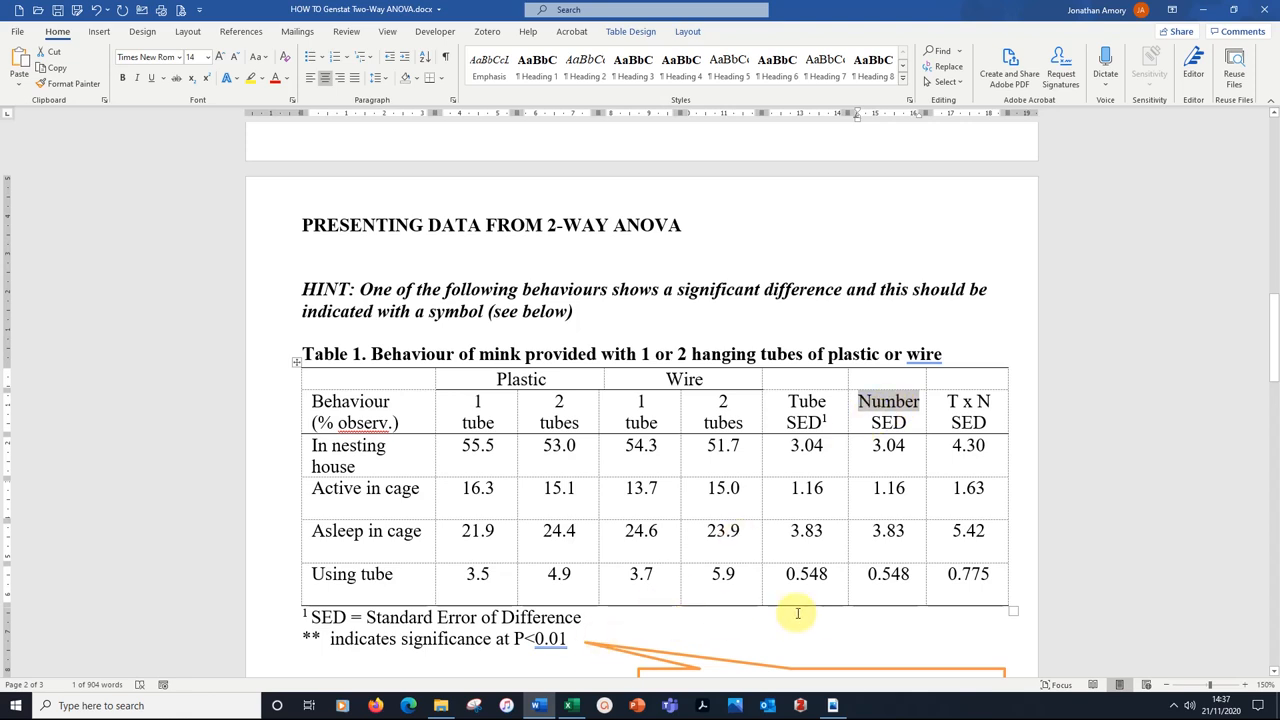
{"action": "mouse_move", "coordinate": [740, 600]}
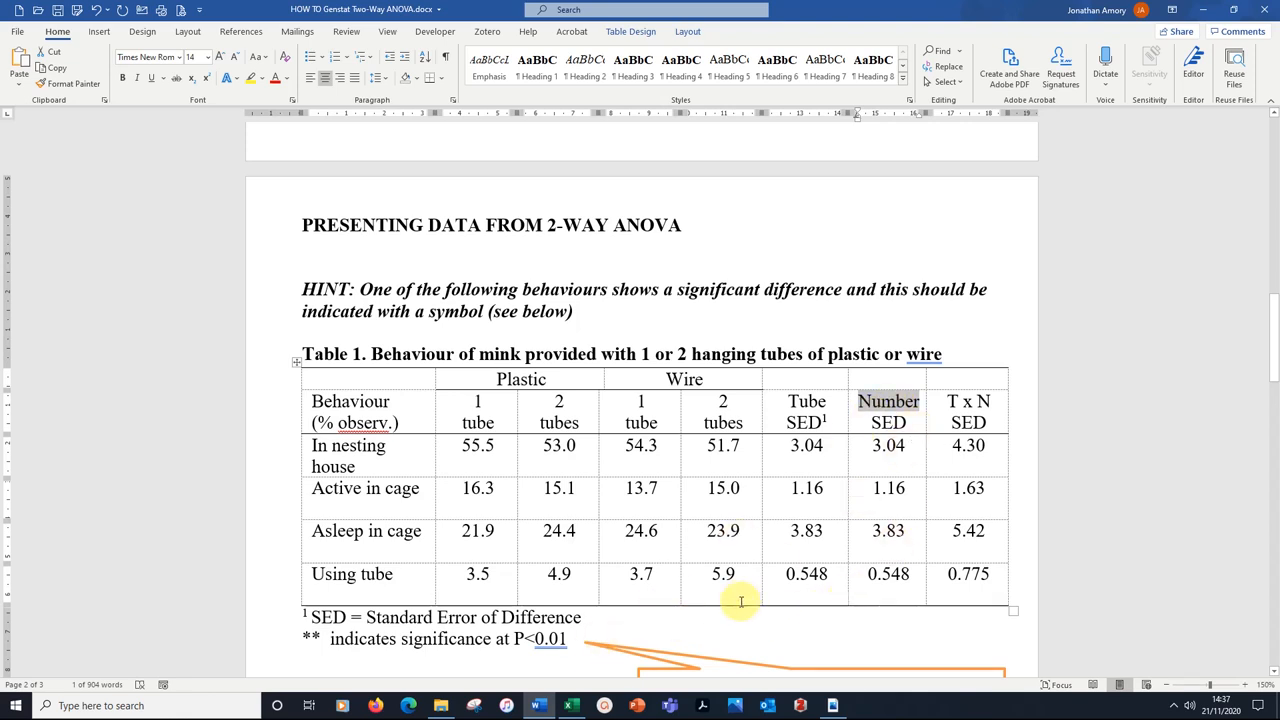
{"action": "mouse_move", "coordinate": [508, 478]}
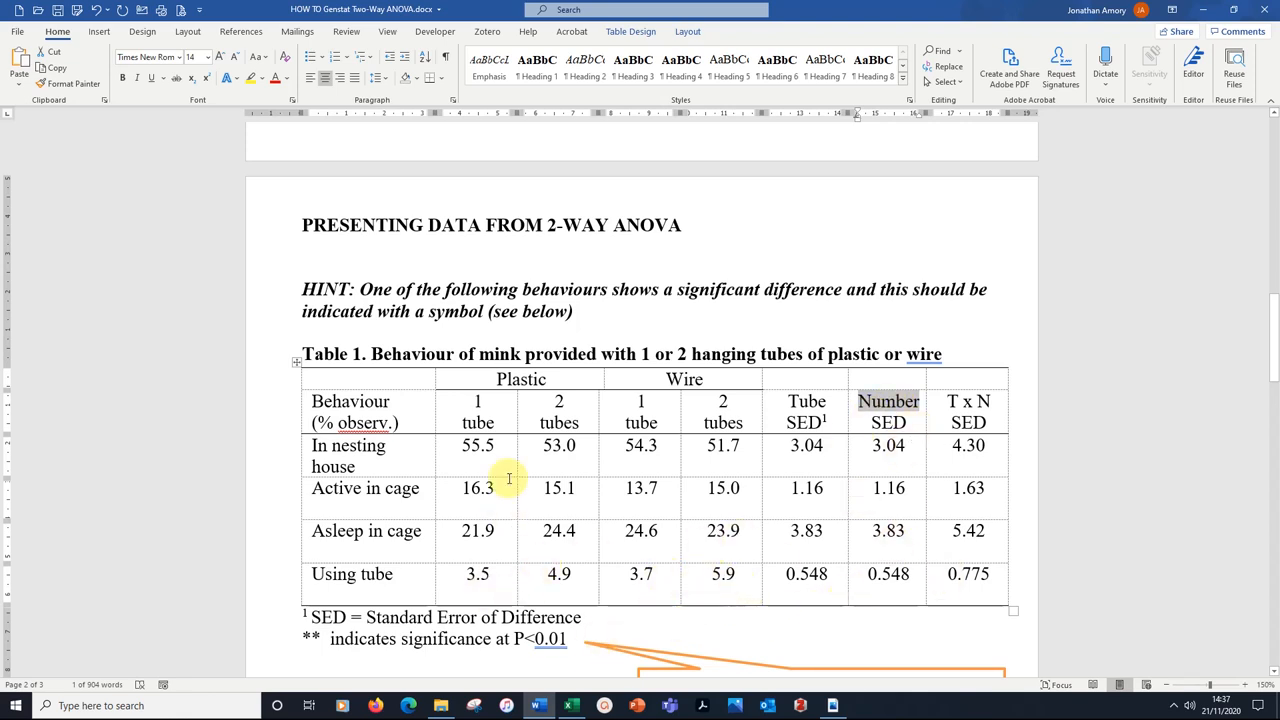
{"action": "mouse_move", "coordinate": [876, 592]}
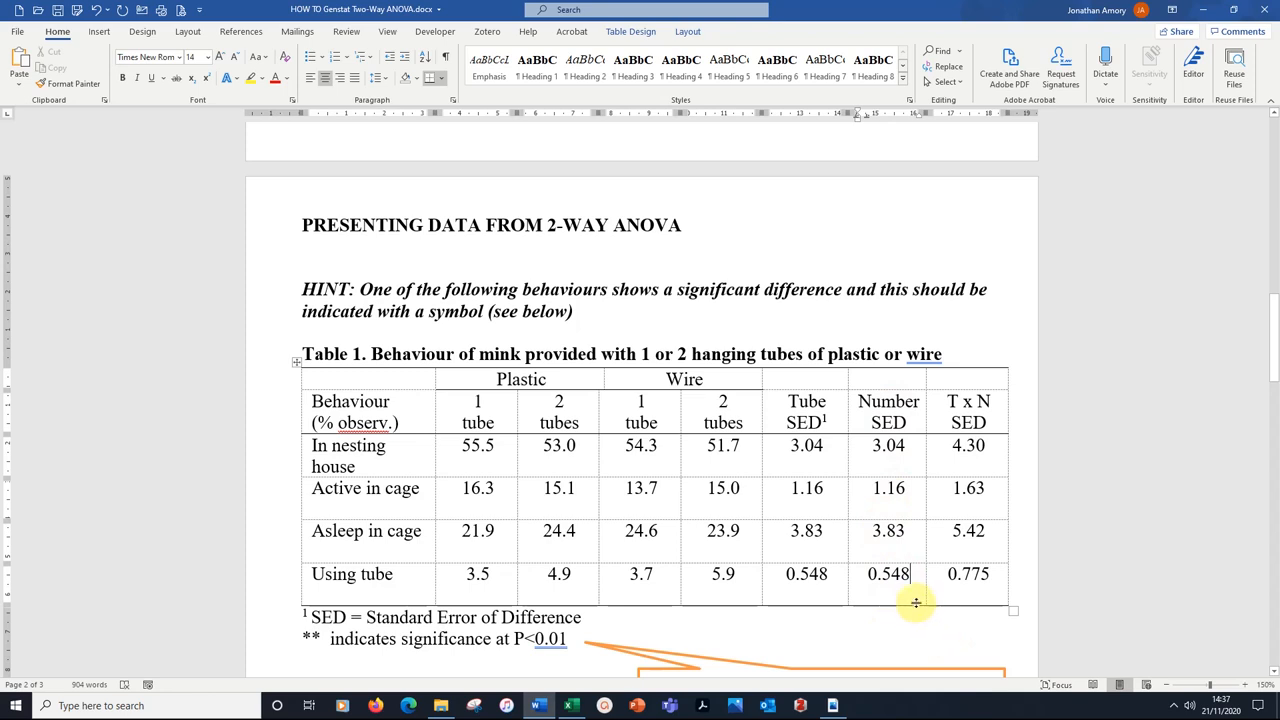
{"action": "mouse_move", "coordinate": [916, 592]}
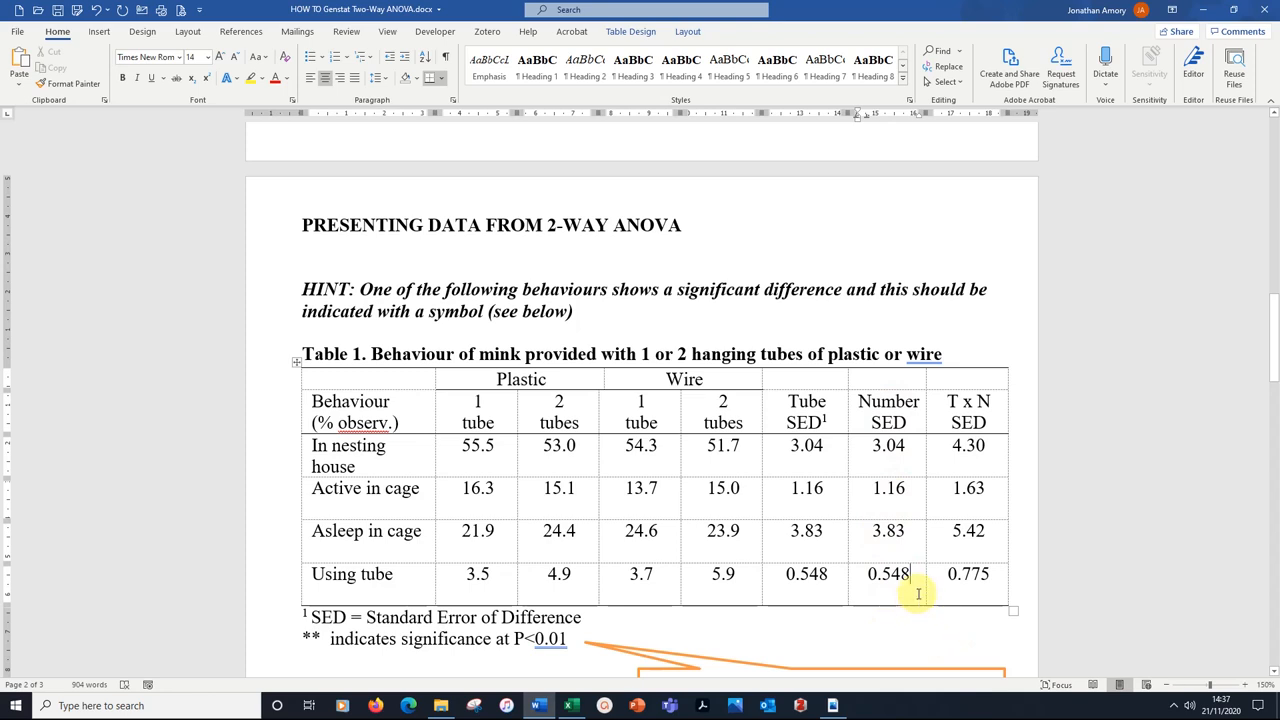
Add two asterisks after 0.548 in the Number SED cell so it reads 0.548**.
{"action": "type", "text": "*"}
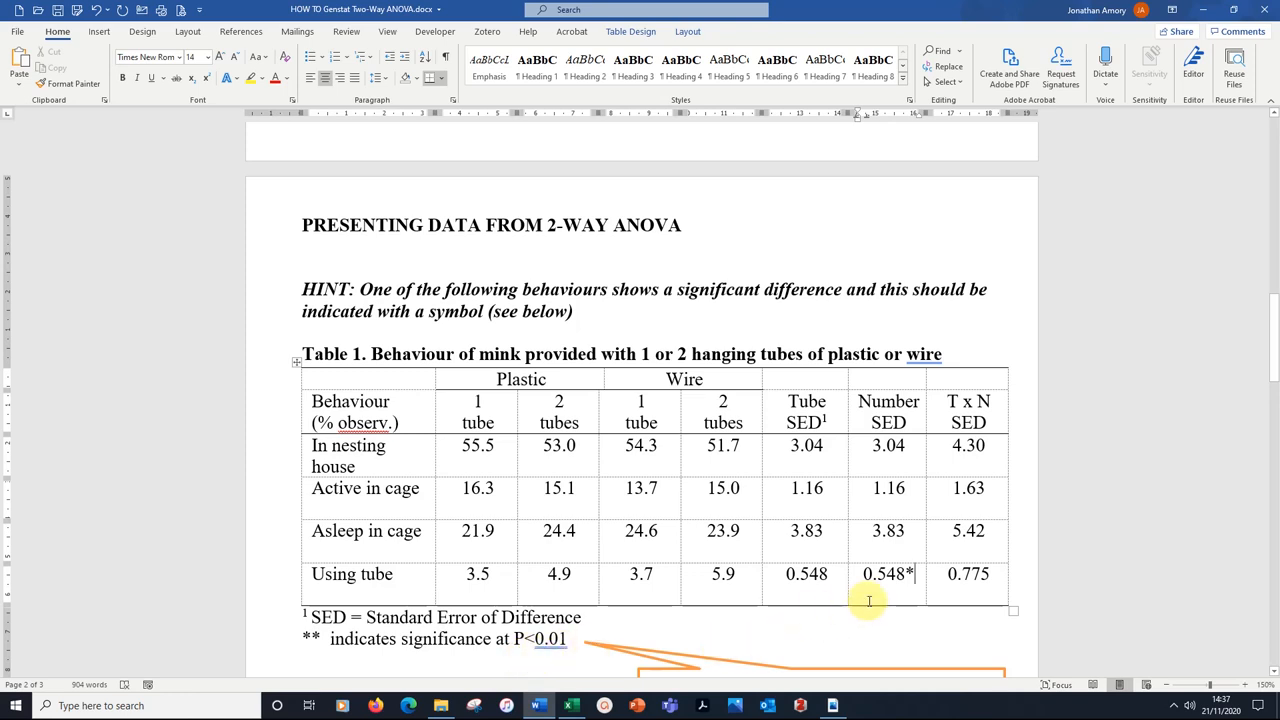
{"action": "mouse_move", "coordinate": [876, 608]}
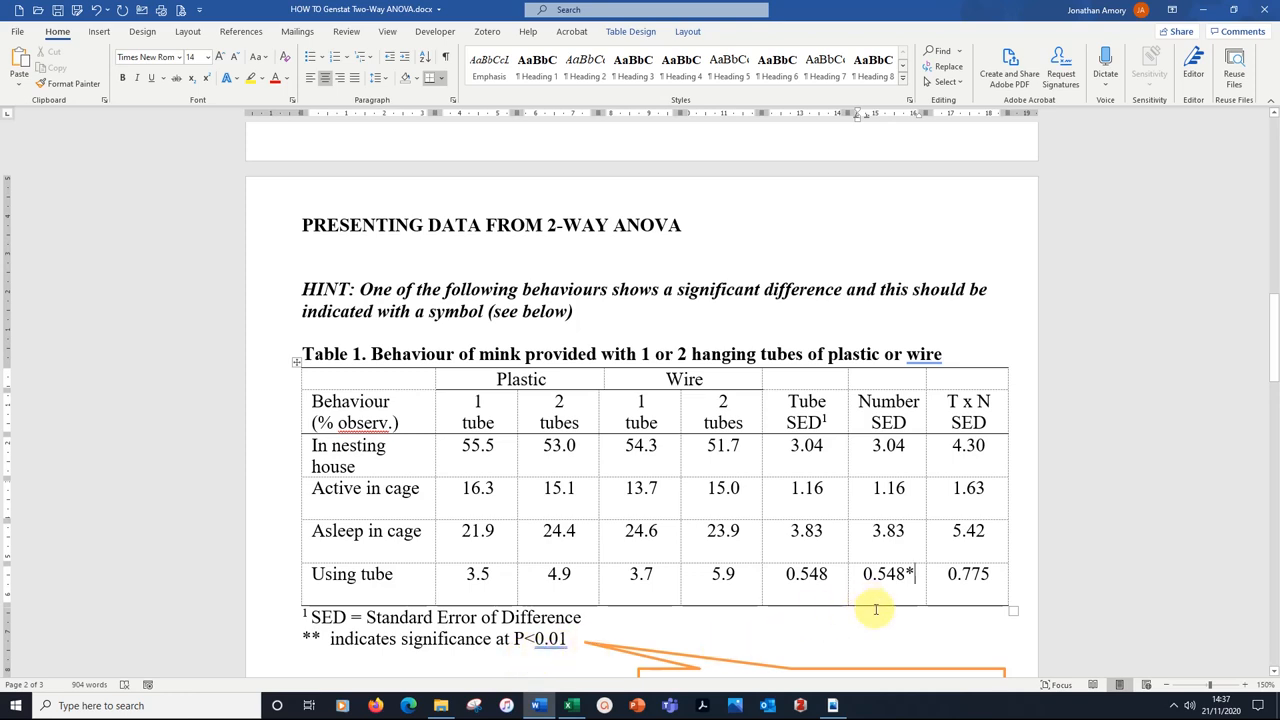
{"action": "type", "text": "*"}
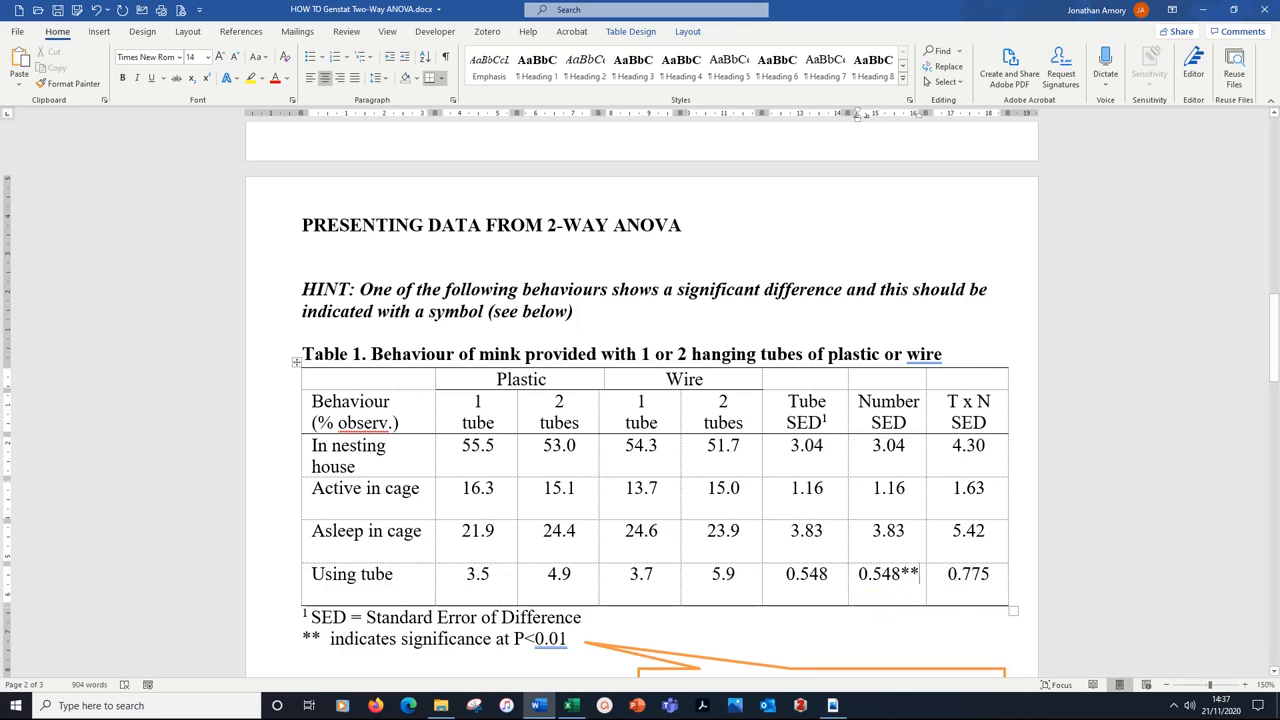
{"action": "scroll", "scroll_direction": "down", "scroll_amount": 3}
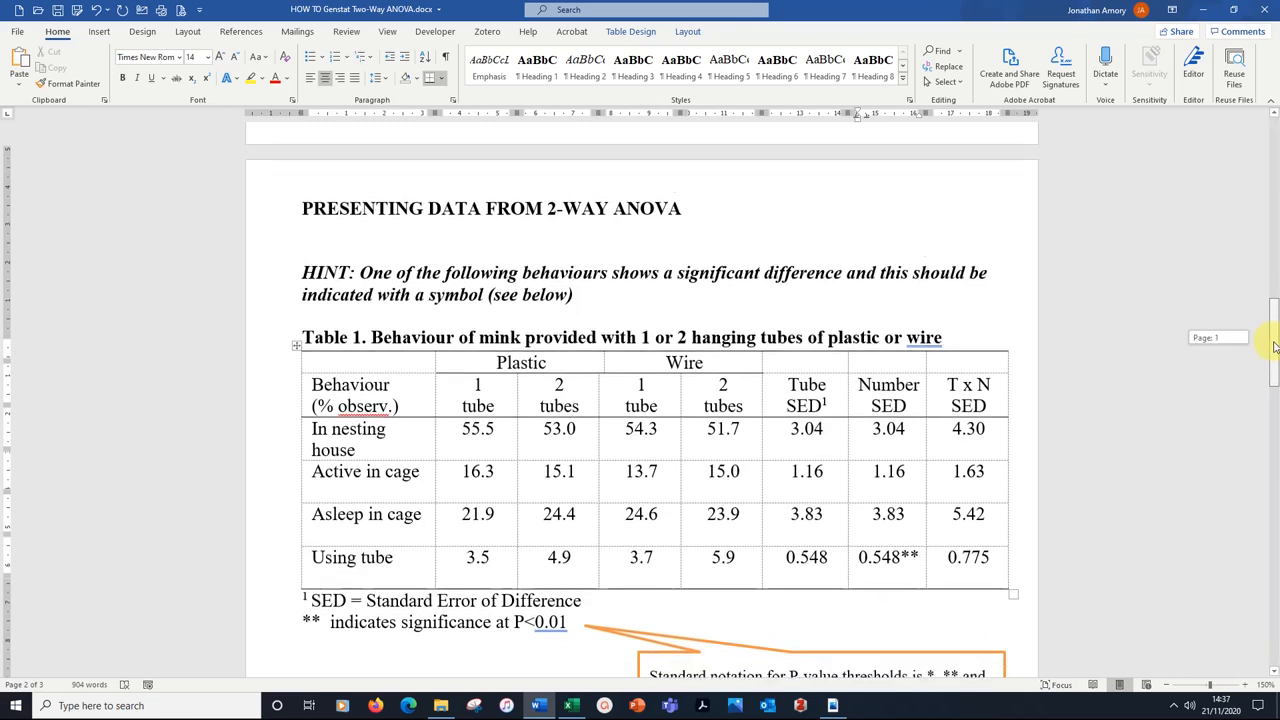
{"action": "scroll", "scroll_direction": "down", "scroll_amount": 3}
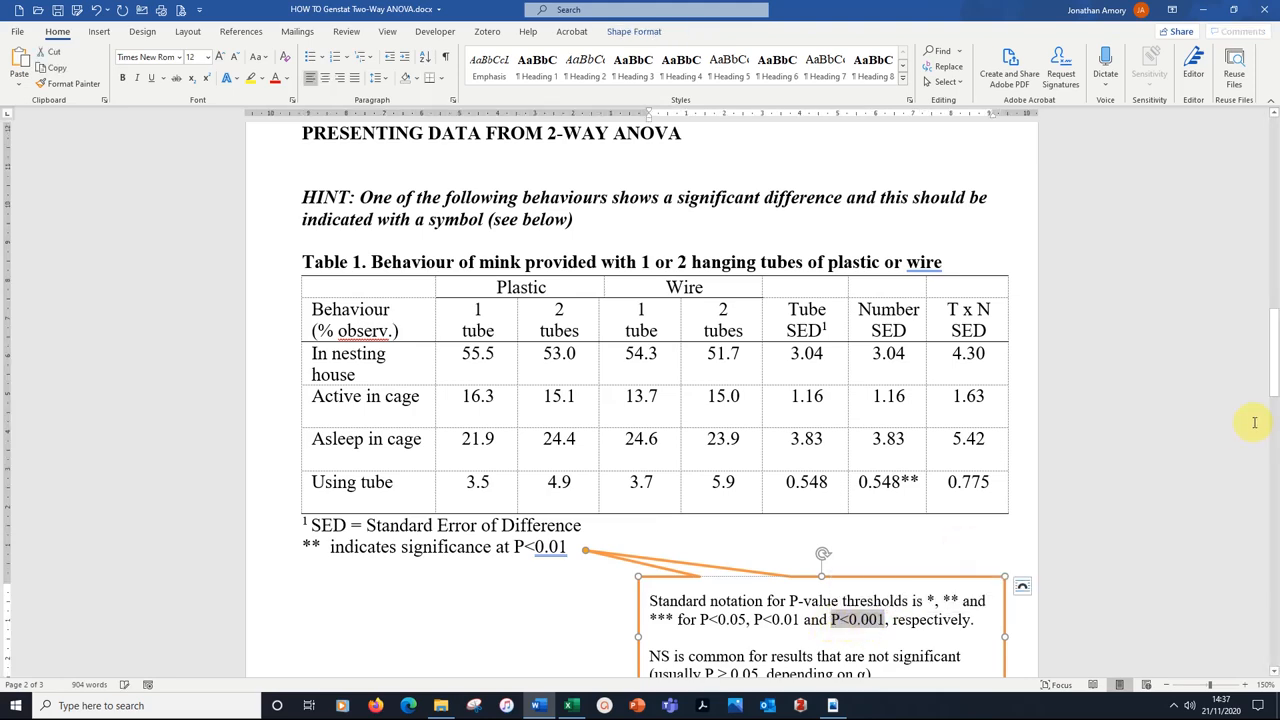
{"action": "scroll", "scroll_direction": "down", "scroll_amount": 3}
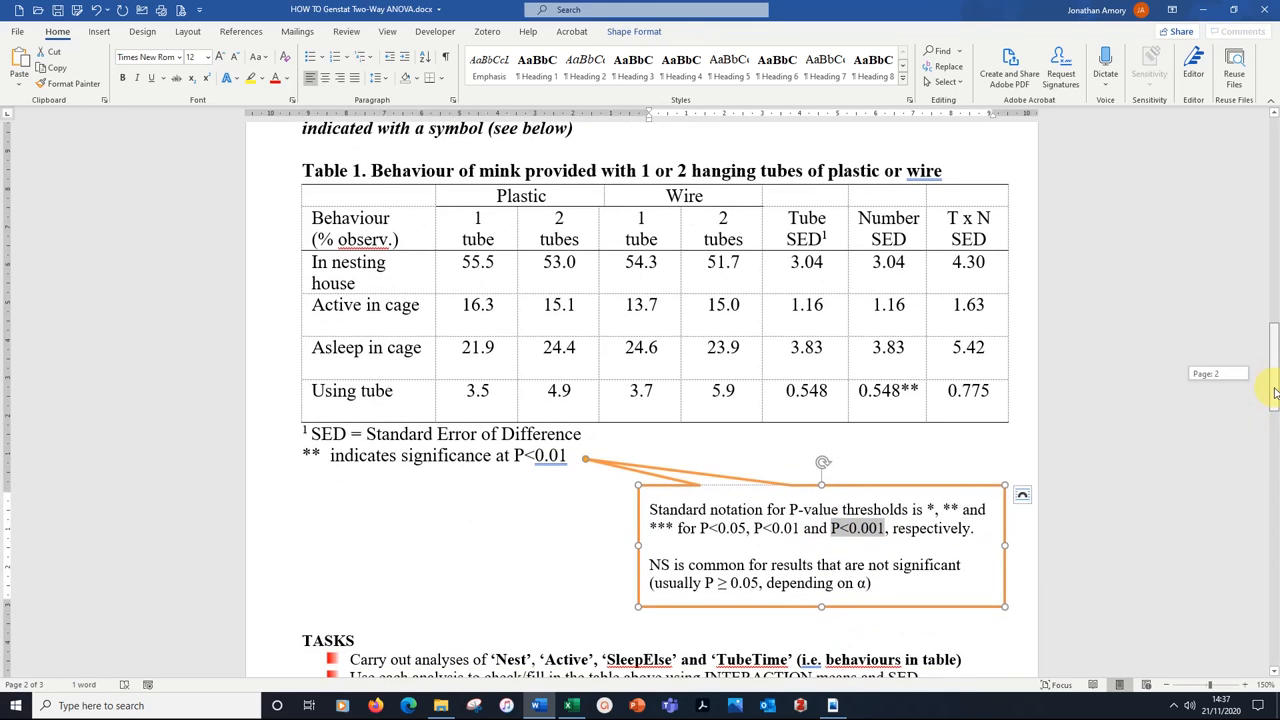
{"action": "scroll", "scroll_direction": "down", "scroll_amount": 3}
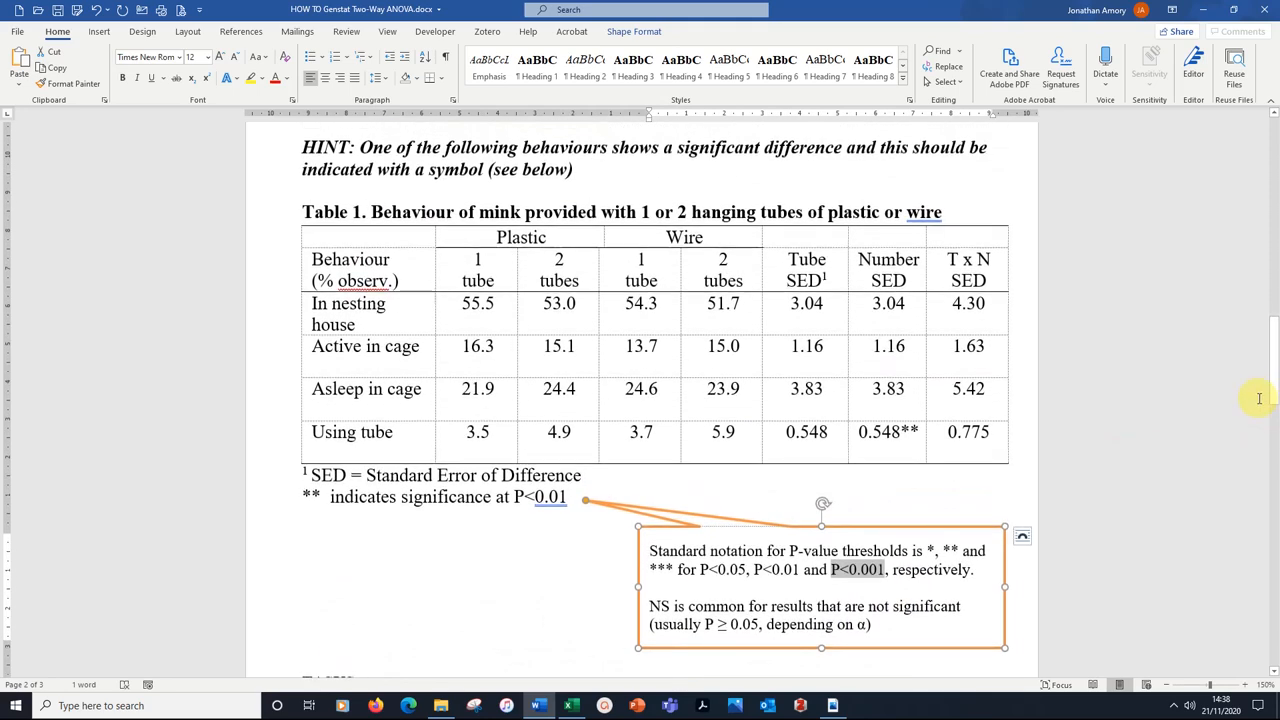
{"action": "mouse_move", "coordinate": [938, 510]}
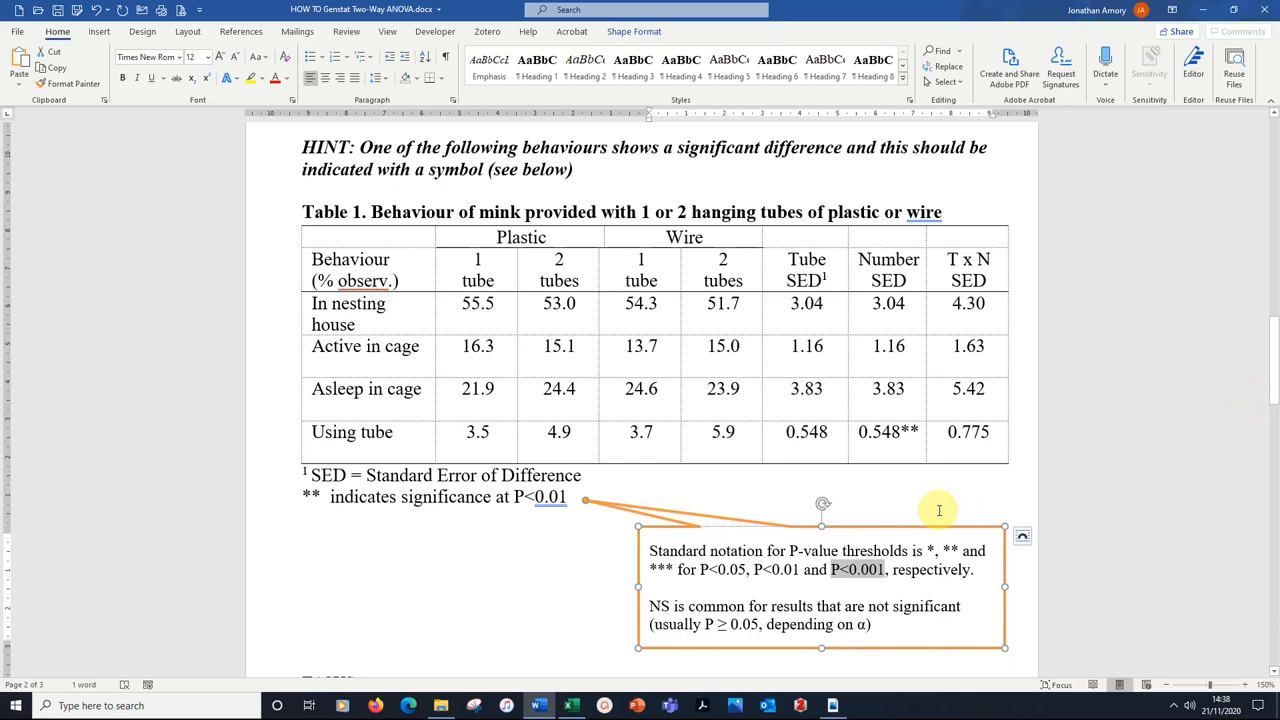
{"action": "mouse_move", "coordinate": [1088, 288]}
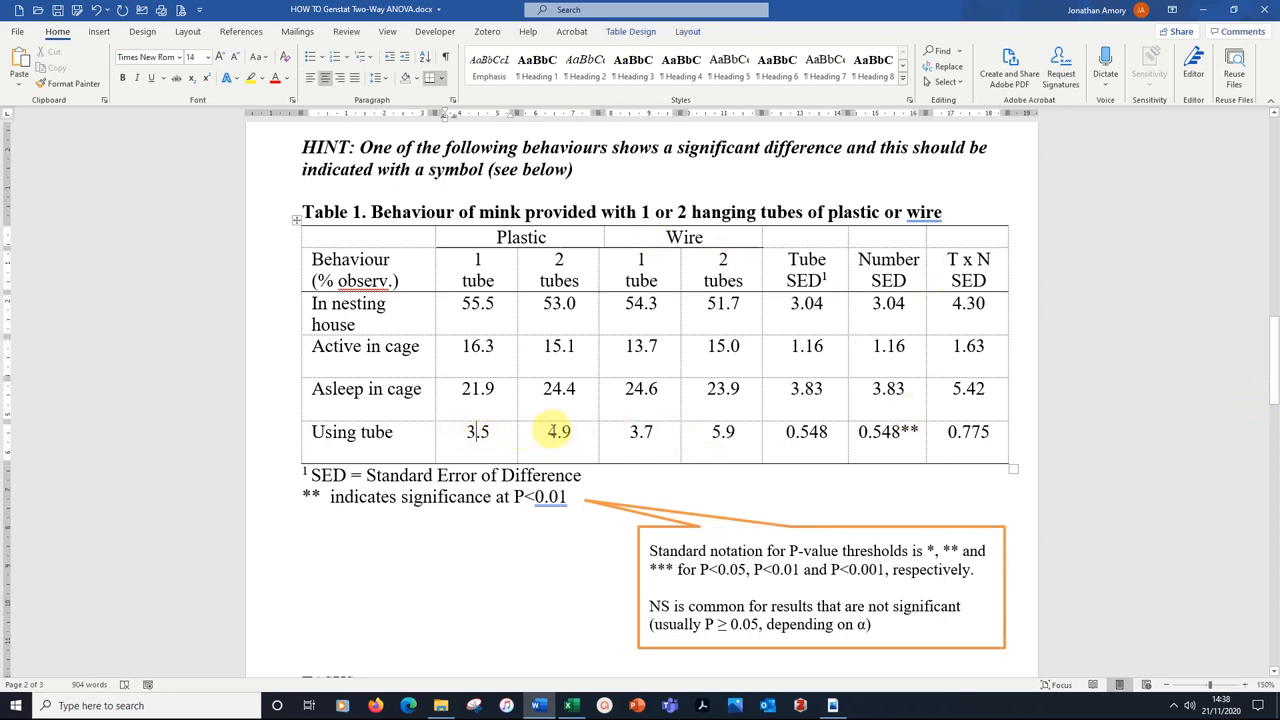
{"action": "mouse_move", "coordinate": [848, 480]}
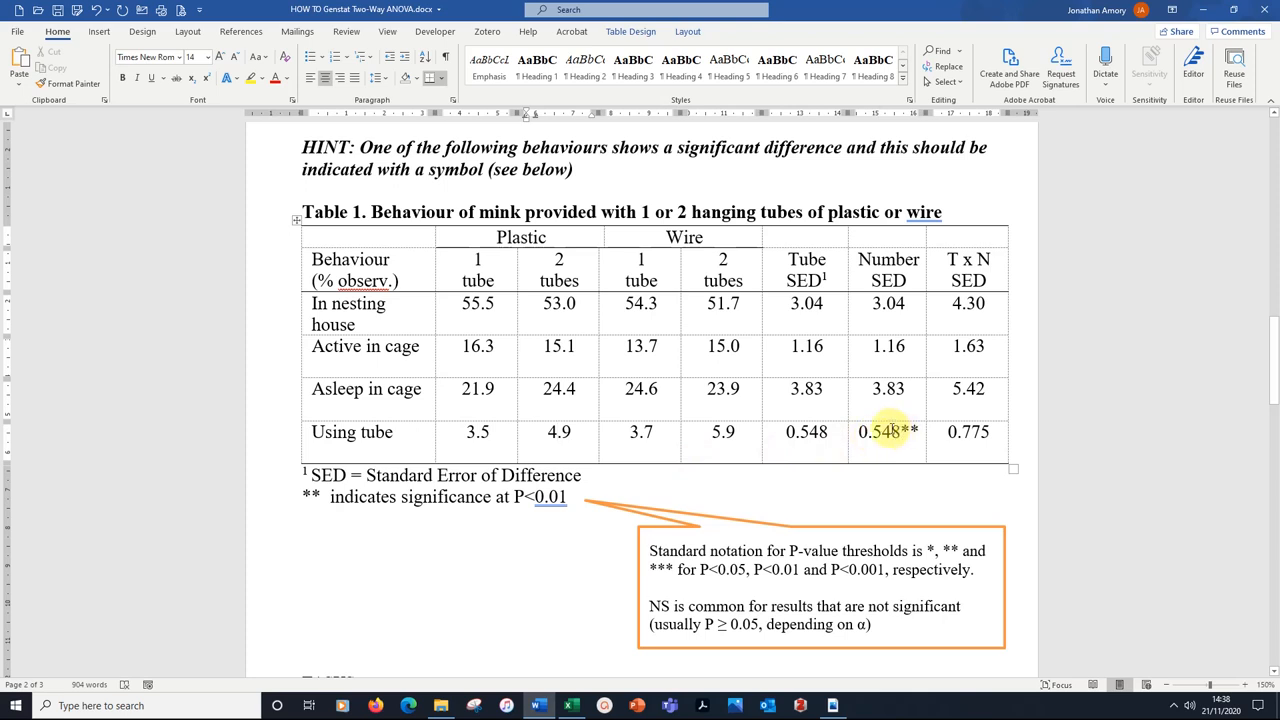
{"action": "left_click", "coordinate": [558, 432]}
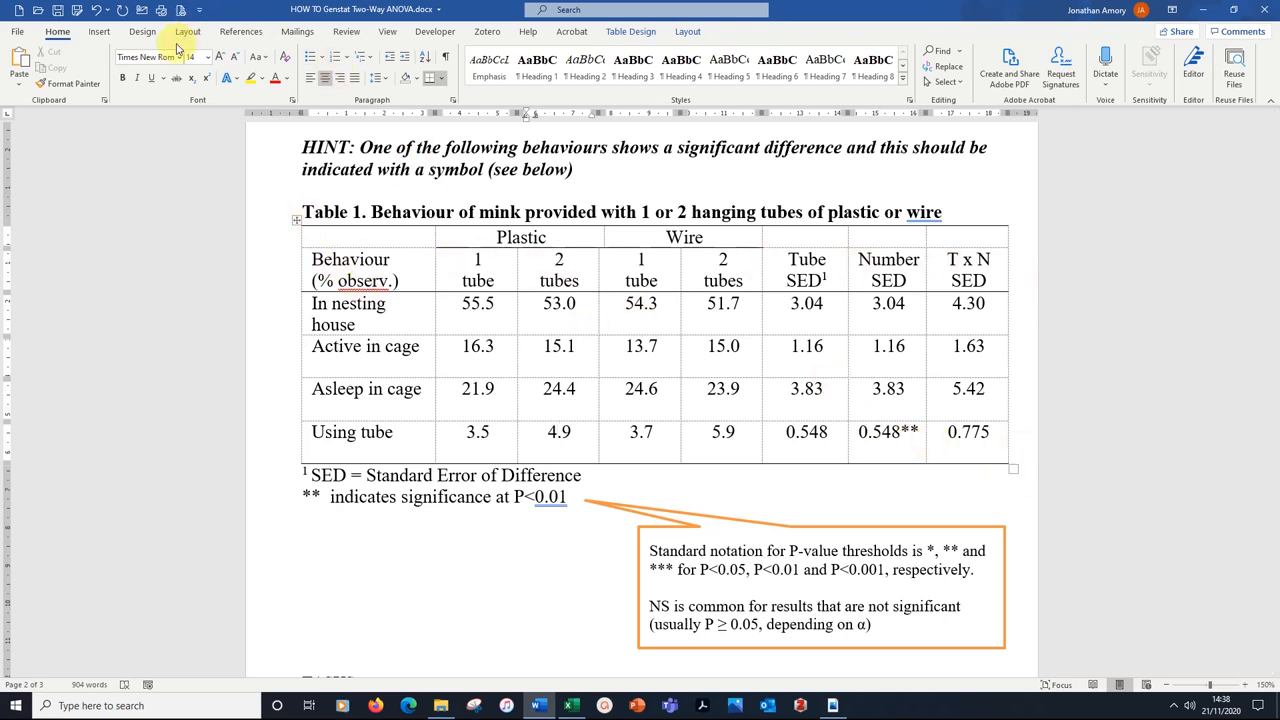
{"action": "mouse_move", "coordinate": [180, 8]}
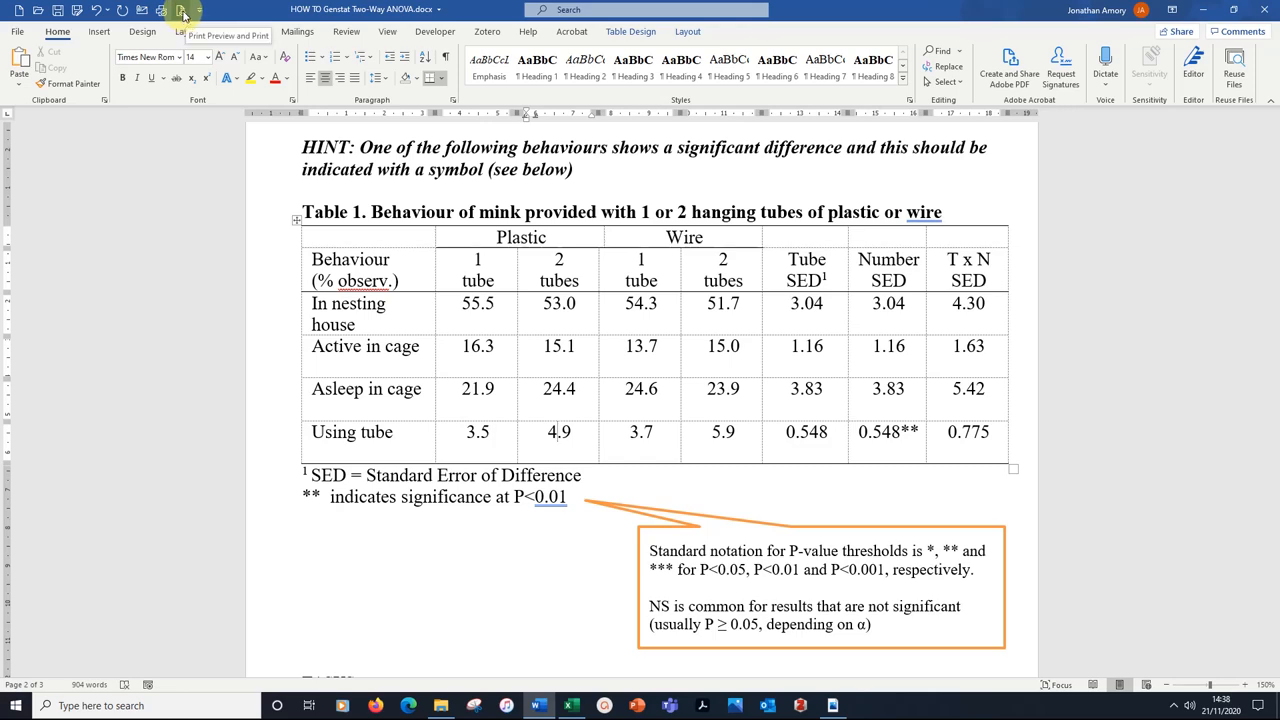
Display the finished page with the completed mink table in print preview.
{"action": "left_click", "coordinate": [182, 8]}
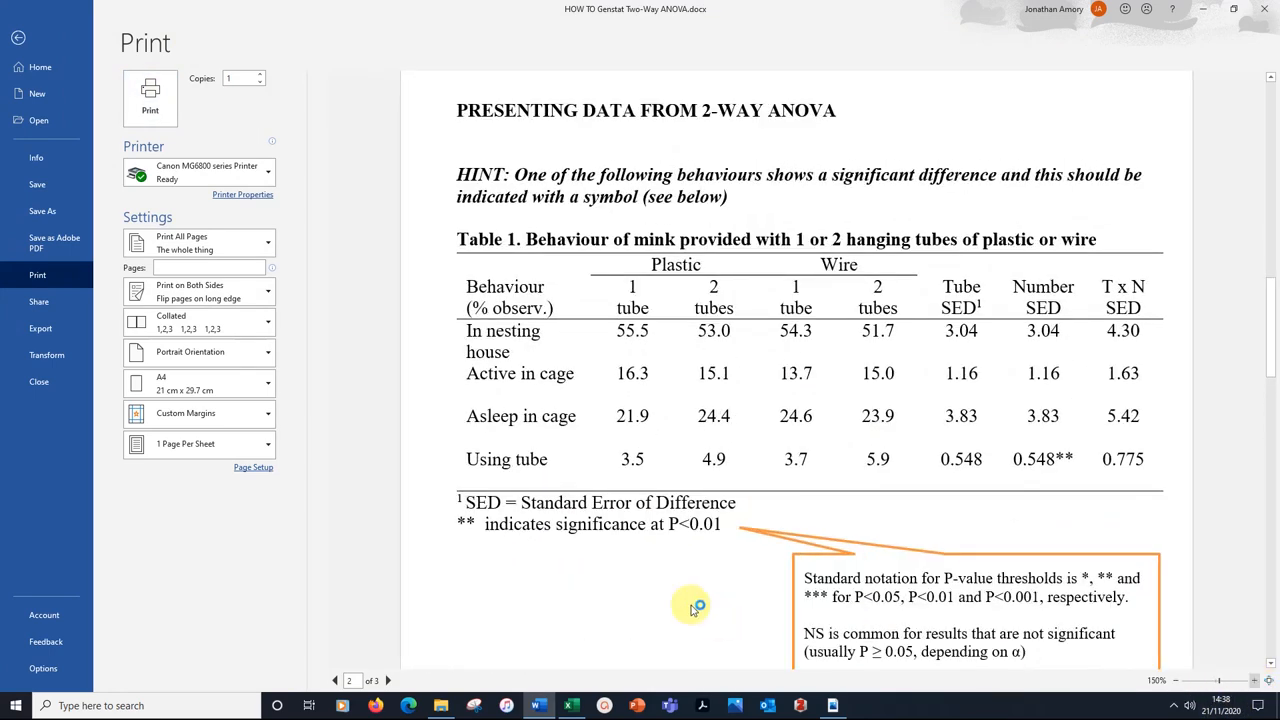
{"action": "mouse_move", "coordinate": [776, 336]}
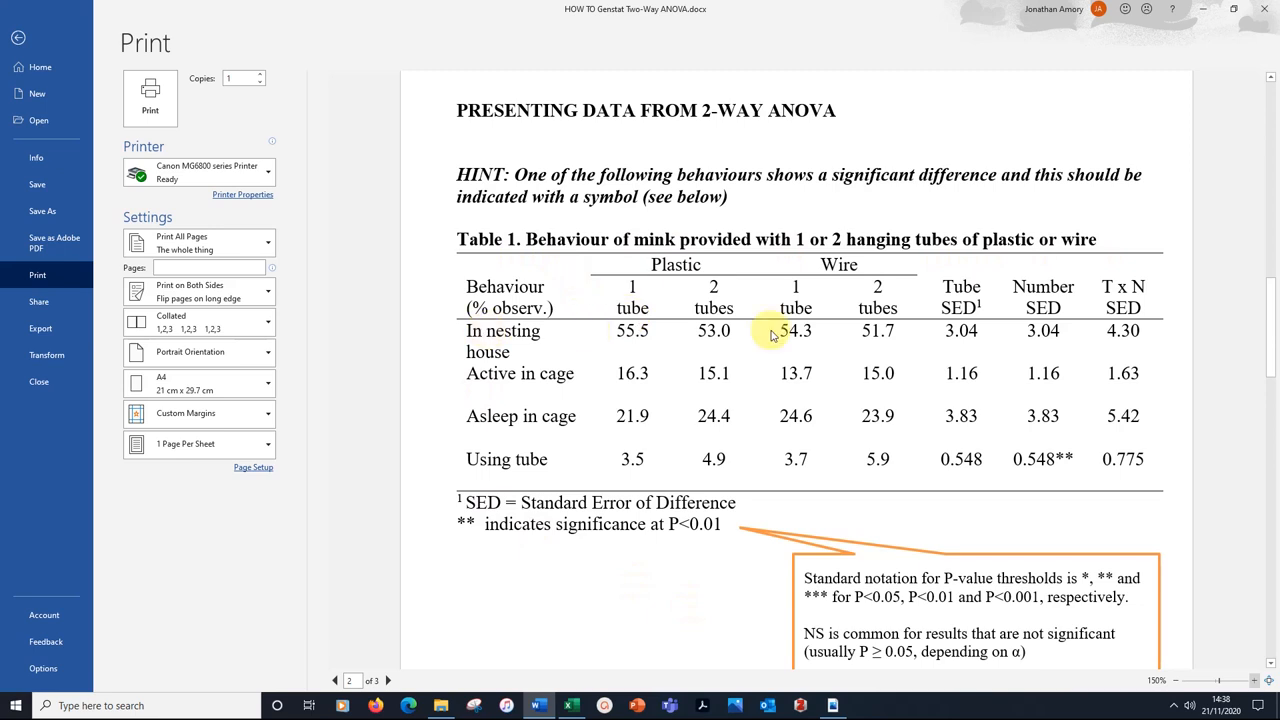
{"action": "mouse_move", "coordinate": [772, 284]}
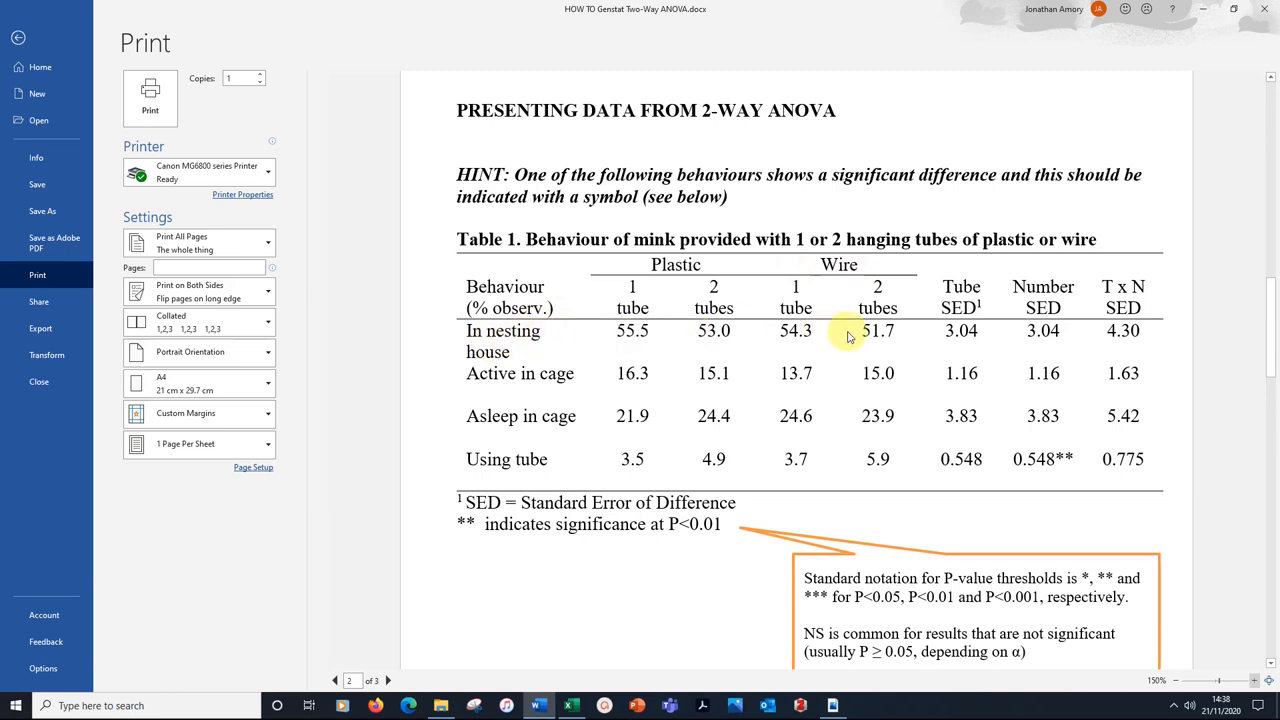
{"action": "mouse_move", "coordinate": [590, 474]}
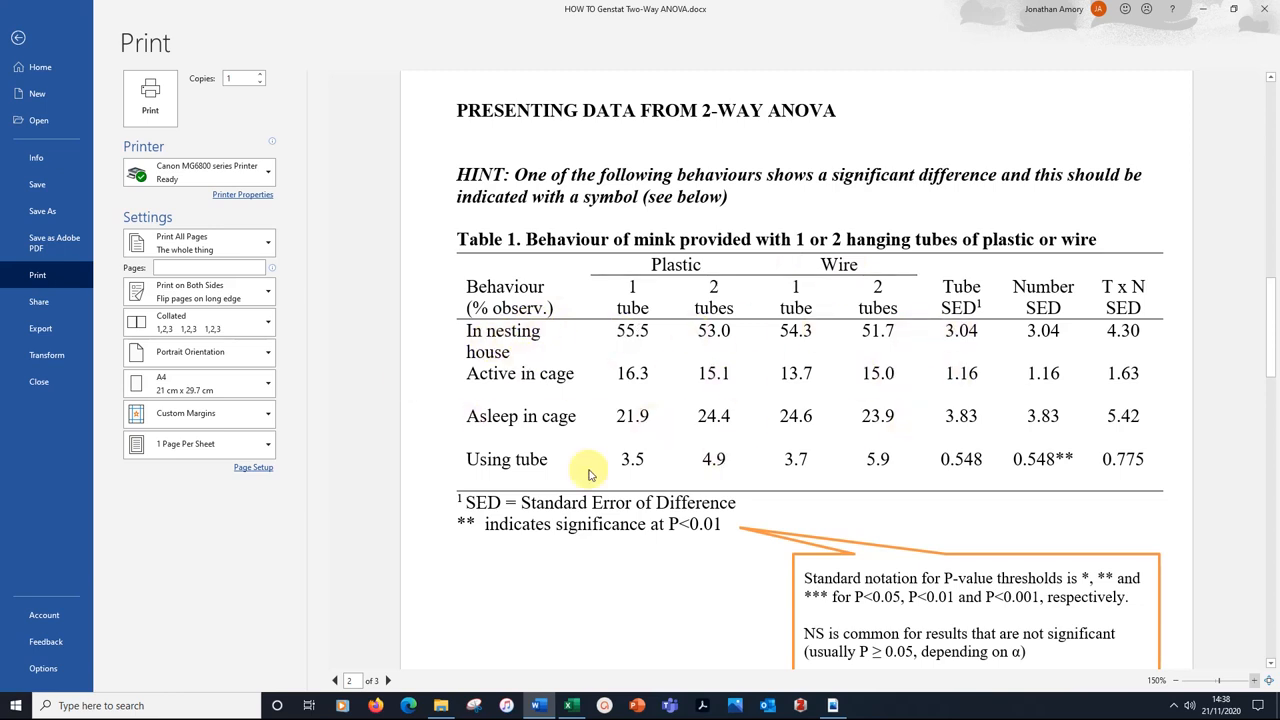